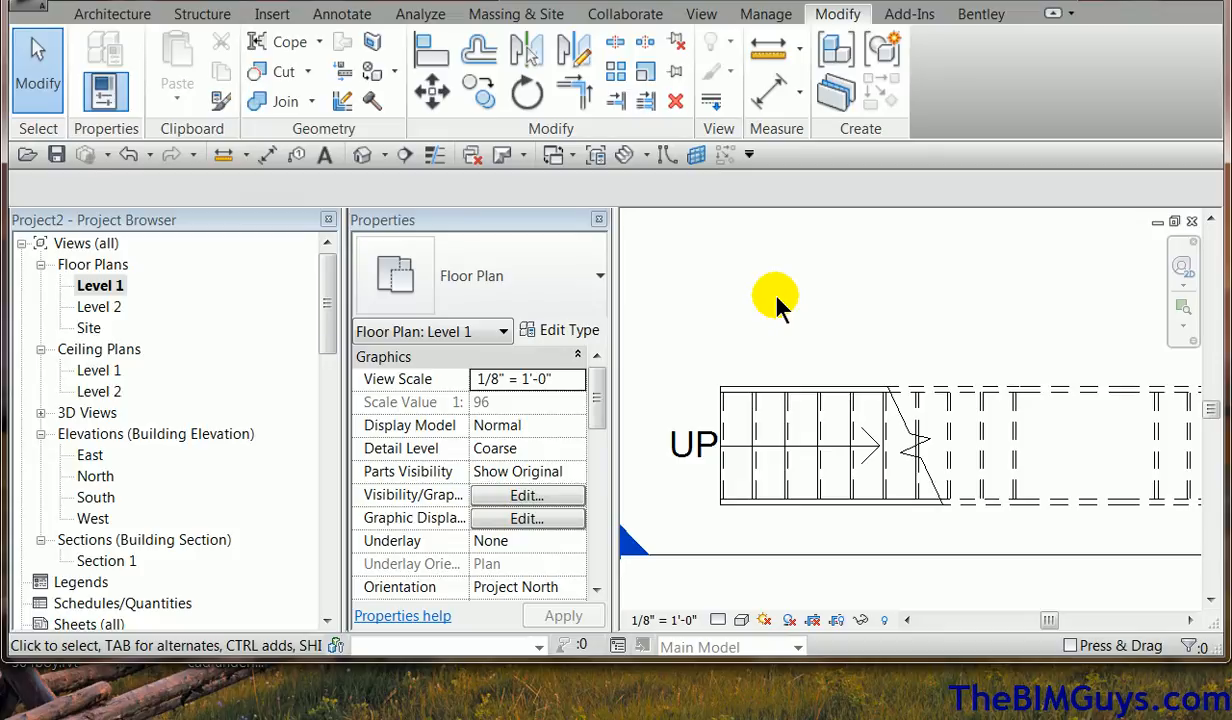
pyautogui.moveTo(840, 300)
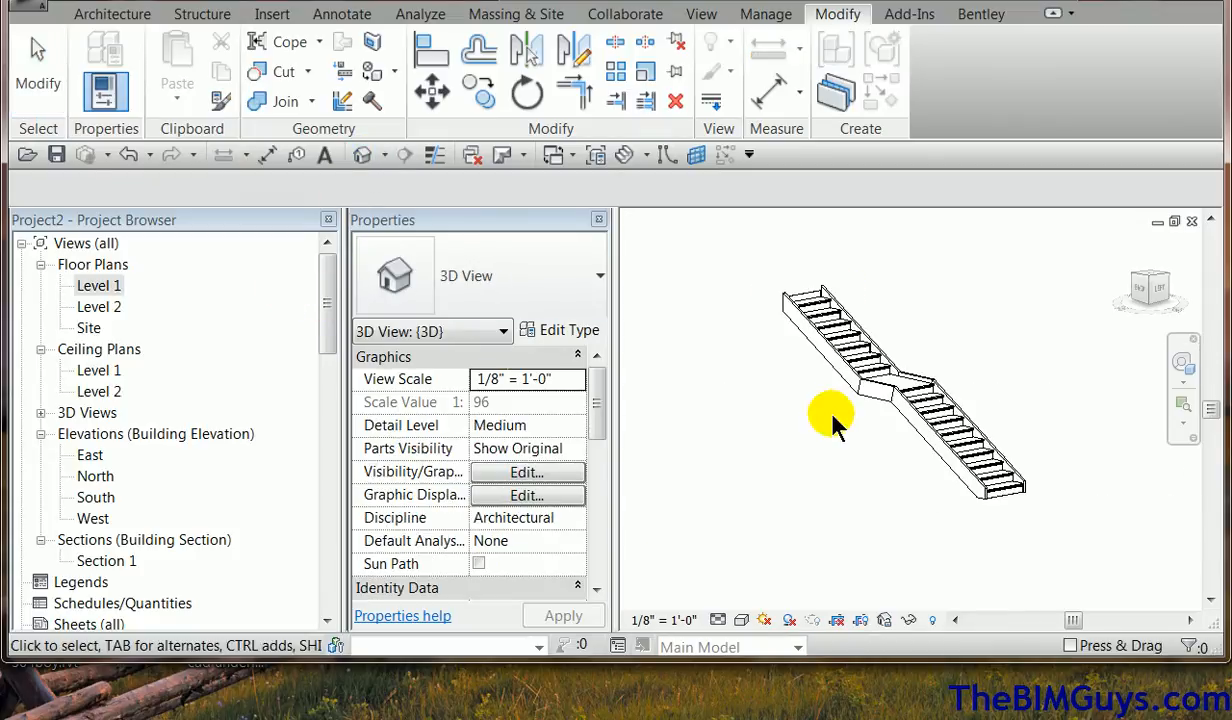
pyautogui.moveTo(680, 440)
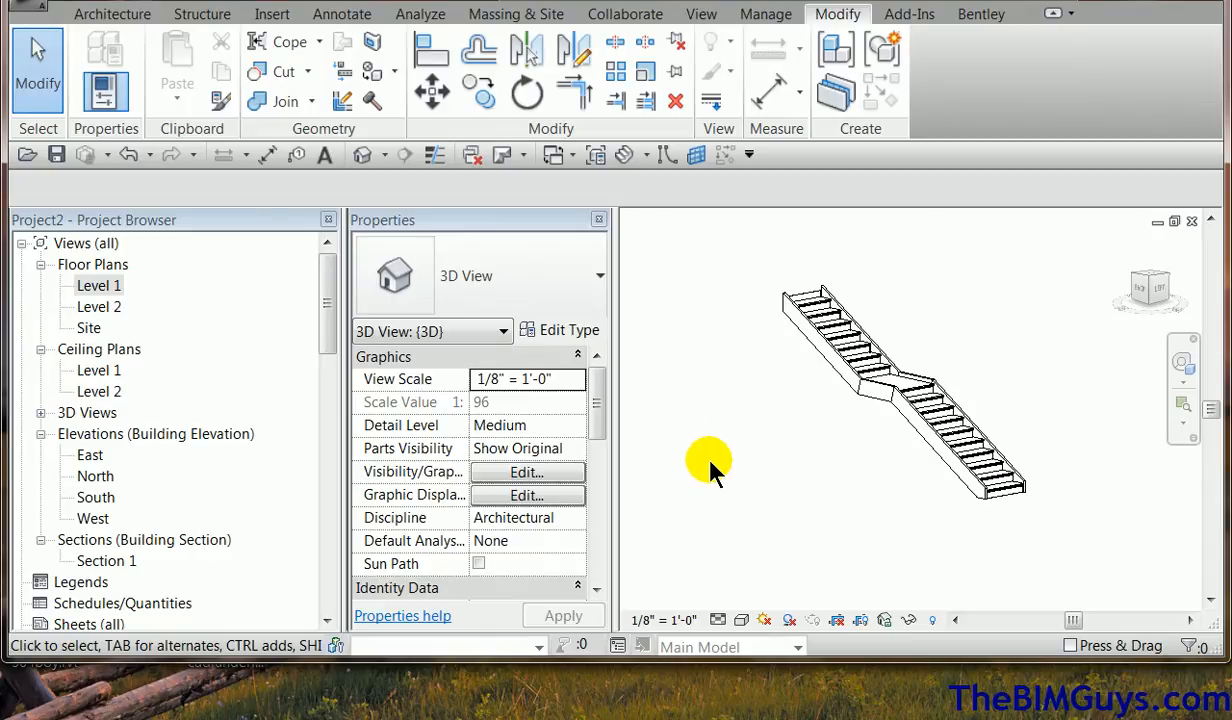
# - Zoom into the 3D stair and select a side stringer, identified as a 2-inch stringer
pyautogui.click(965, 470)
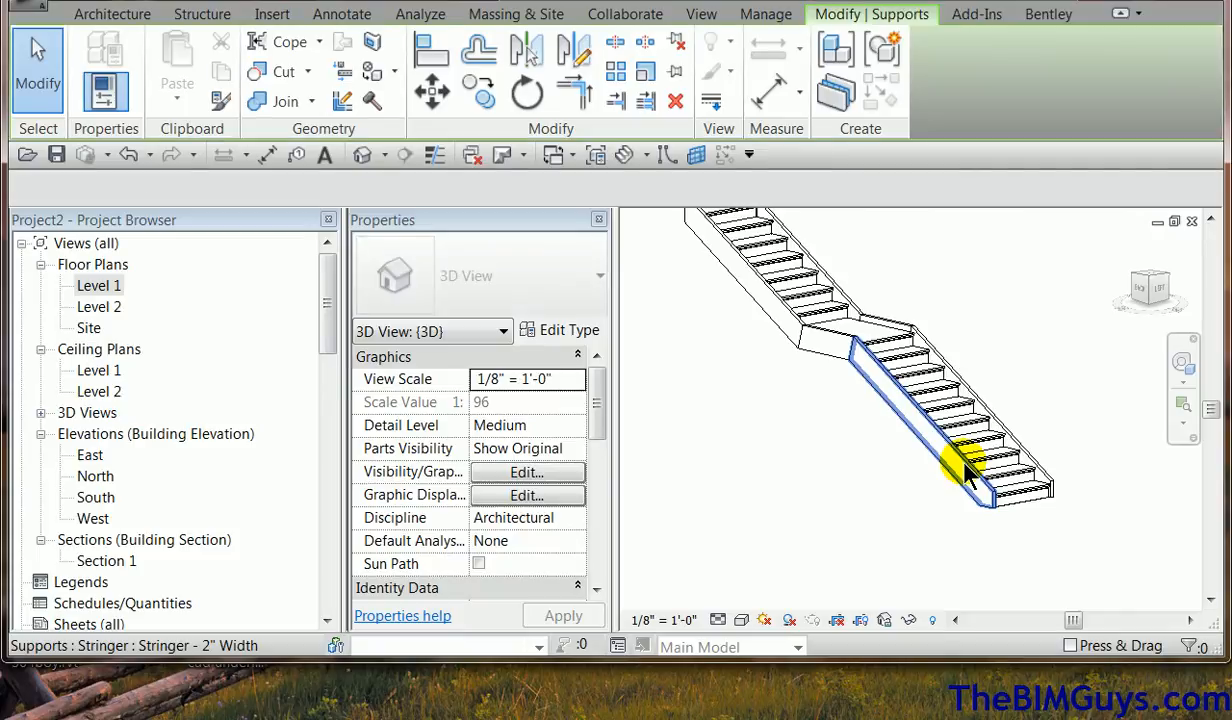
pyautogui.click(965, 470)
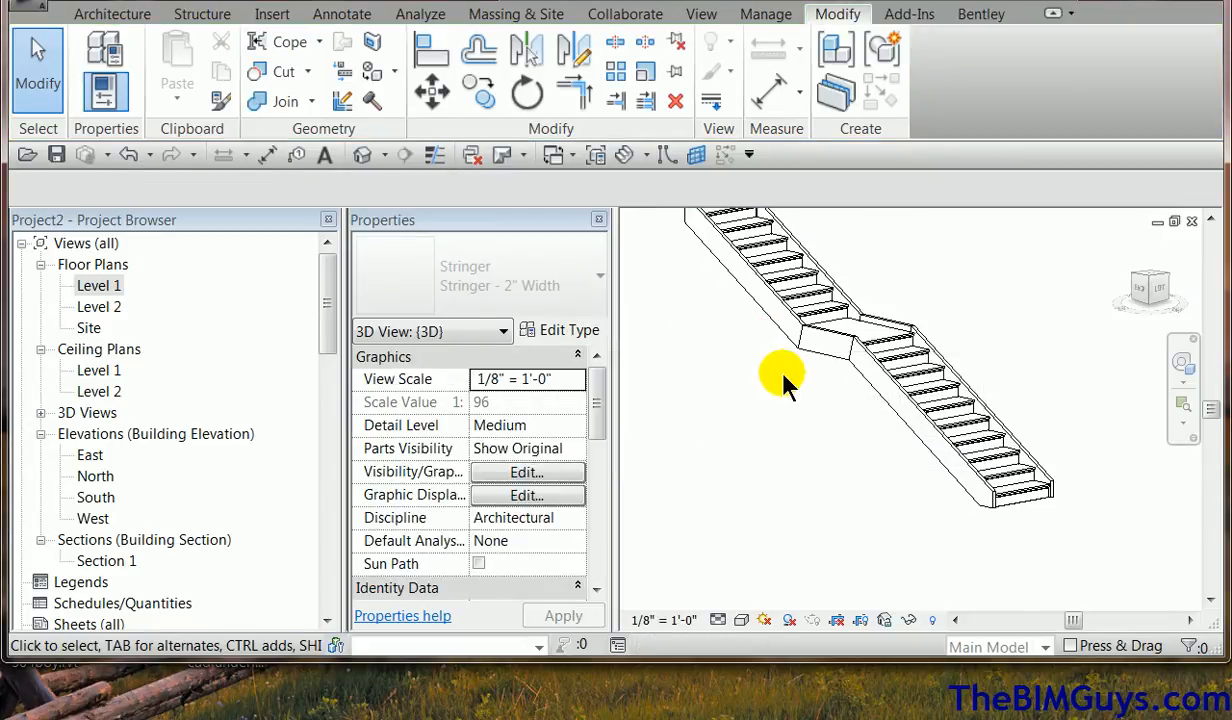
# - Try setting the stair type's Right and Left Support to None, then restore the stringers
pyautogui.click(890, 345)
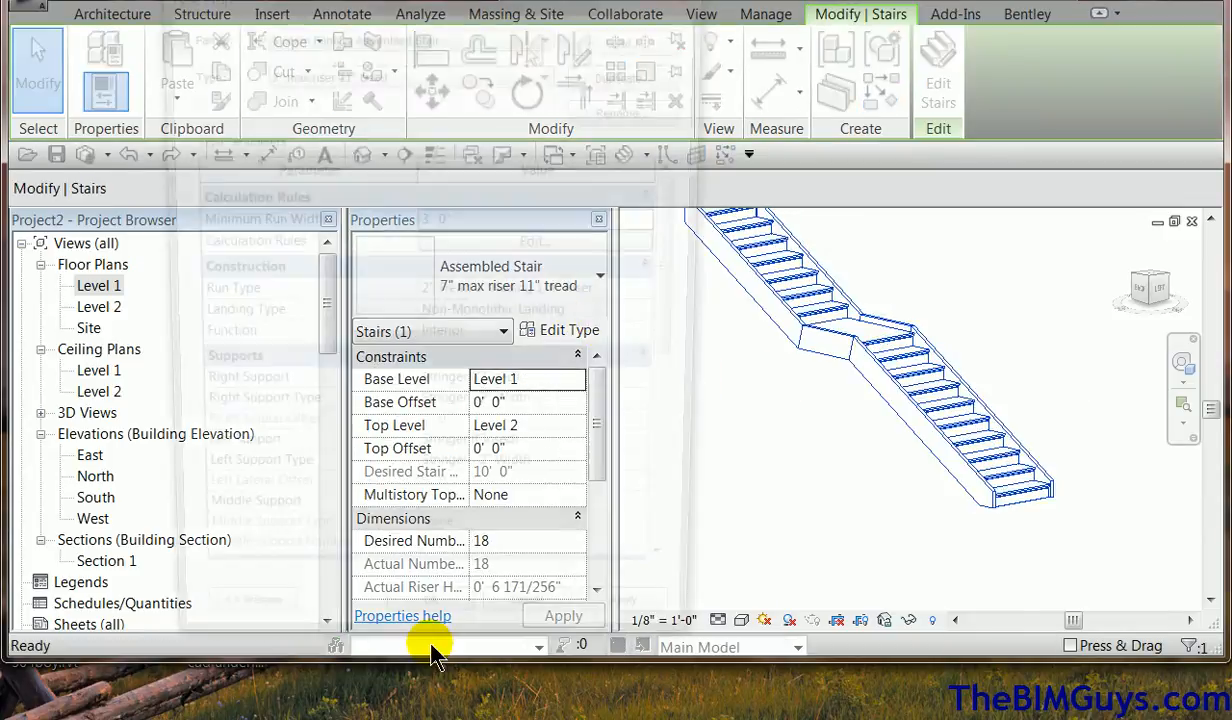
pyautogui.click(561, 330)
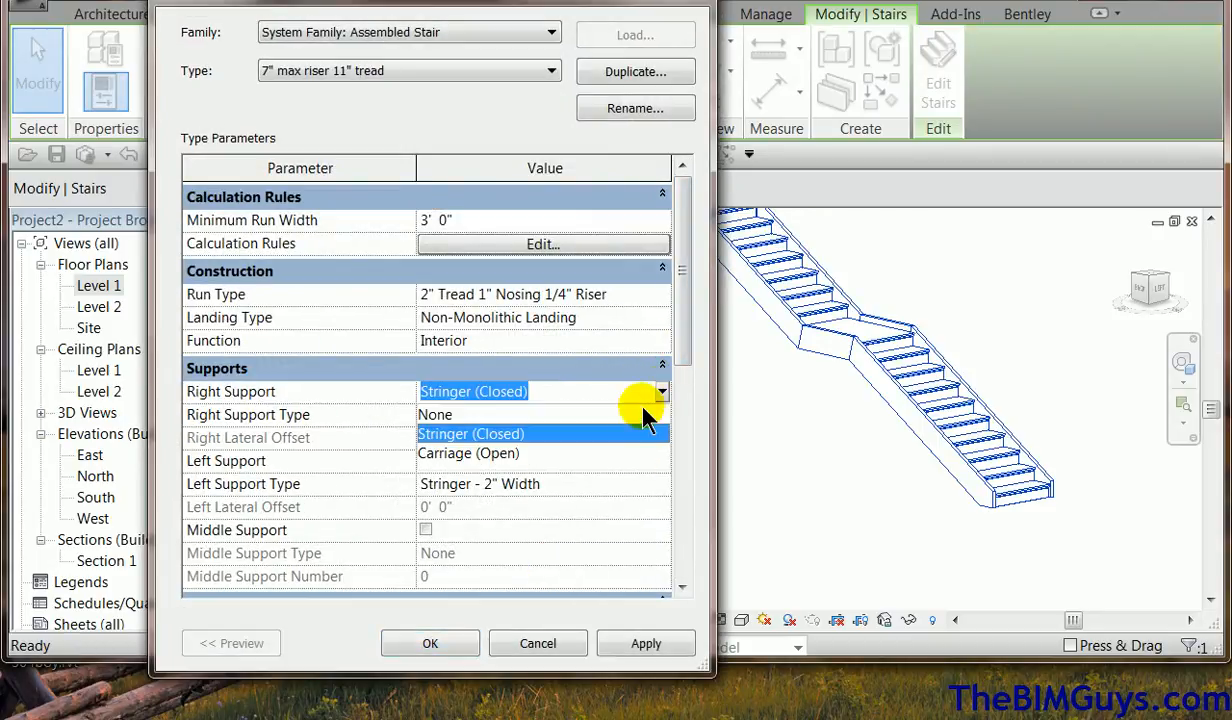
pyautogui.click(435, 414)
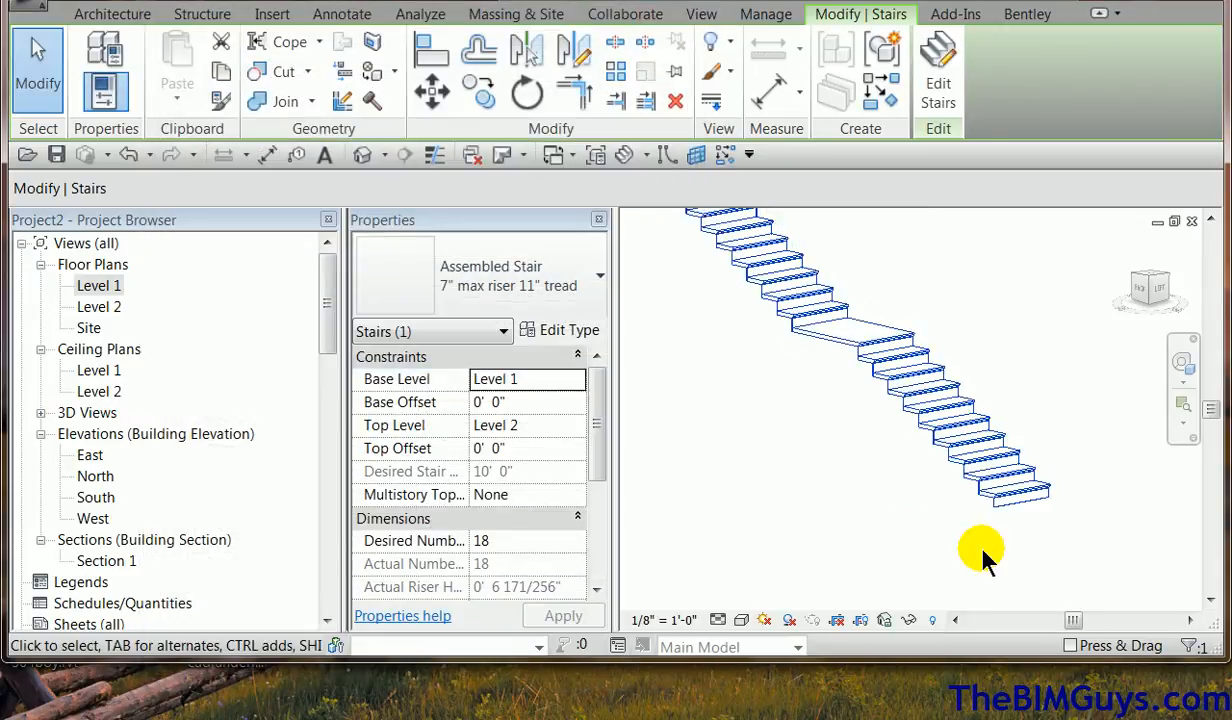
pyautogui.moveTo(843, 470)
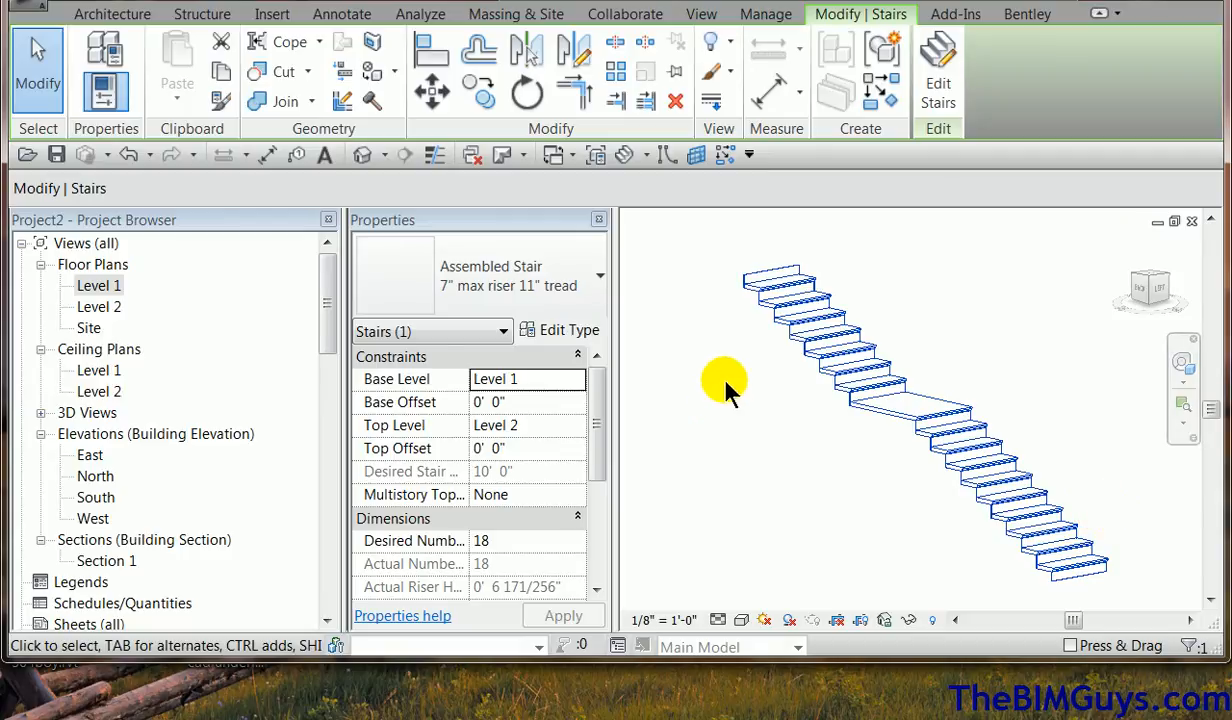
pyautogui.click(126, 154)
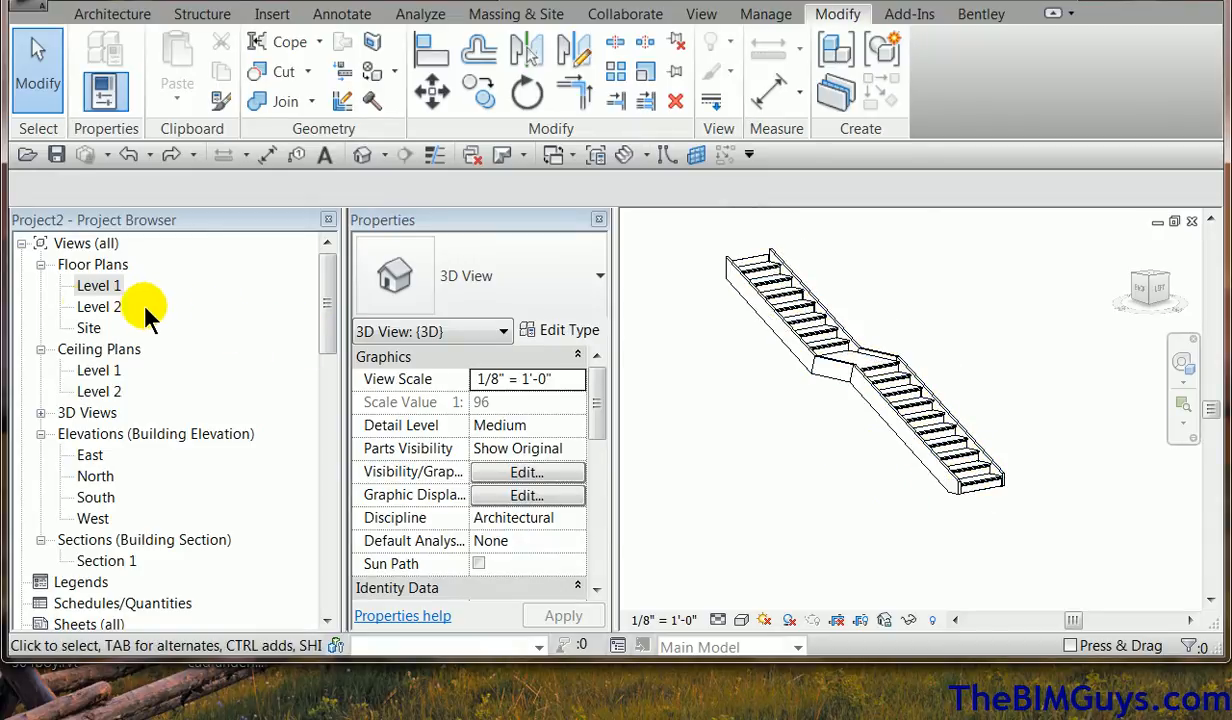
# - Open the Level 1 floor plan and bring up the Architecture ribbon tools
pyautogui.doubleClick(98, 285)
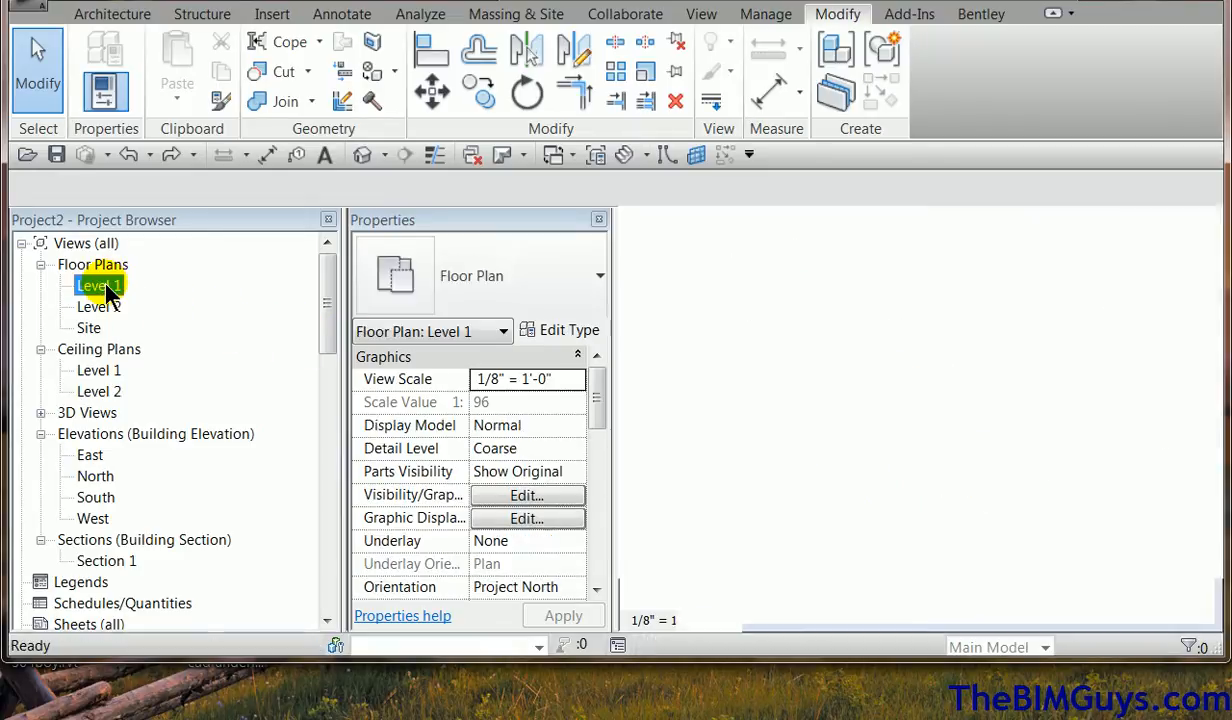
pyautogui.doubleClick(95, 285)
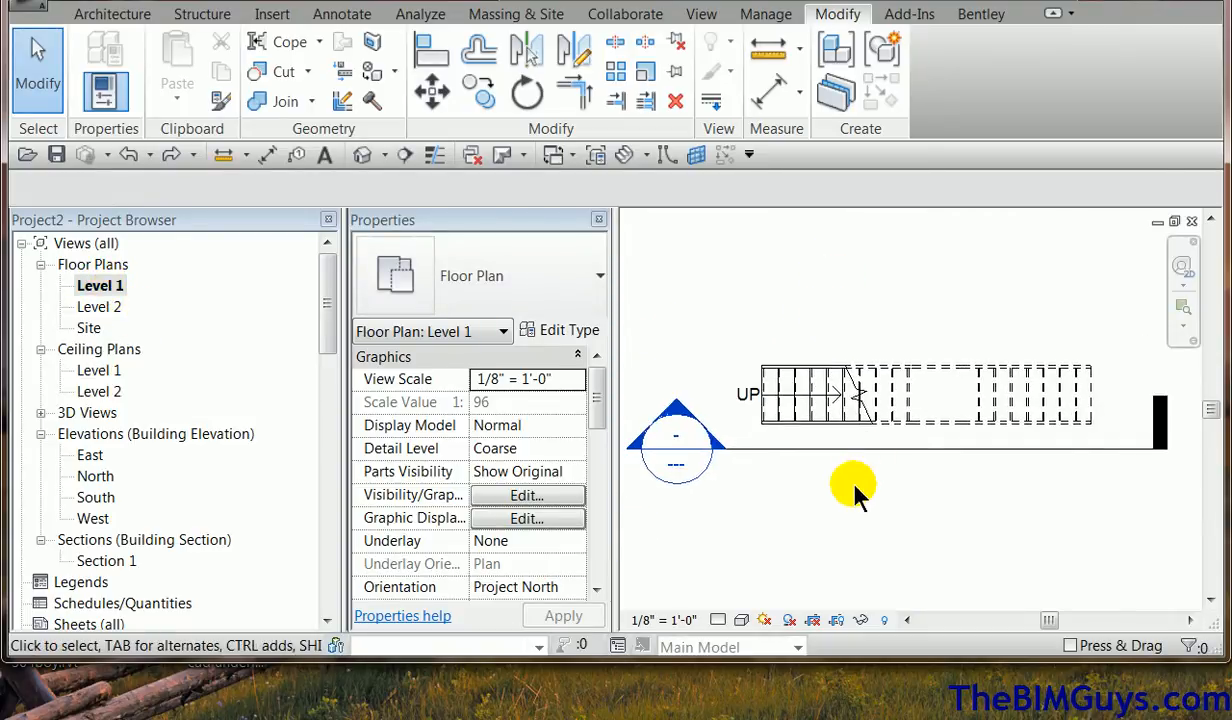
pyautogui.moveTo(170, 70)
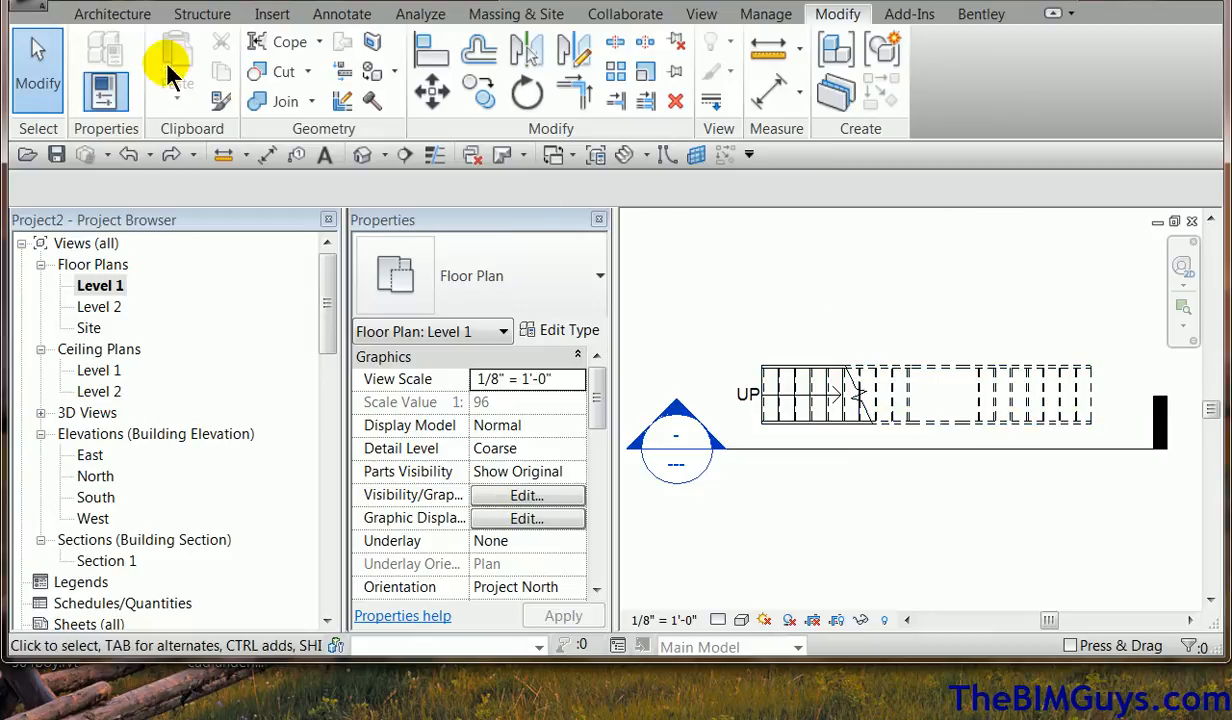
pyautogui.click(112, 14)
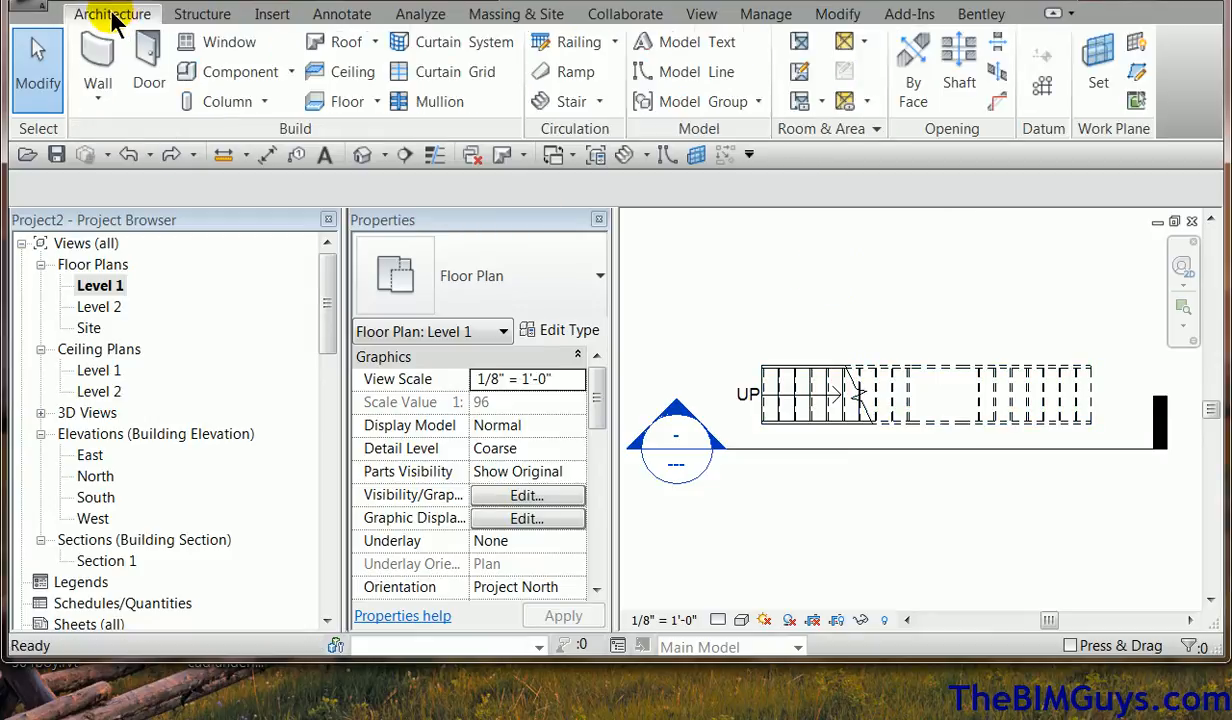
# - Draw a reference plane along the stair's lower edge and name it PANEL
pyautogui.click(900, 415)
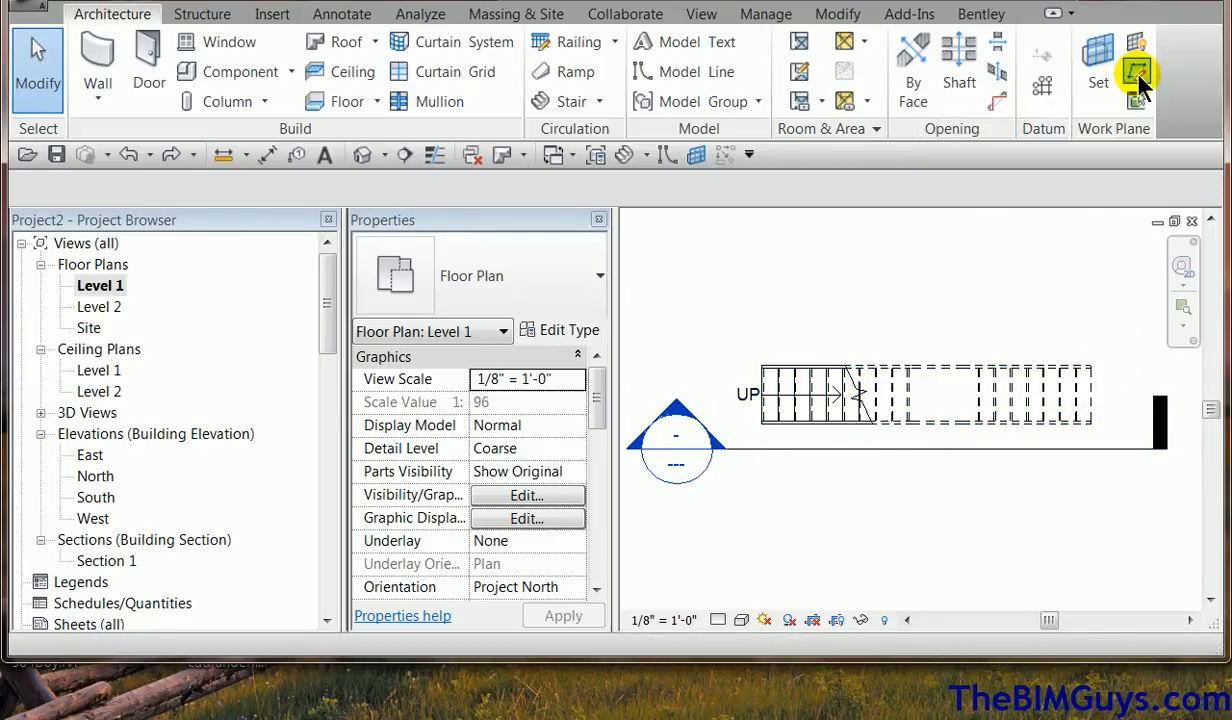
pyautogui.click(1137, 62)
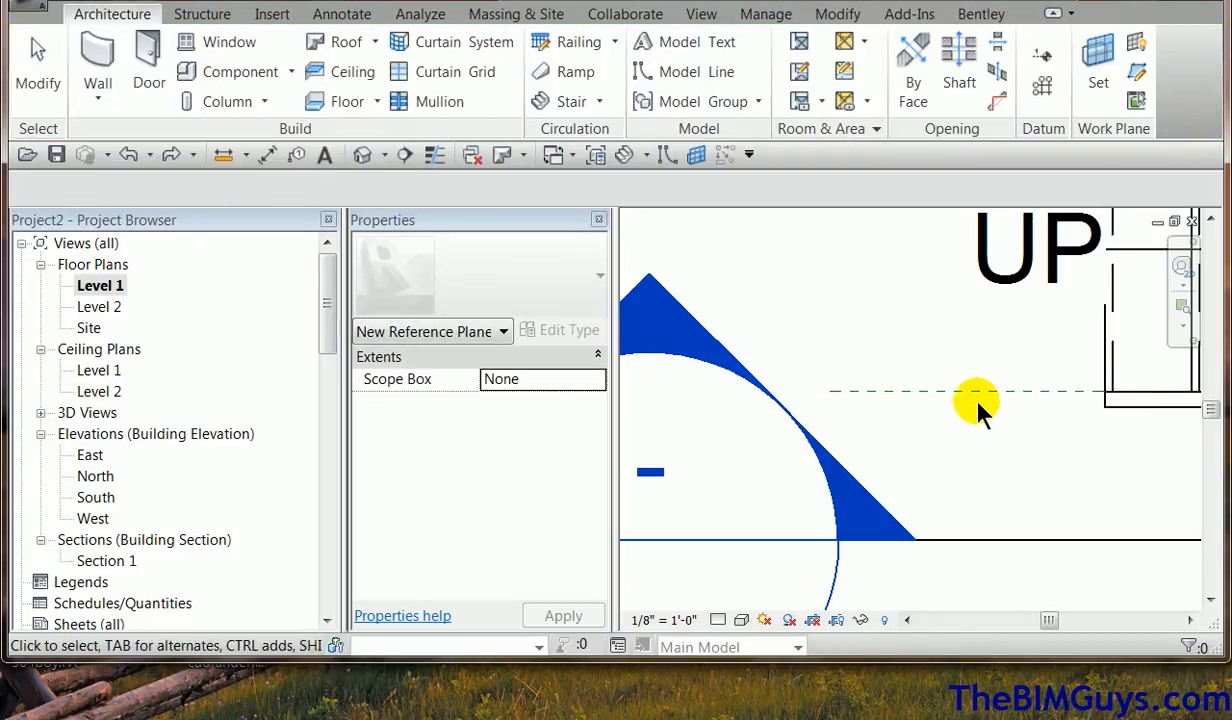
pyautogui.click(975, 391)
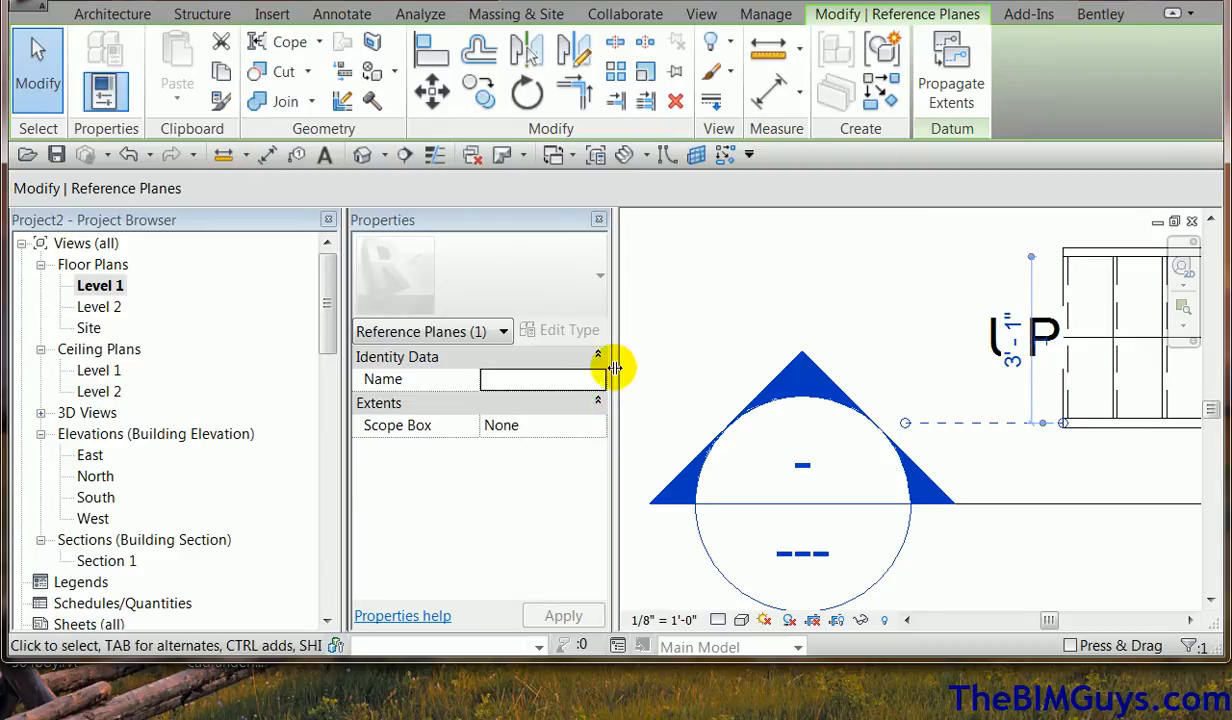
pyautogui.write('PANEL')
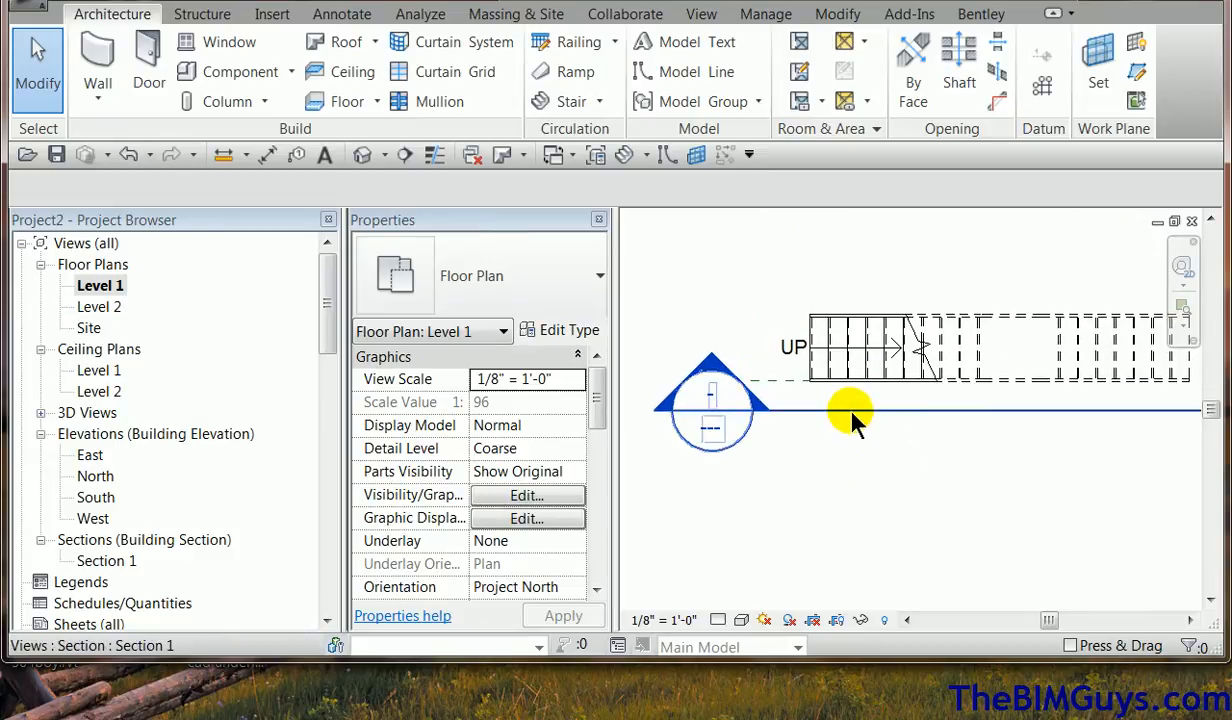
# - Open Section 1, set its scale to 1" = 1'-0", and zoom to the stair base
pyautogui.click(850, 413)
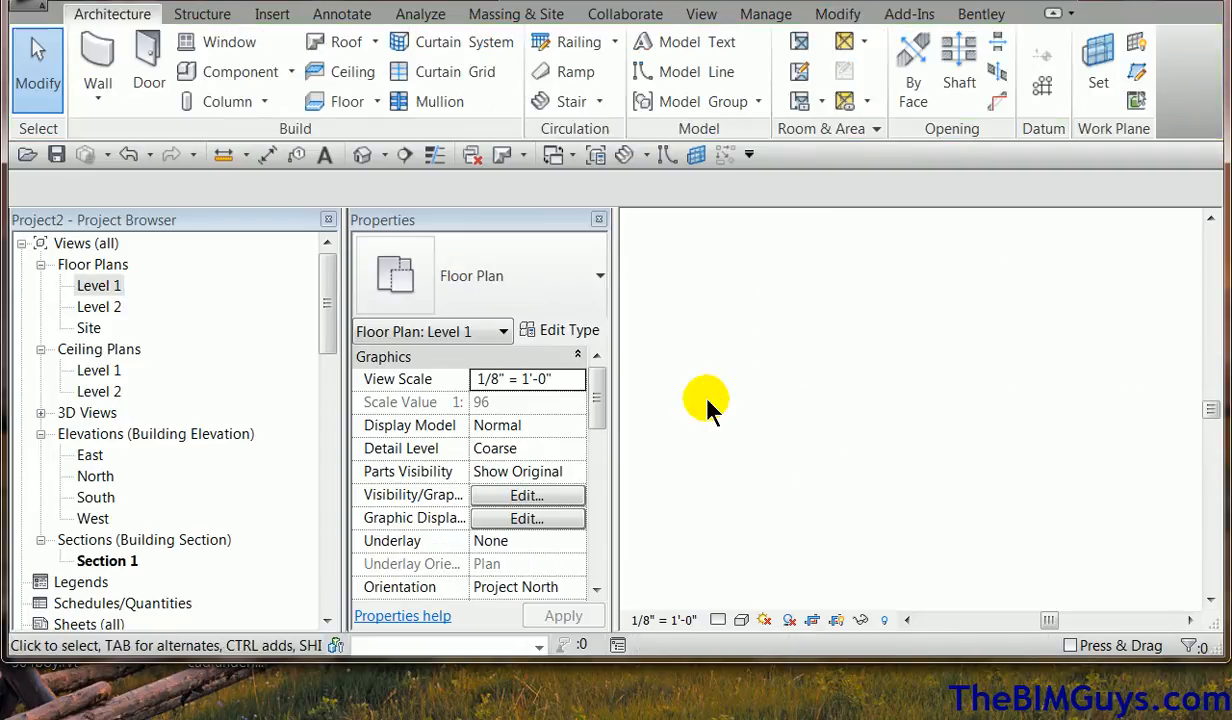
pyautogui.doubleClick(107, 561)
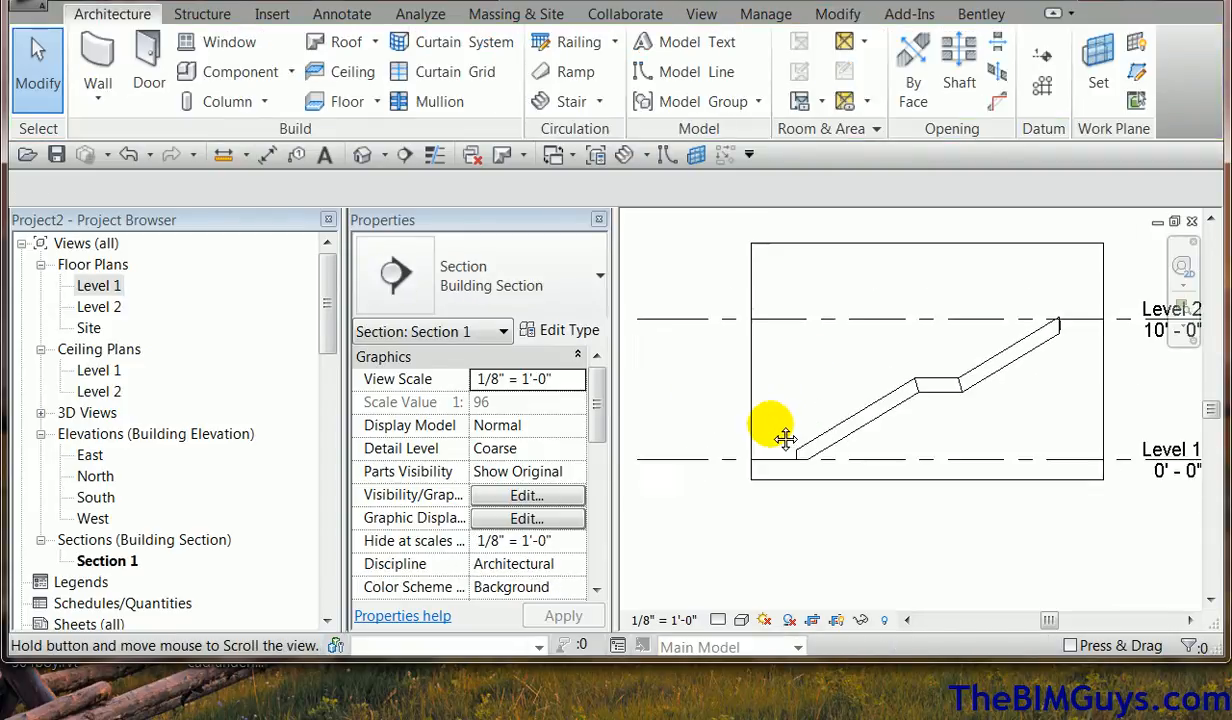
pyautogui.click(662, 619)
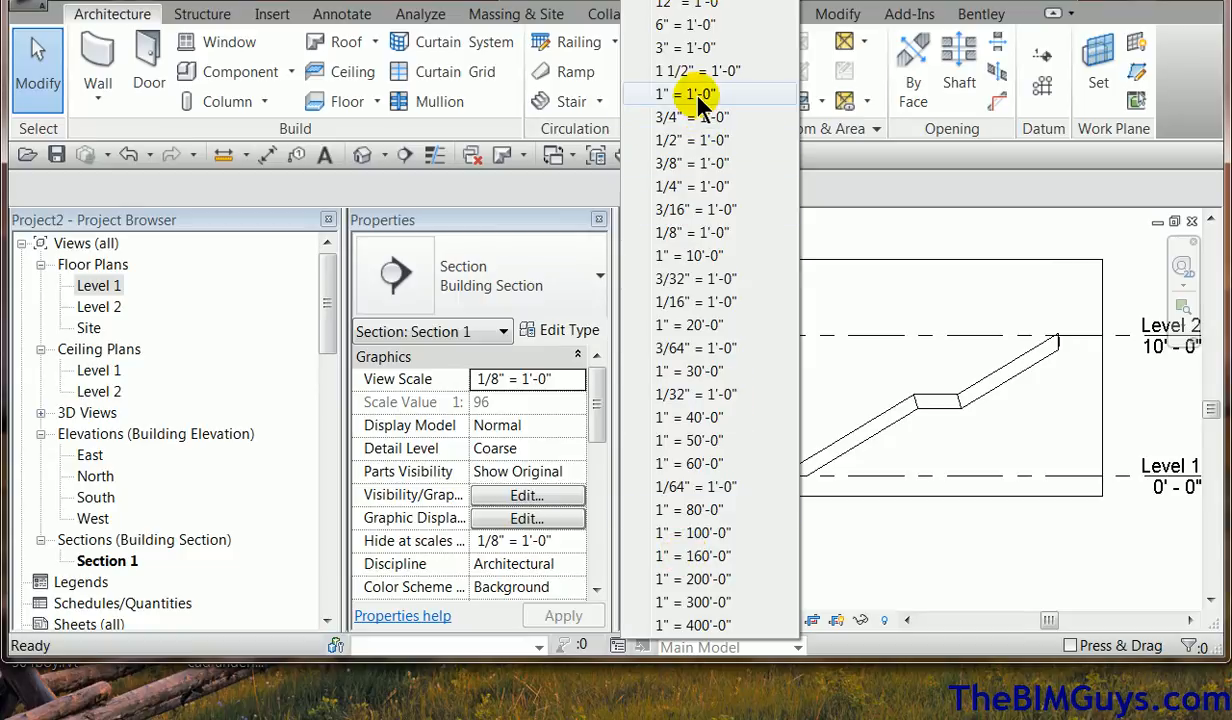
pyautogui.click(683, 93)
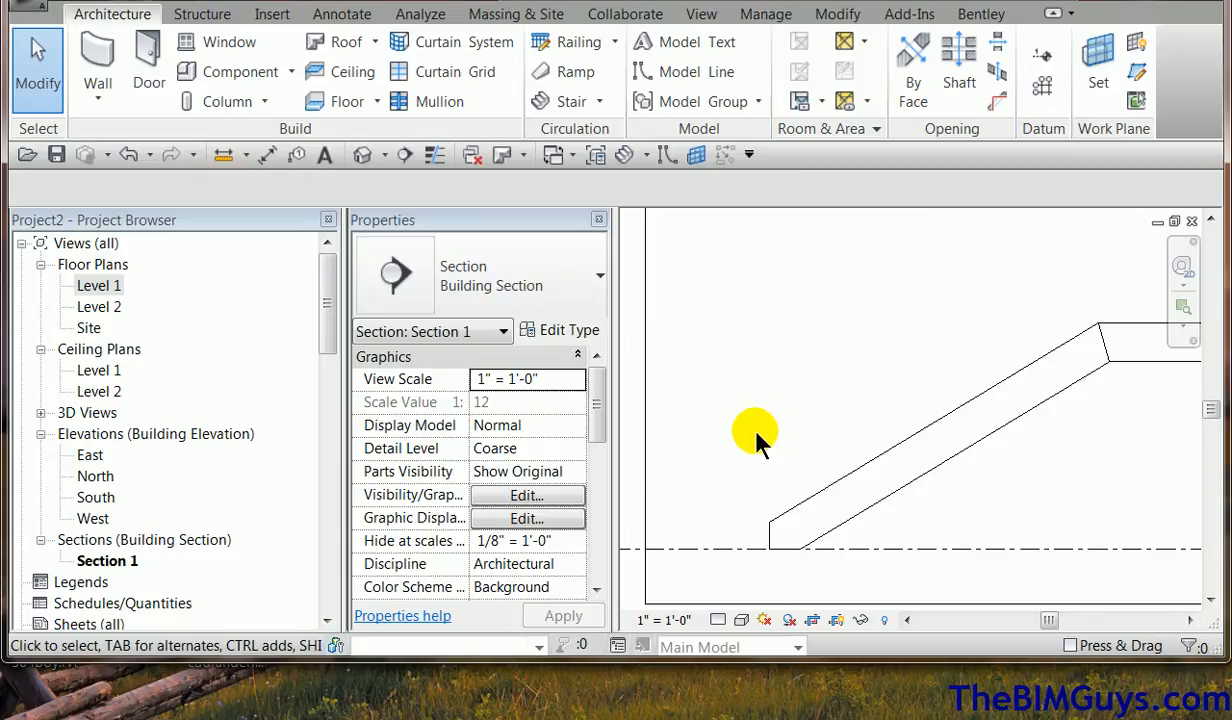
pyautogui.moveTo(957, 317)
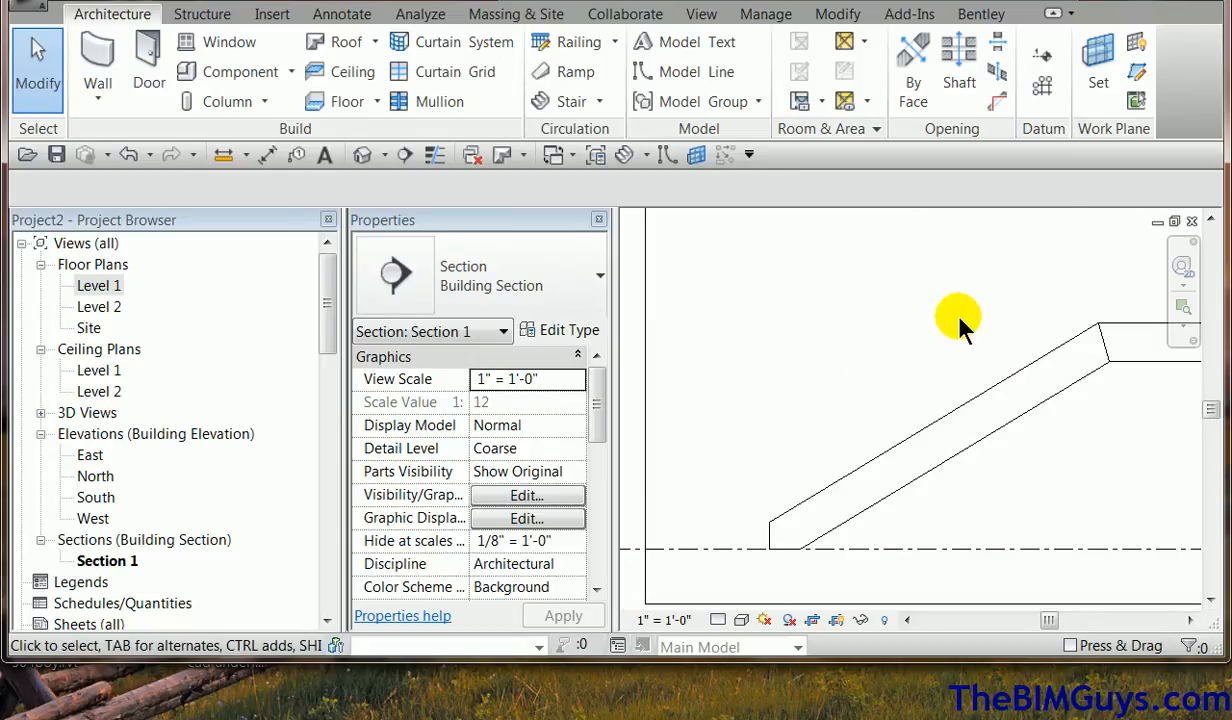
pyautogui.click(1097, 65)
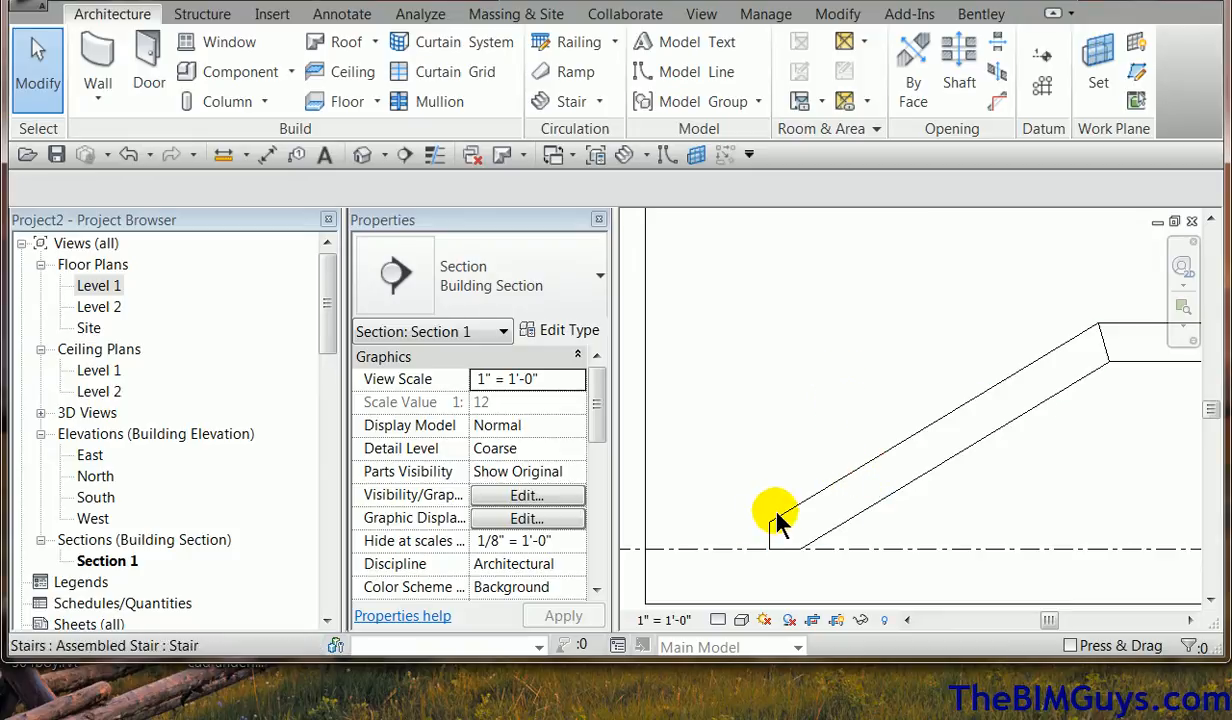
pyautogui.moveTo(912, 388)
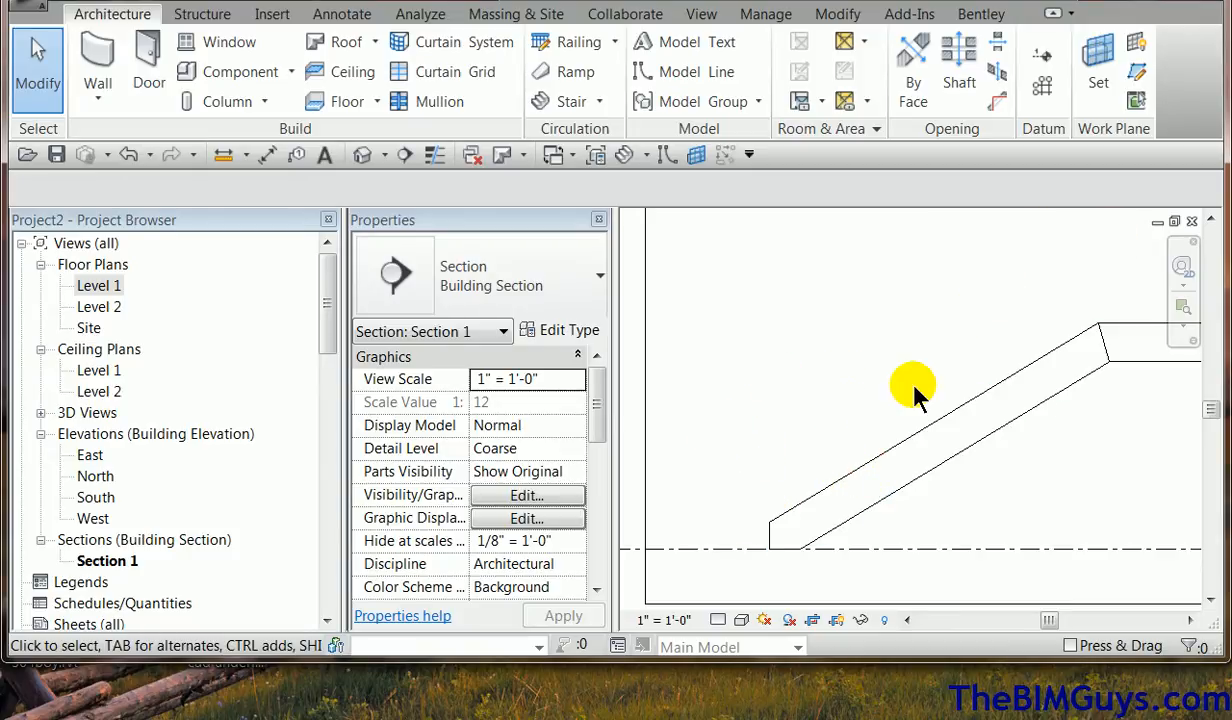
pyautogui.moveTo(730, 320)
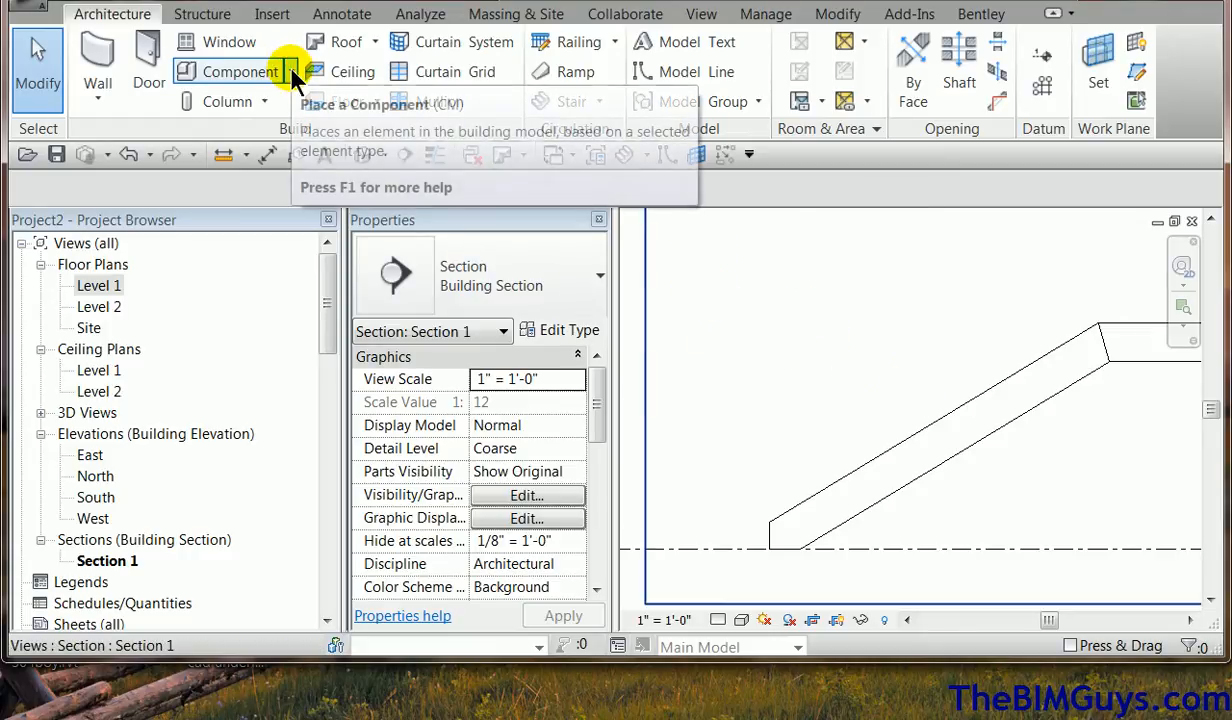
pyautogui.moveTo(240, 71)
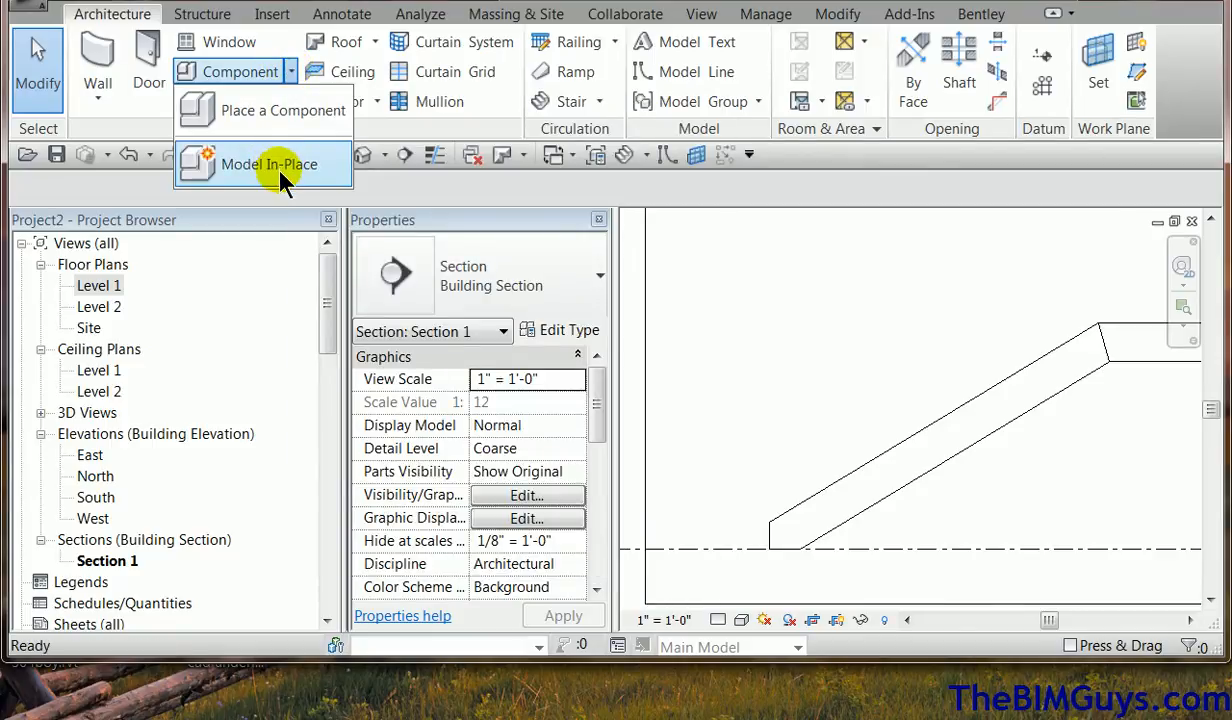
# - Model an in-place family in the Railings category, named Railings 1
pyautogui.click(270, 164)
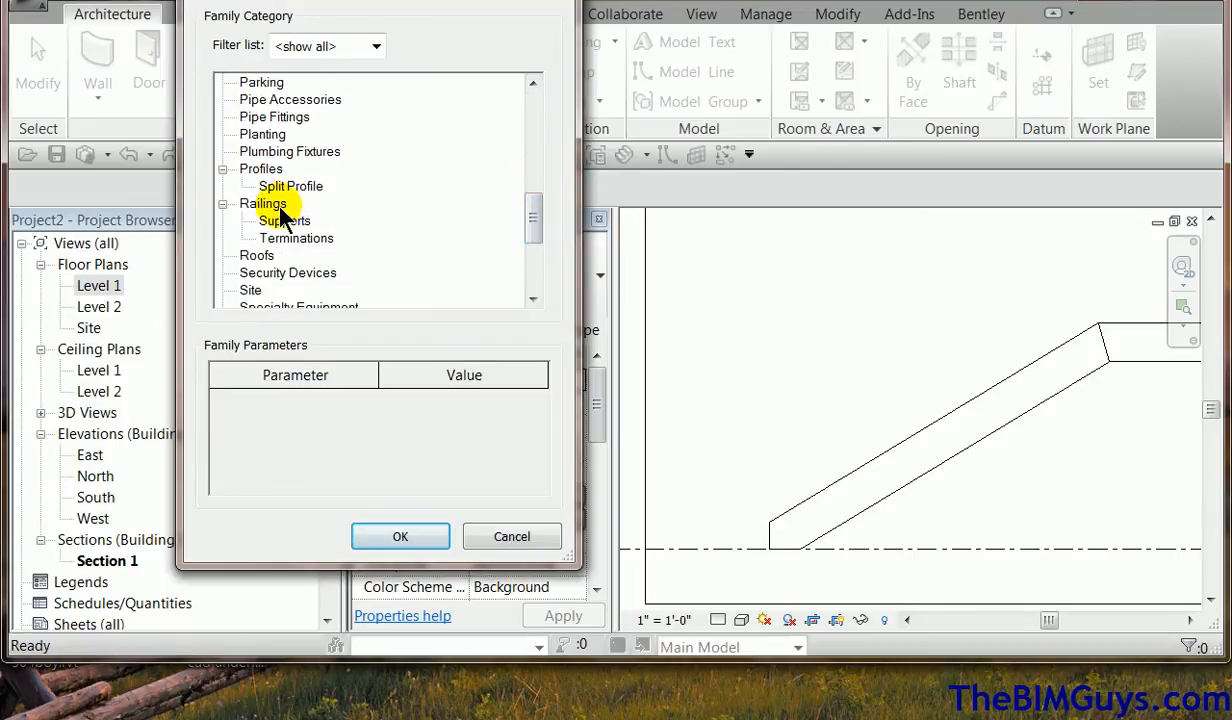
pyautogui.click(263, 203)
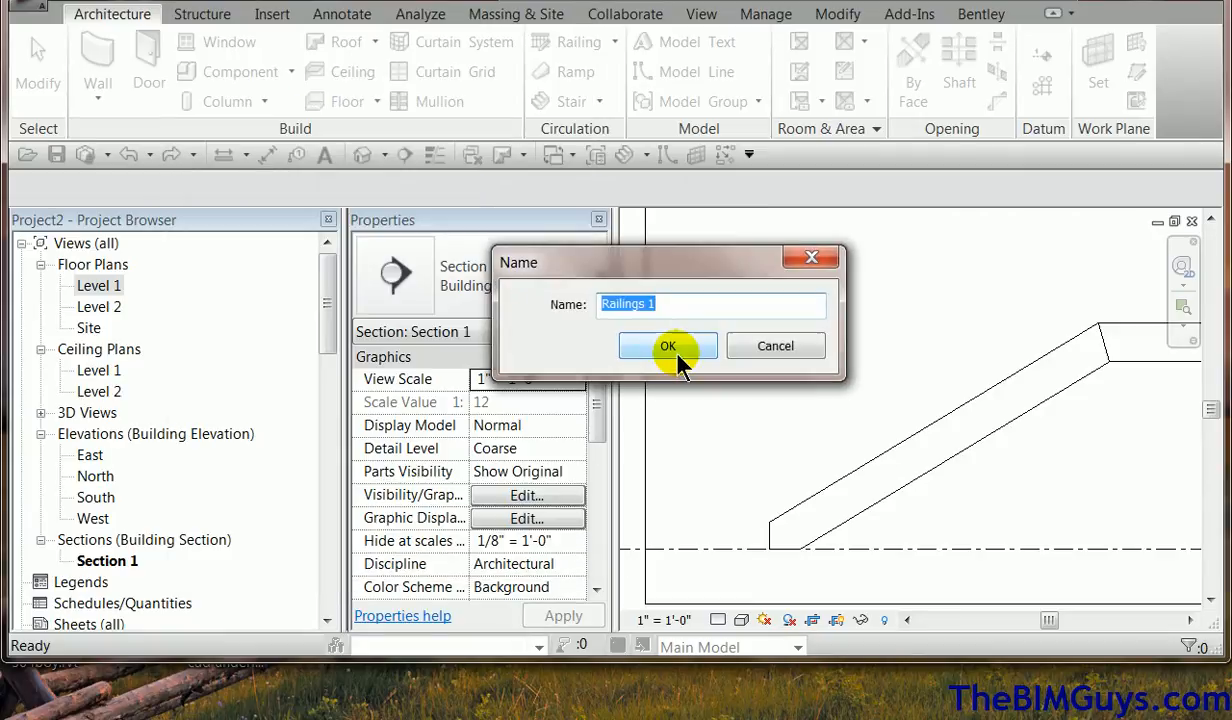
pyautogui.click(668, 345)
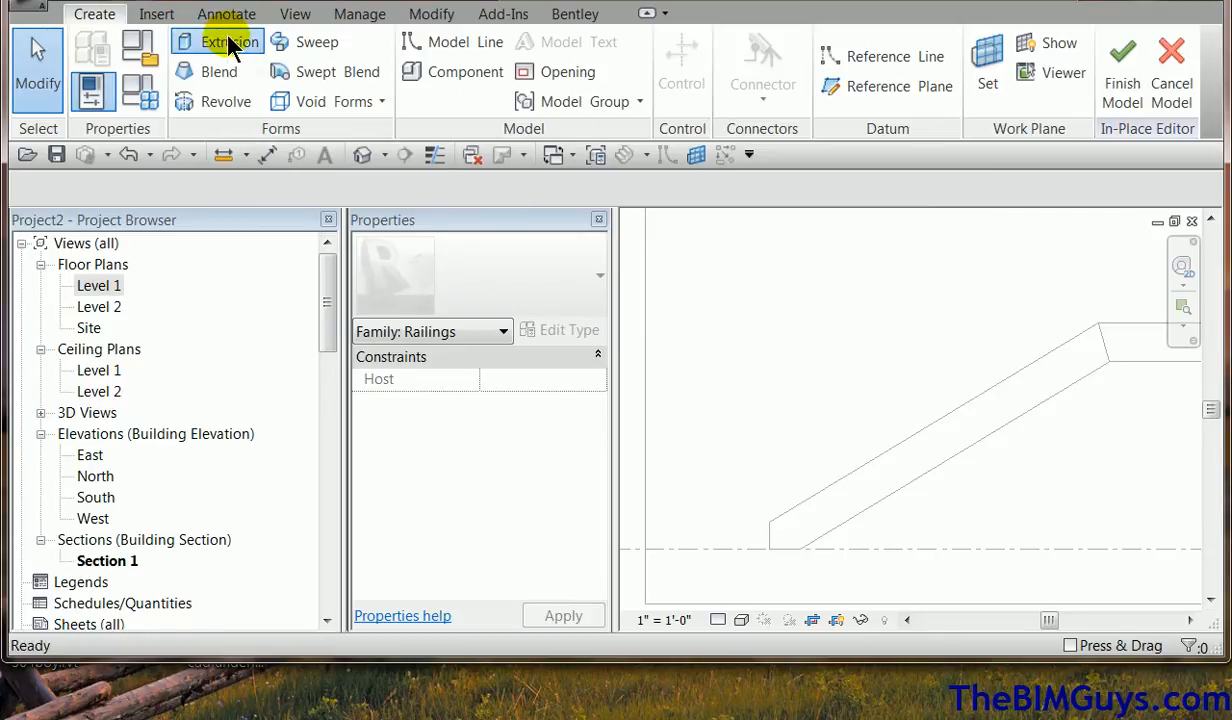
# - Sketch the extrusion profile from stair edges offset 3'-6", closing its ends with lines
pyautogui.click(223, 41)
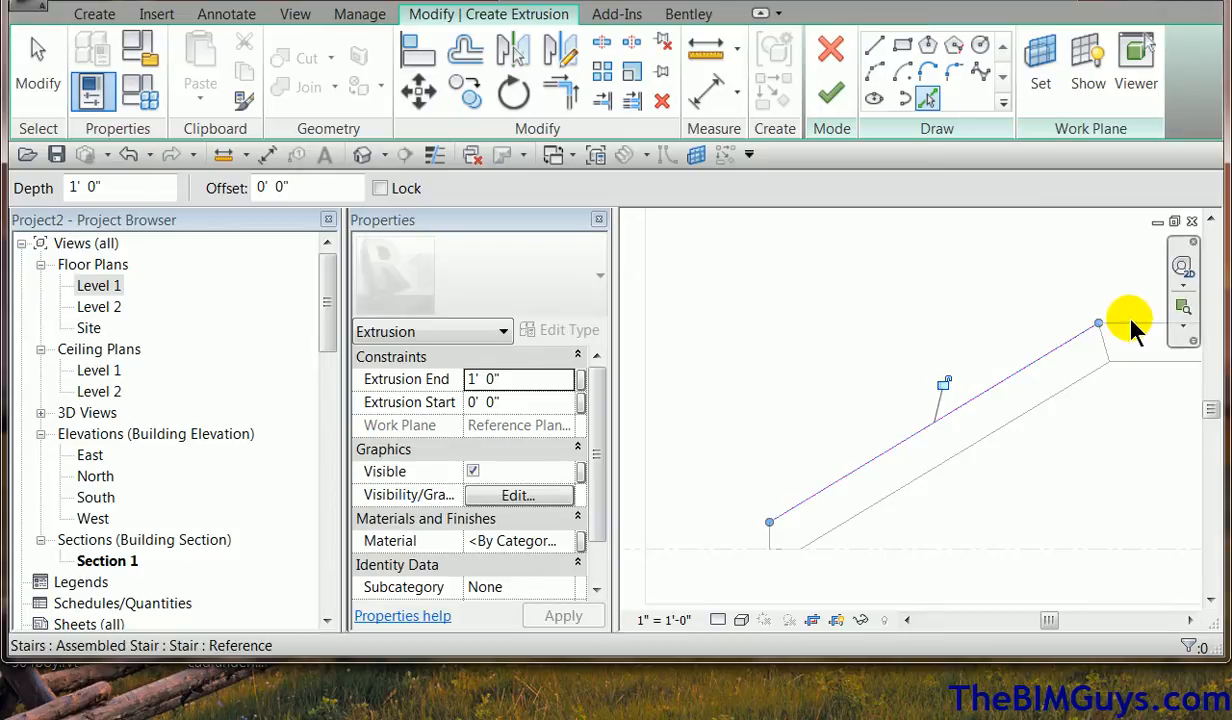
pyautogui.moveTo(1130, 320); pyautogui.dragTo(785, 405)
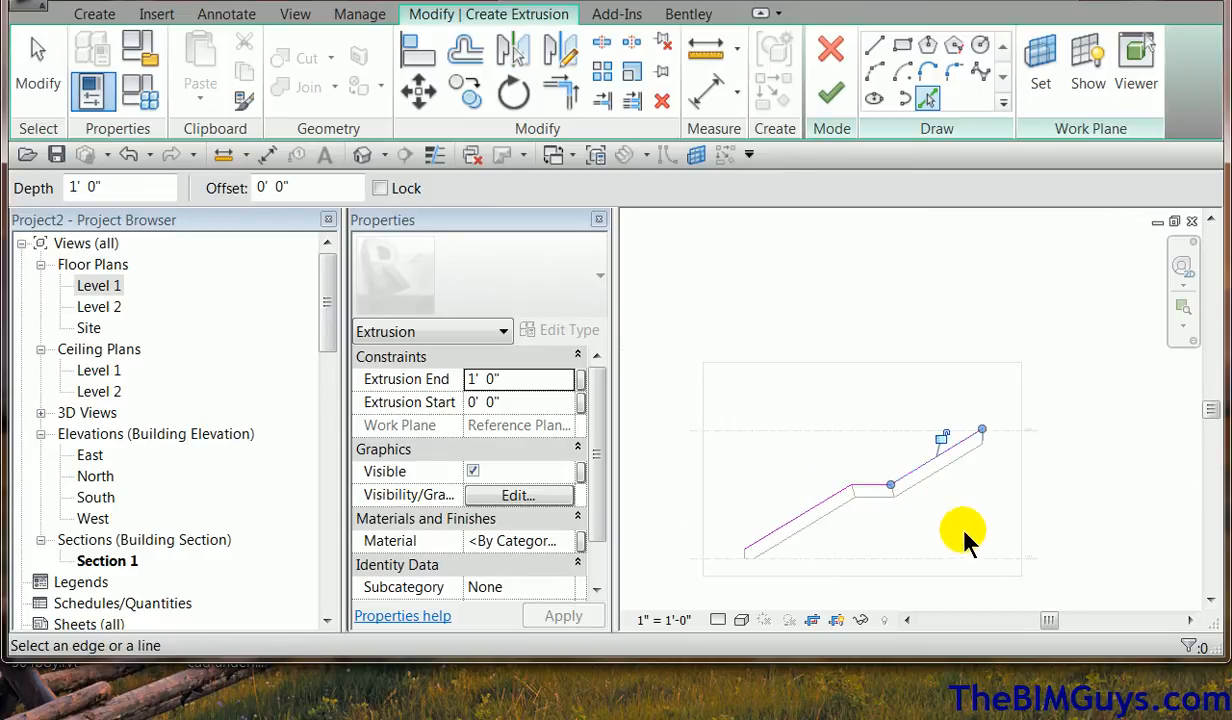
pyautogui.moveTo(927, 99)
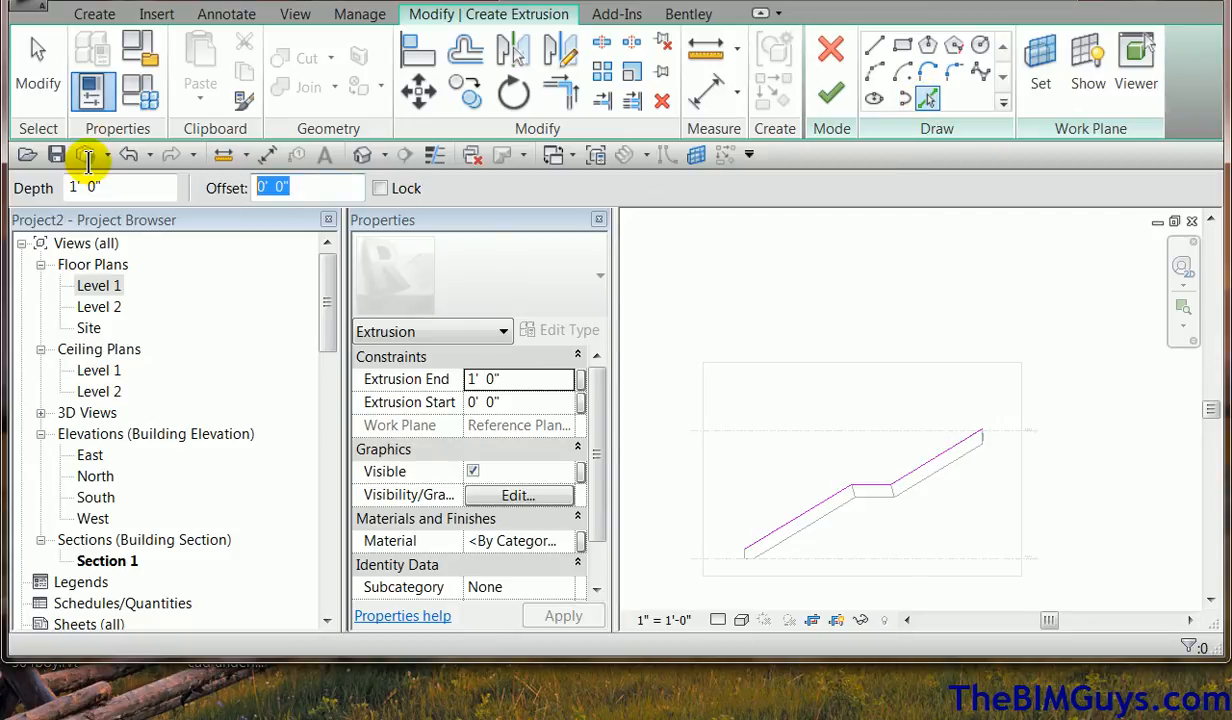
pyautogui.moveTo(88, 154)
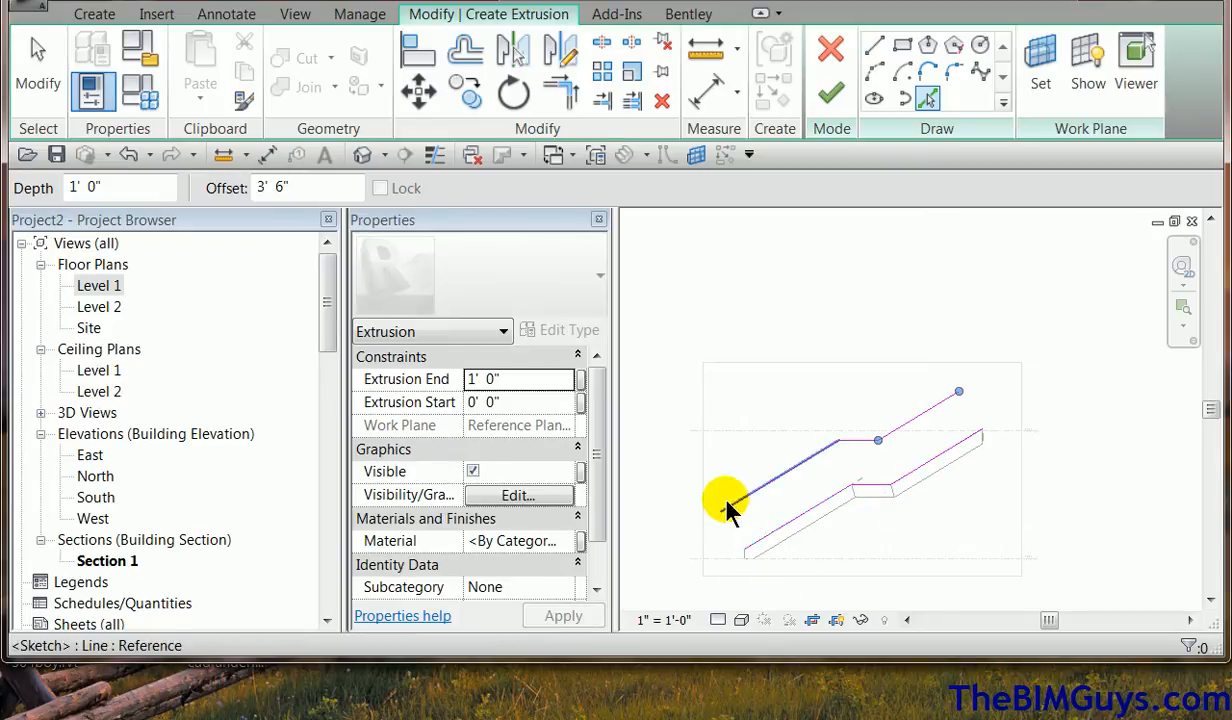
pyautogui.click(875, 46)
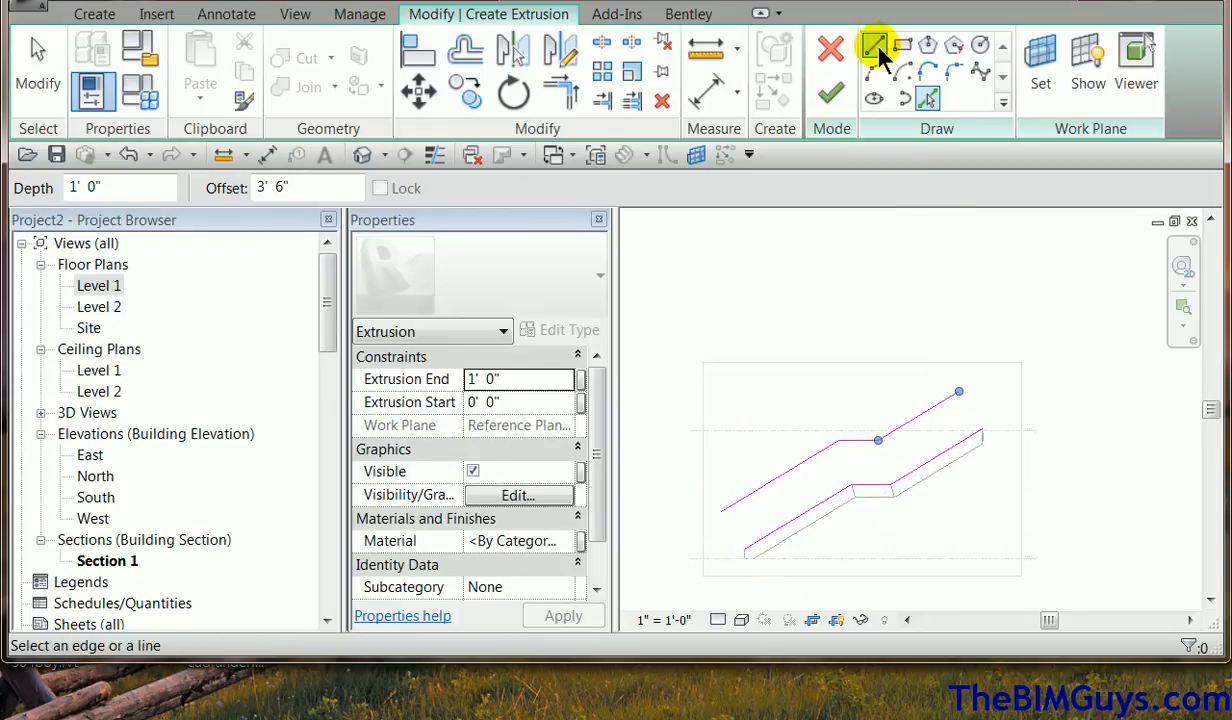
pyautogui.click(874, 47)
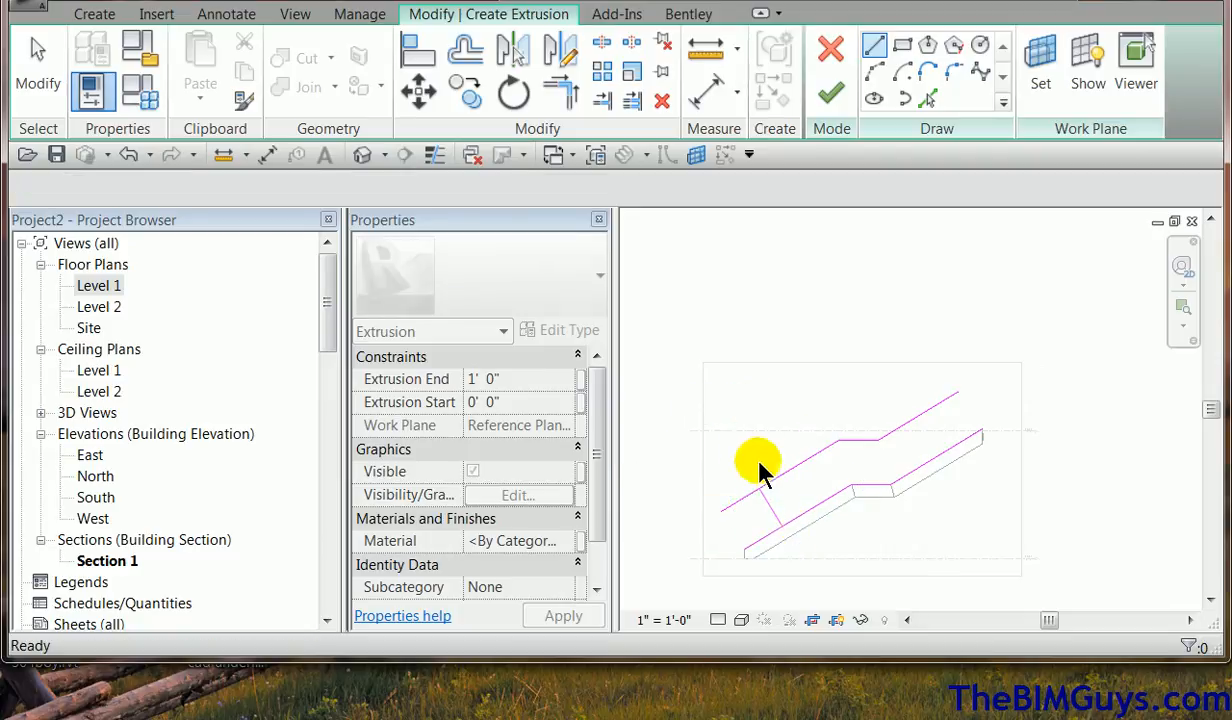
pyautogui.click(760, 465)
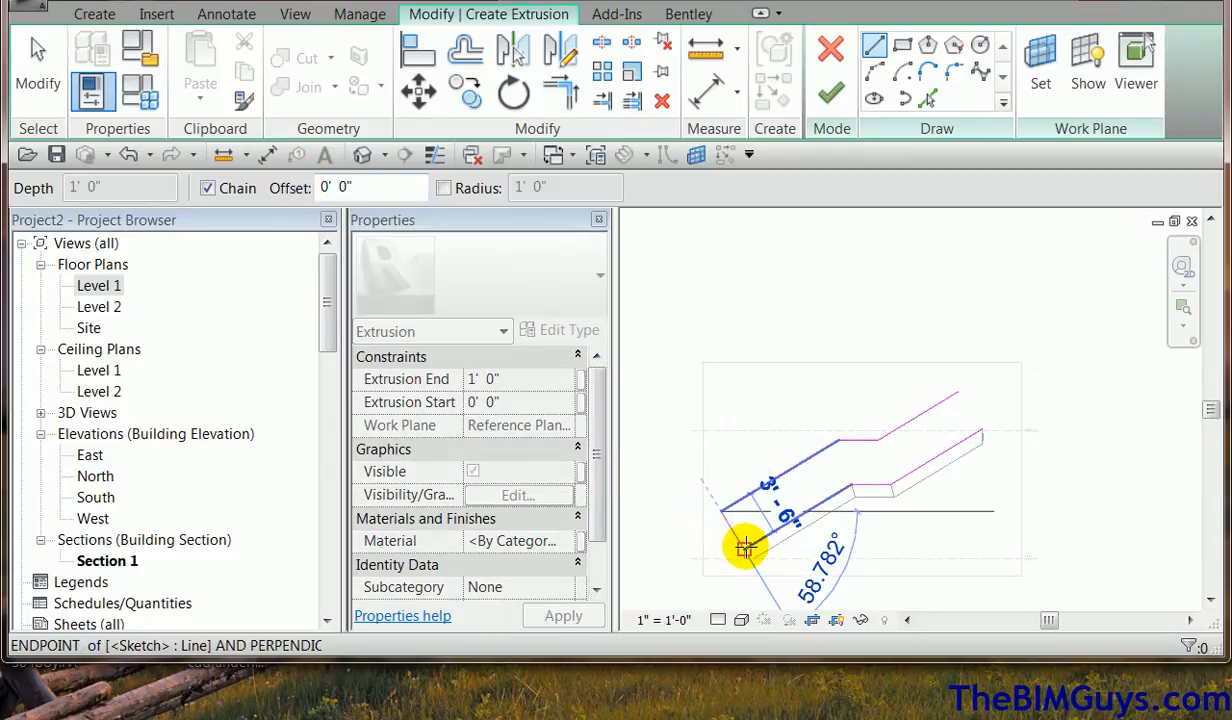
pyautogui.moveTo(745, 547); pyautogui.dragTo(957, 391)
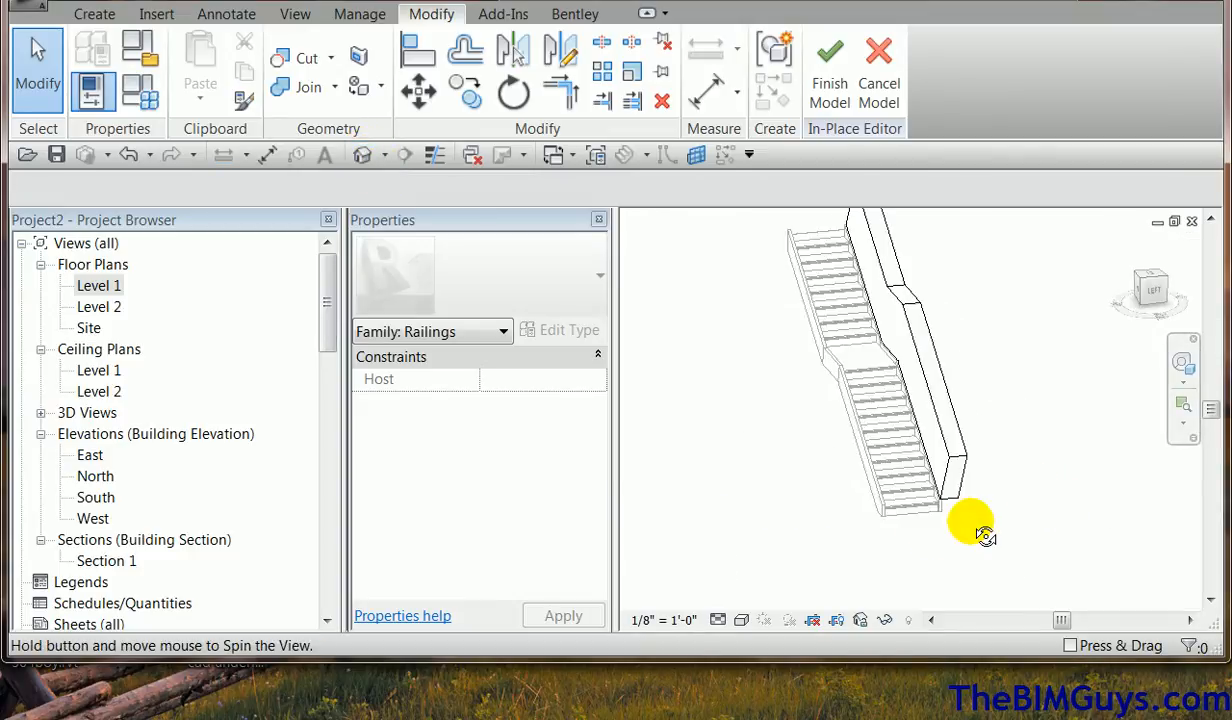
pyautogui.moveTo(970, 530); pyautogui.dragTo(985, 520)
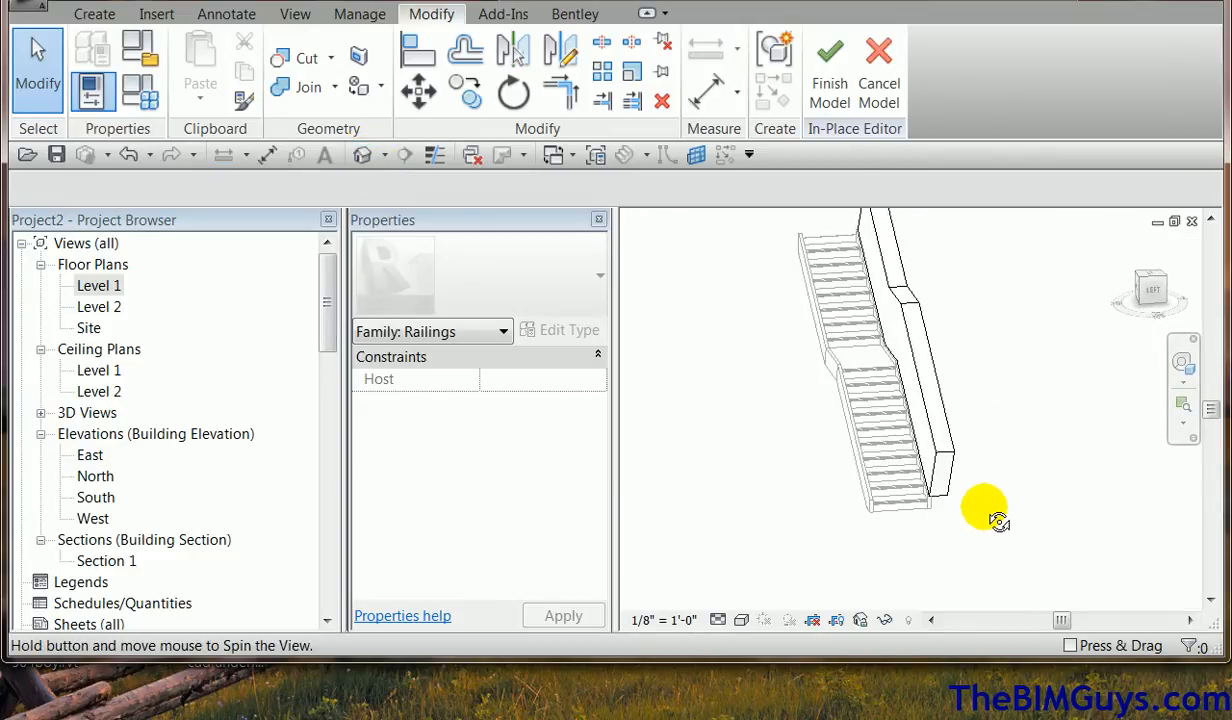
pyautogui.moveTo(985, 515); pyautogui.dragTo(1077, 505)
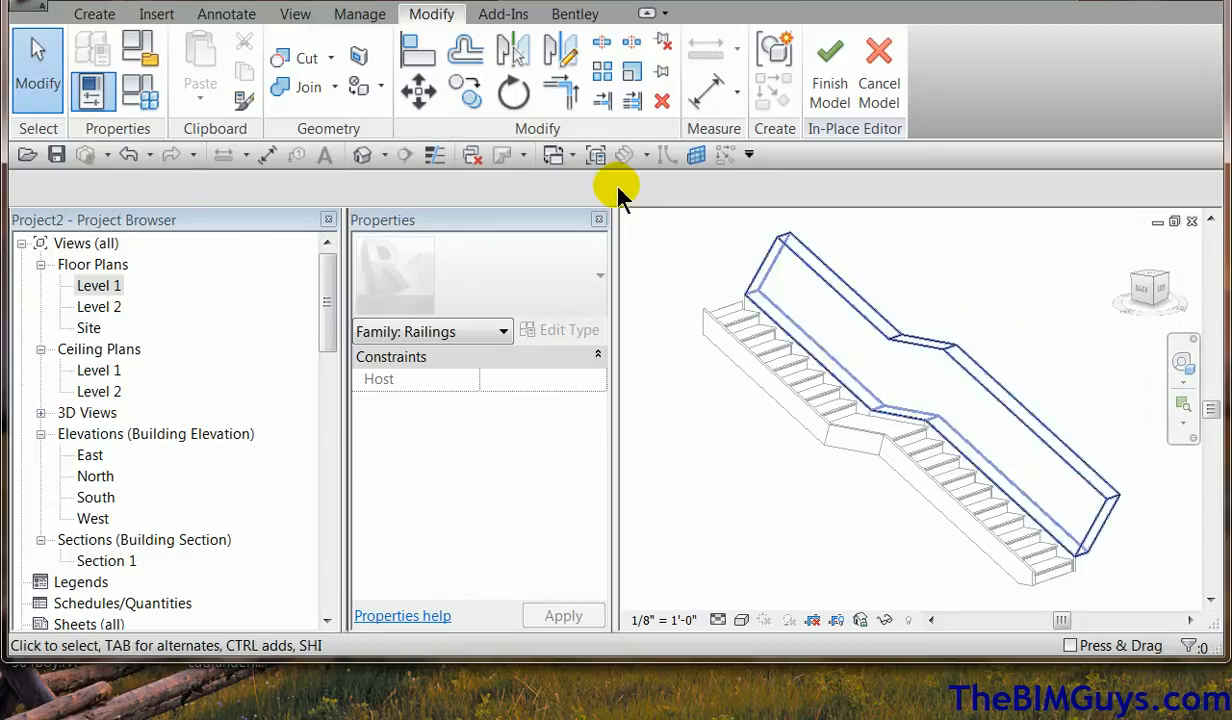
pyautogui.click(95, 13)
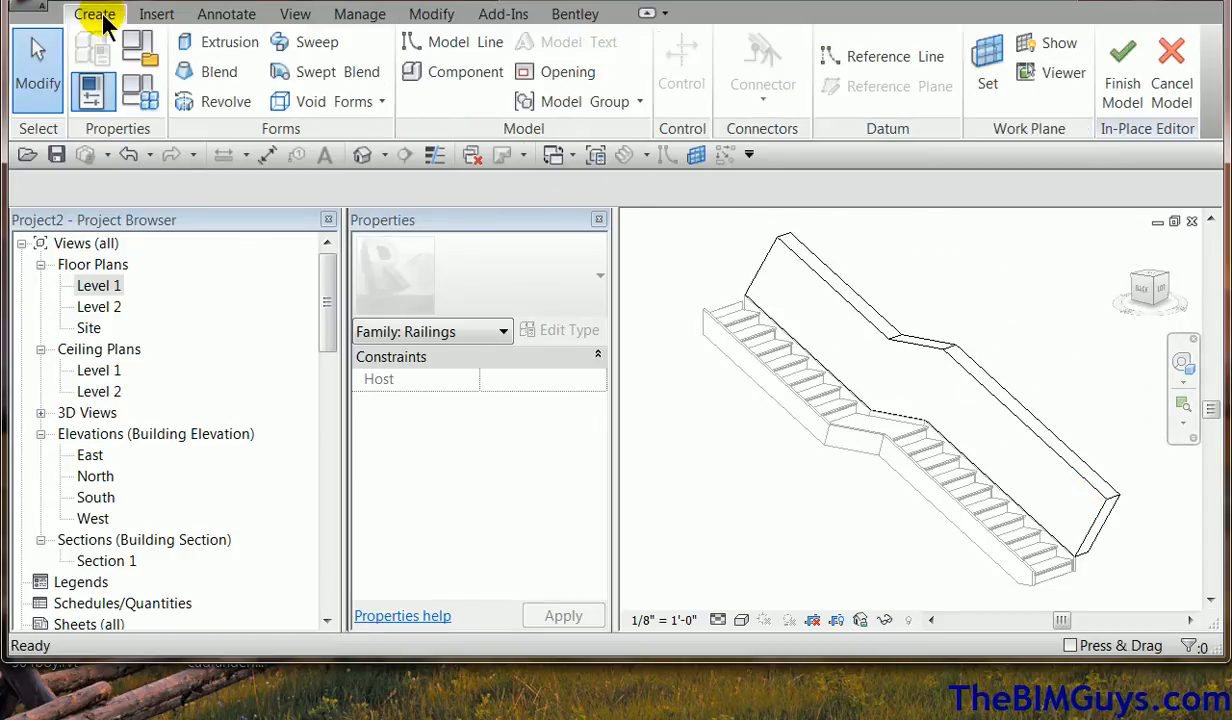
# - Start a sweep and pick the extrusion's top edge as its path
pyautogui.click(317, 42)
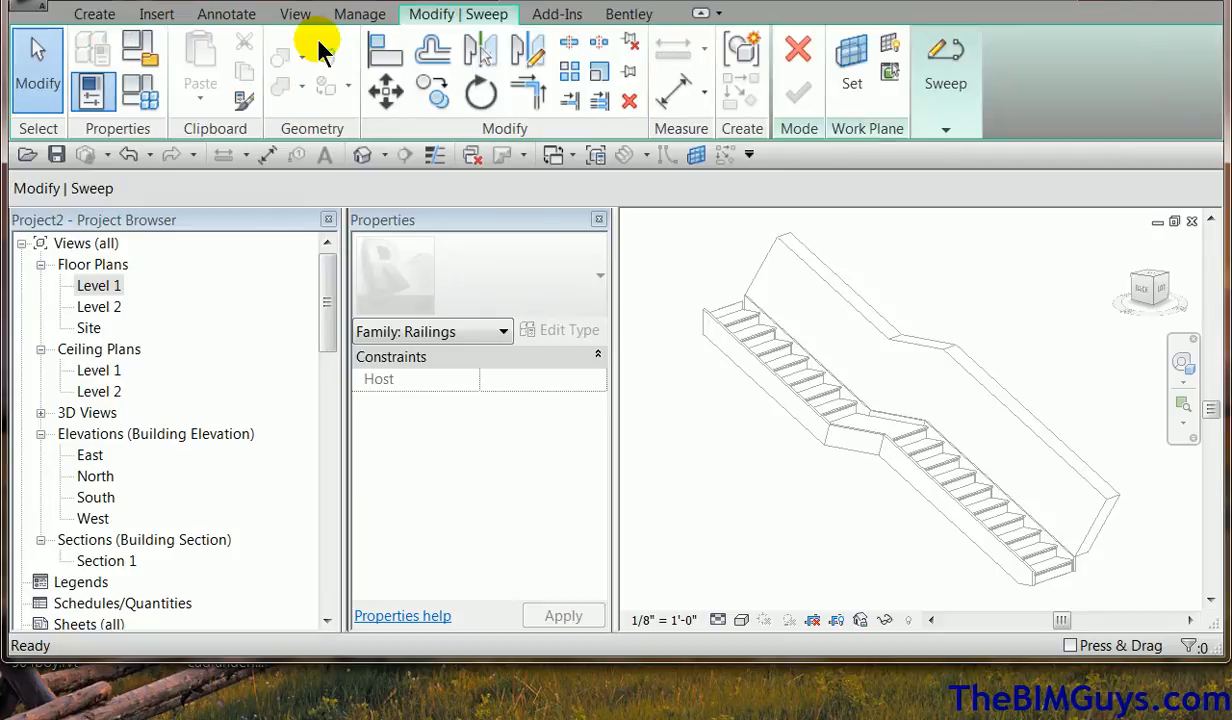
pyautogui.click(945, 65)
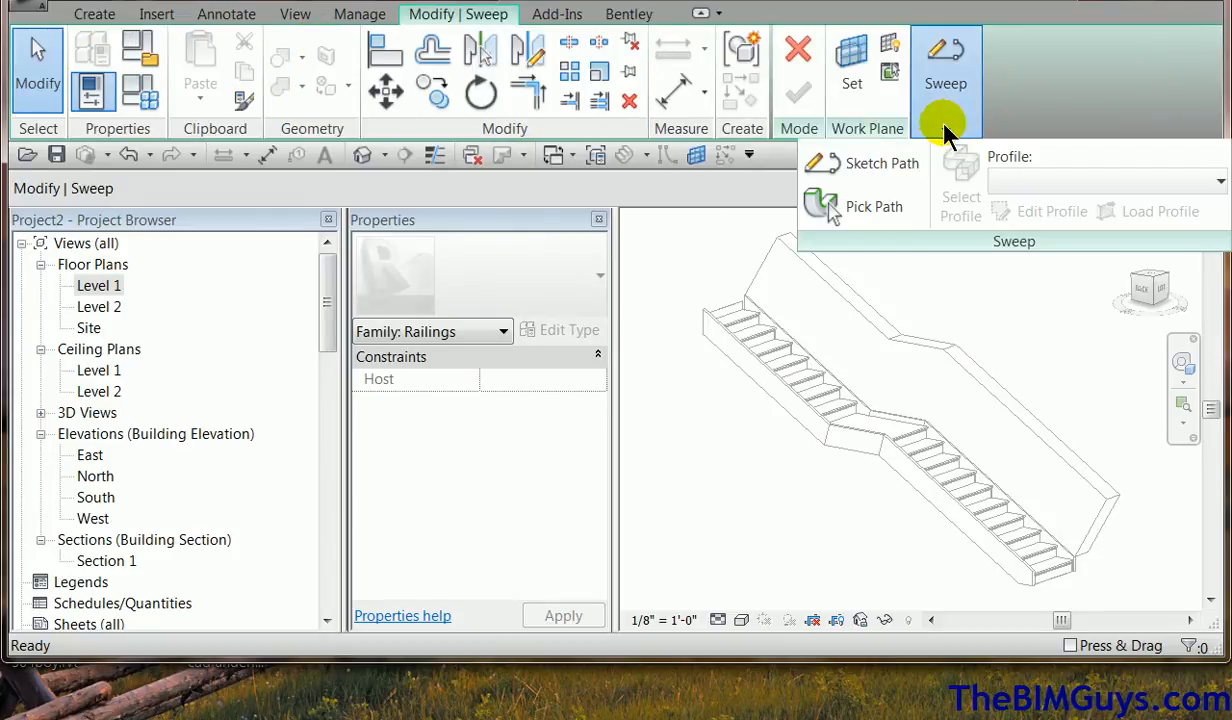
pyautogui.click(874, 206)
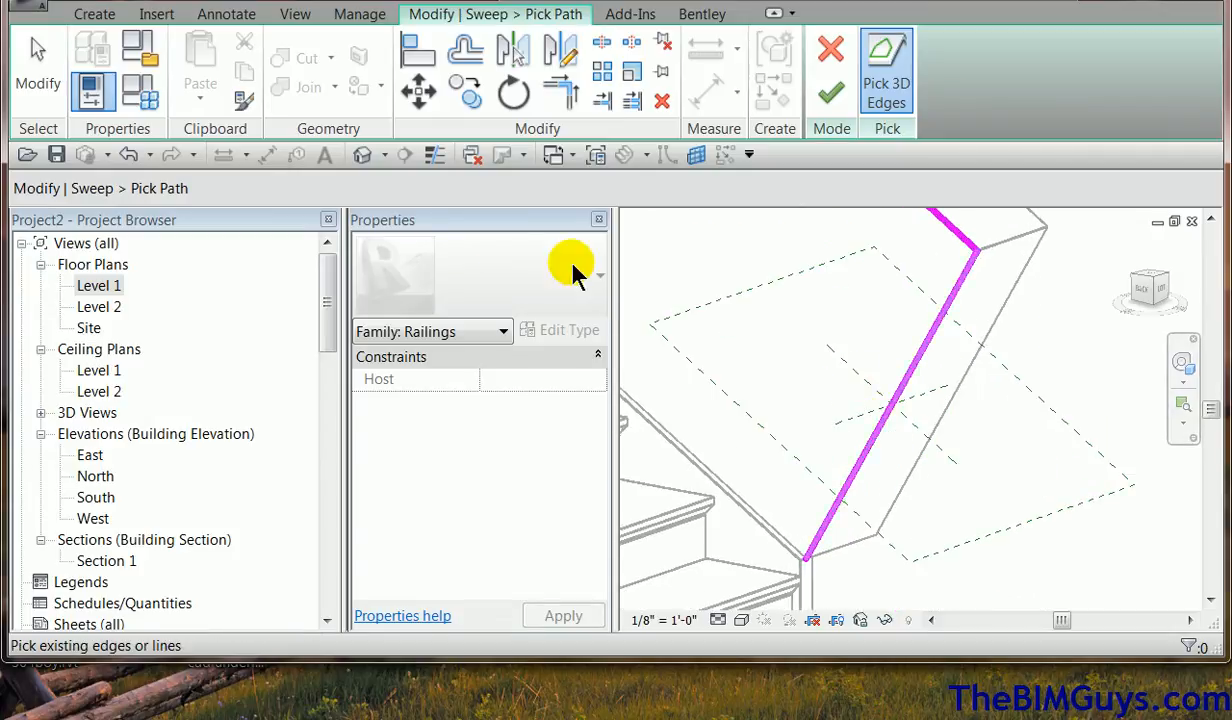
pyautogui.click(890, 405)
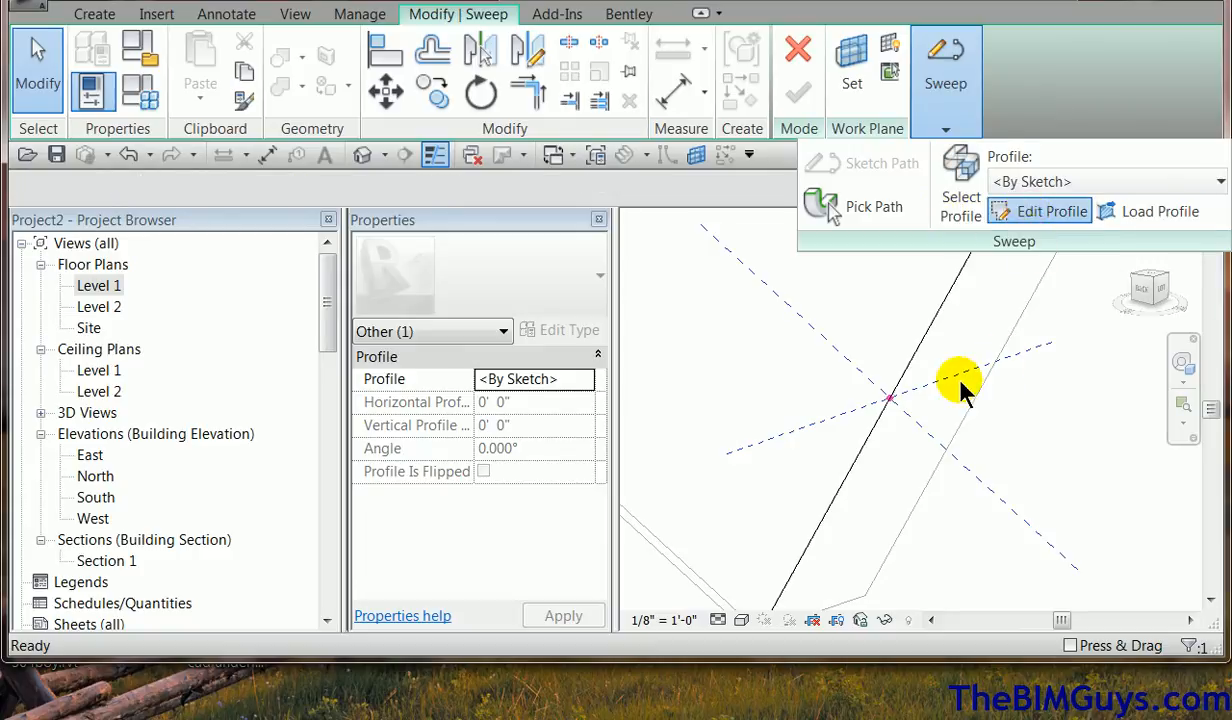
# - Sketch a circle of about 3/4" radius as the sweep profile and finish it
pyautogui.click(1048, 211)
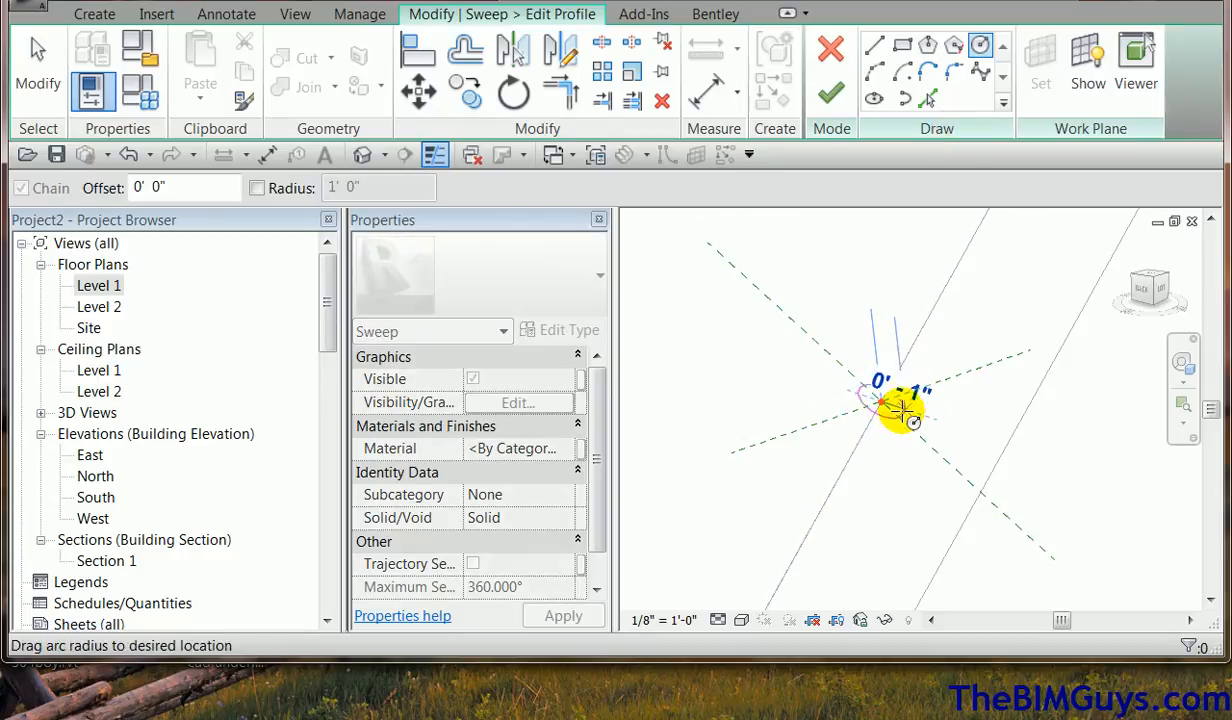
pyautogui.moveTo(925, 408); pyautogui.dragTo(880, 402)
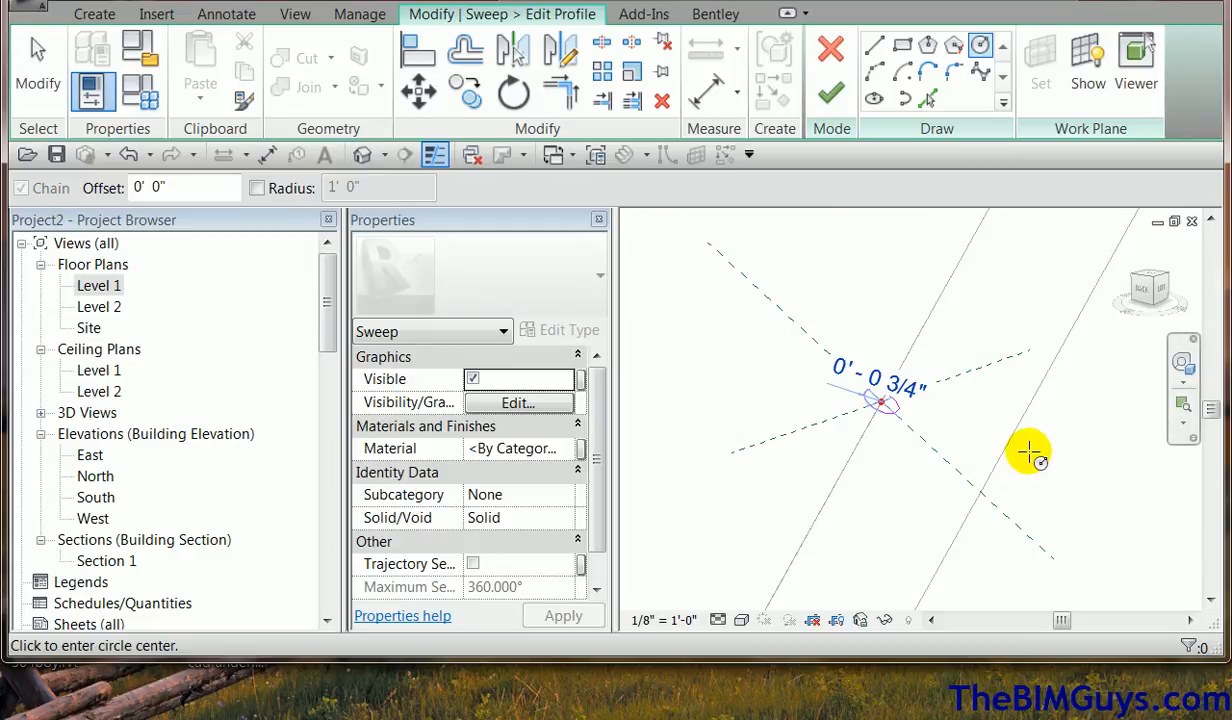
pyautogui.moveTo(931, 482)
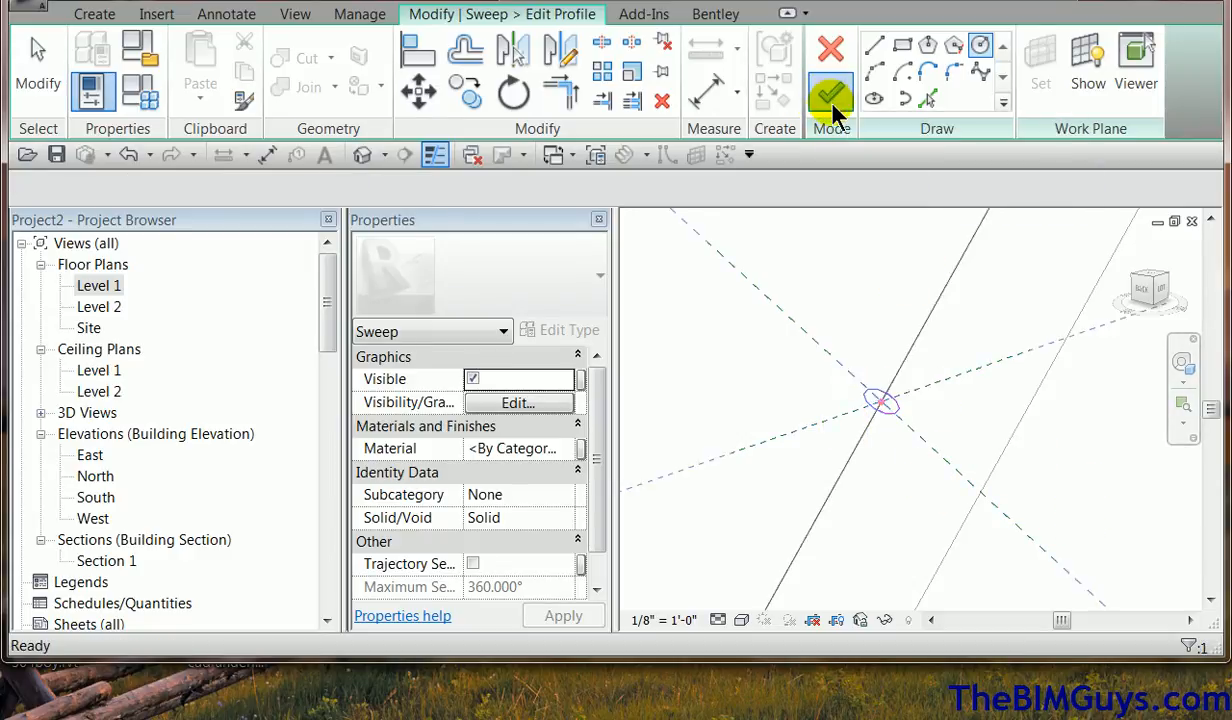
pyautogui.click(798, 99)
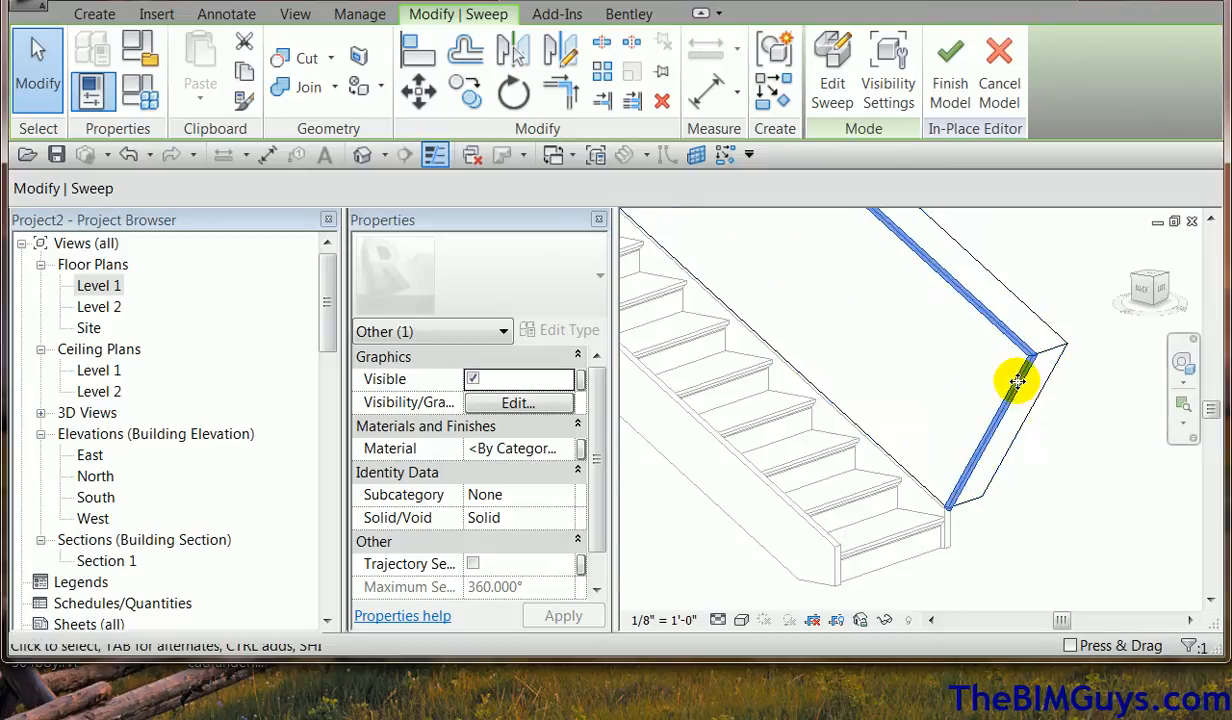
pyautogui.moveTo(658, 285)
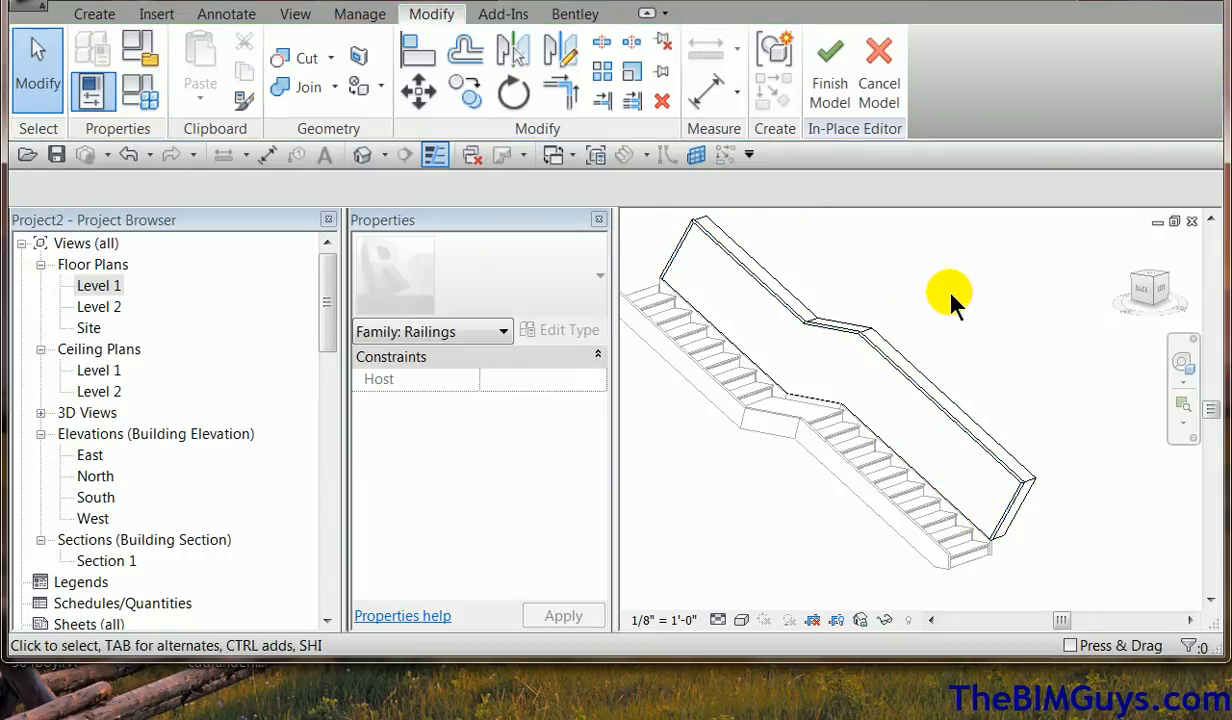
pyautogui.moveTo(770, 280)
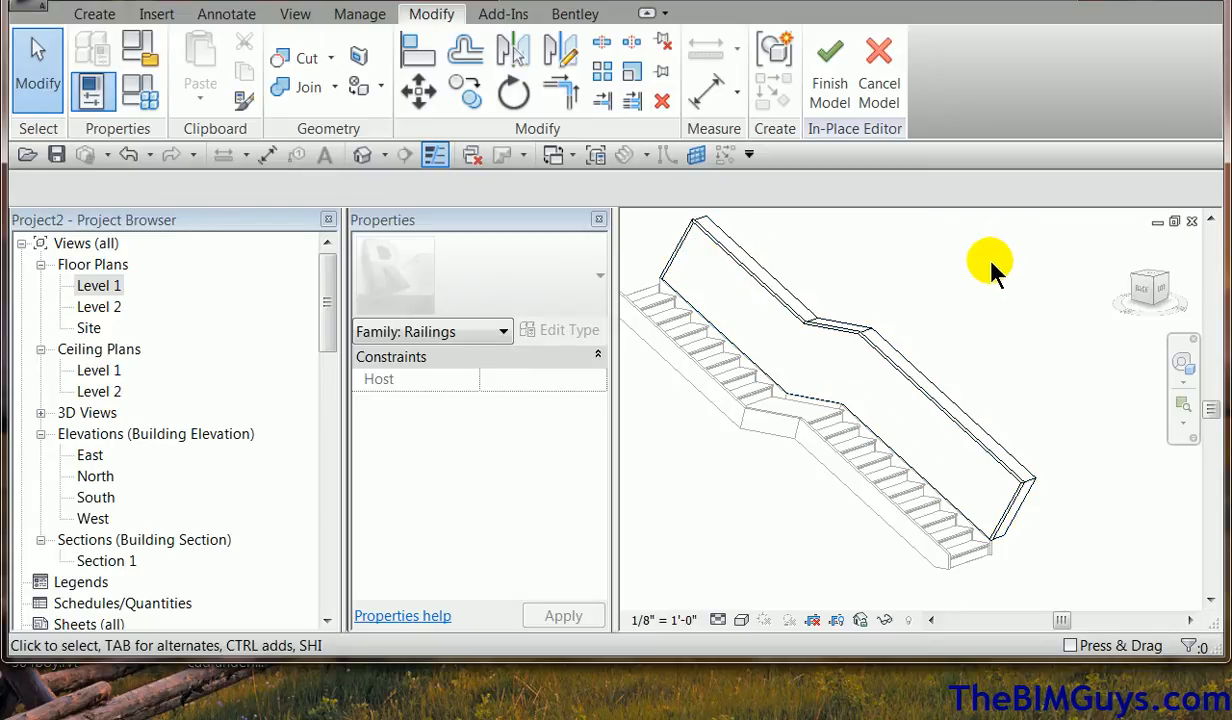
# - Select and delete the guide extrusion panel, leaving only the swept rail
pyautogui.click(940, 380)
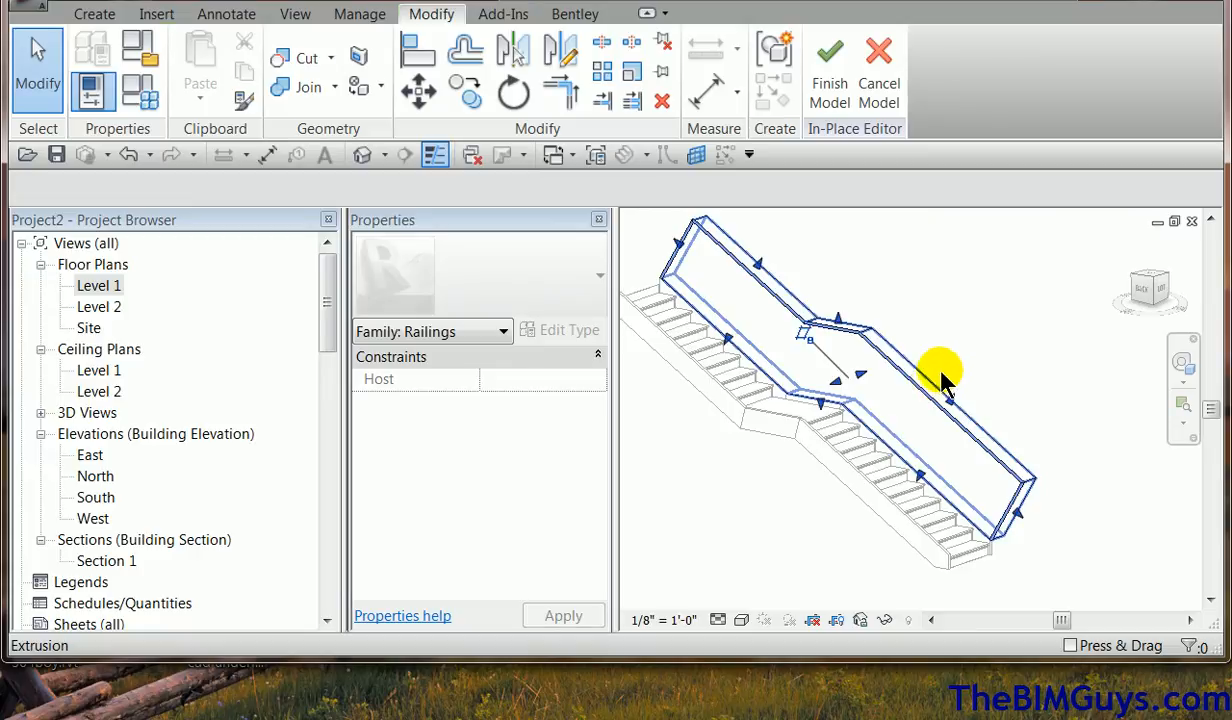
pyautogui.click(940, 375)
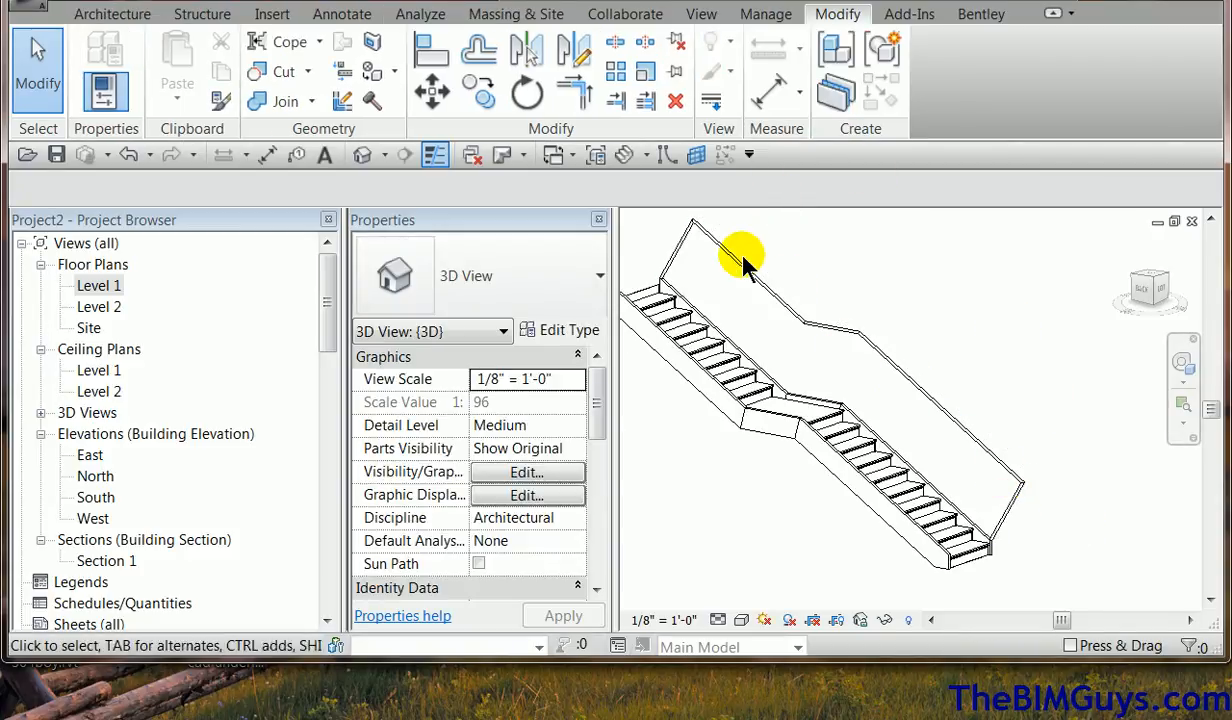
# - Reopen the stair railing for in-place editing and display the Section 1 view
pyautogui.click(1005, 500)
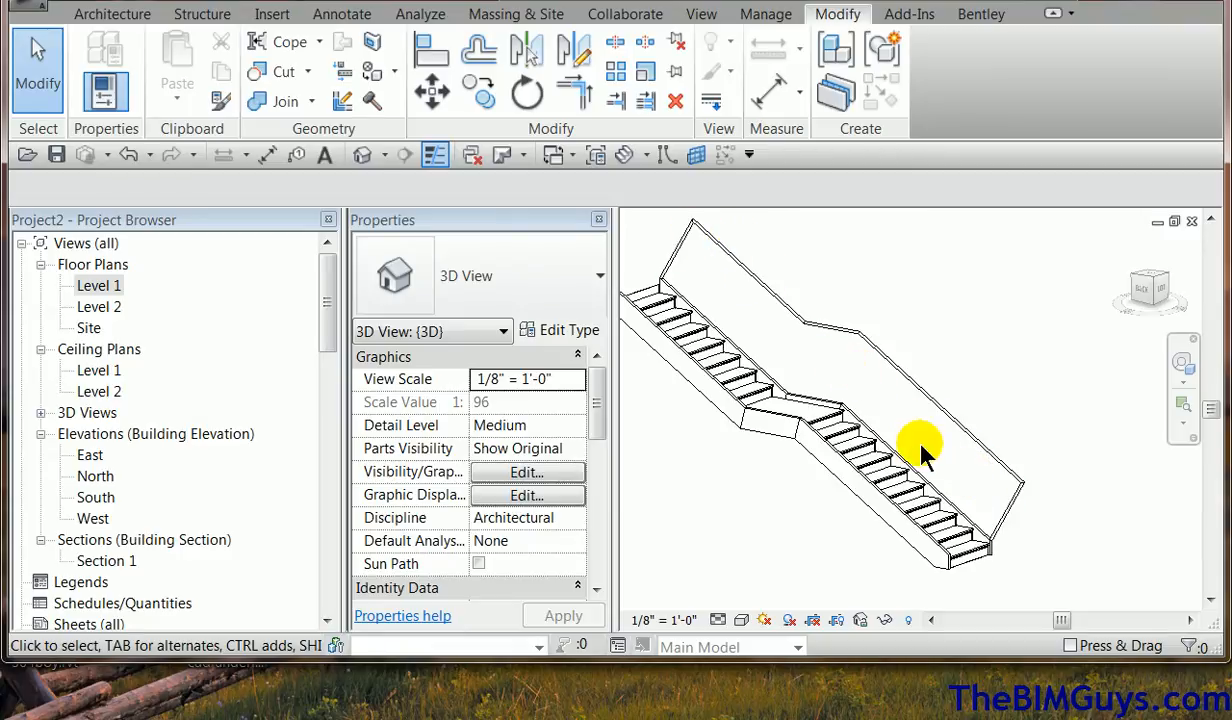
pyautogui.click(920, 450)
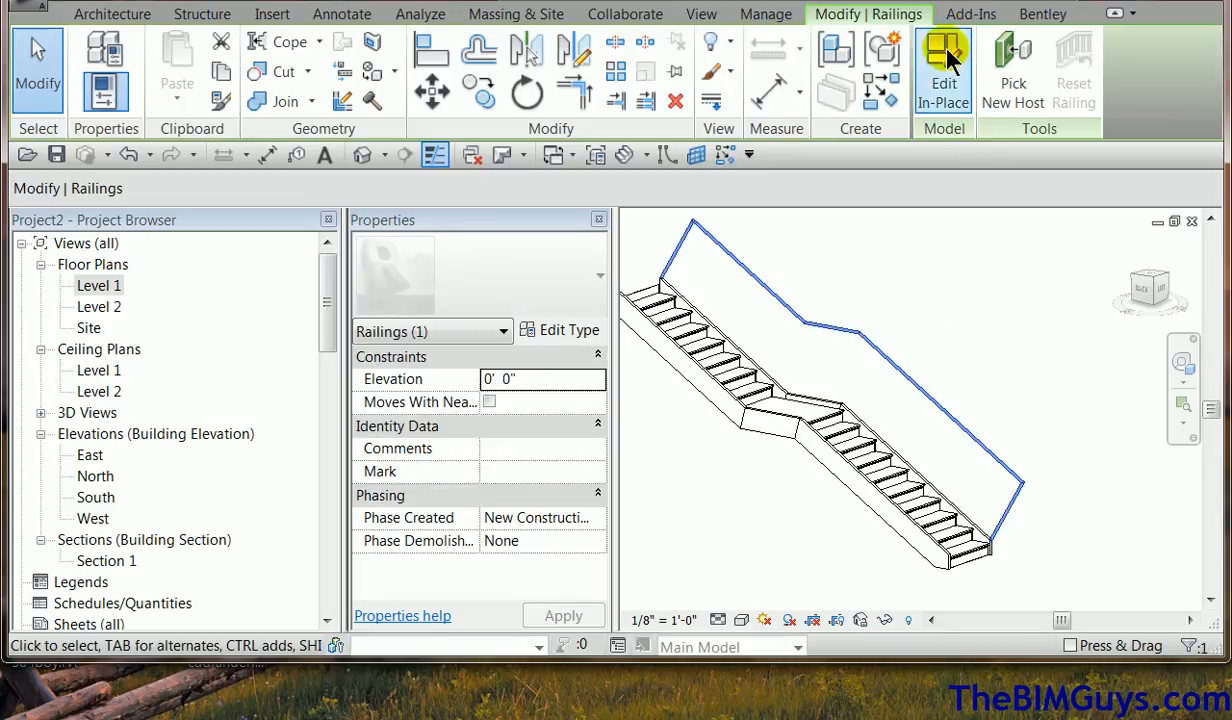
pyautogui.click(943, 75)
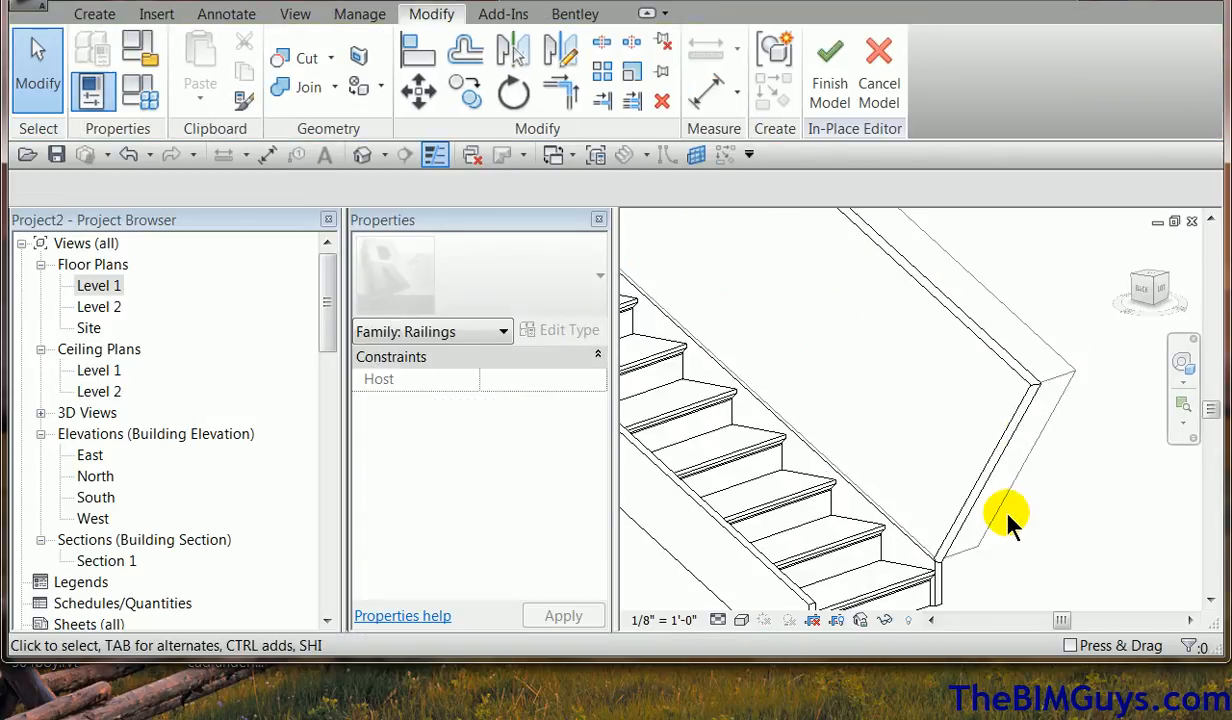
pyautogui.click(985, 515)
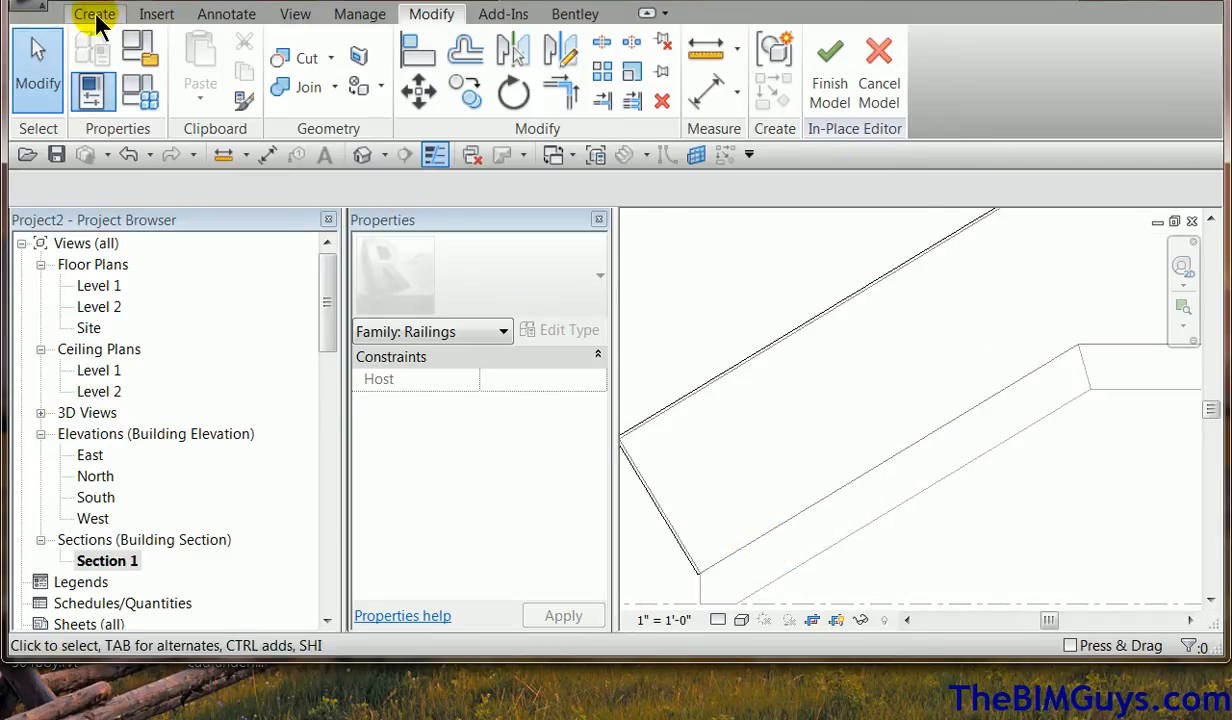
# - Start a new sweep and sketch its path line along the stair edge in Section 1
pyautogui.click(95, 13)
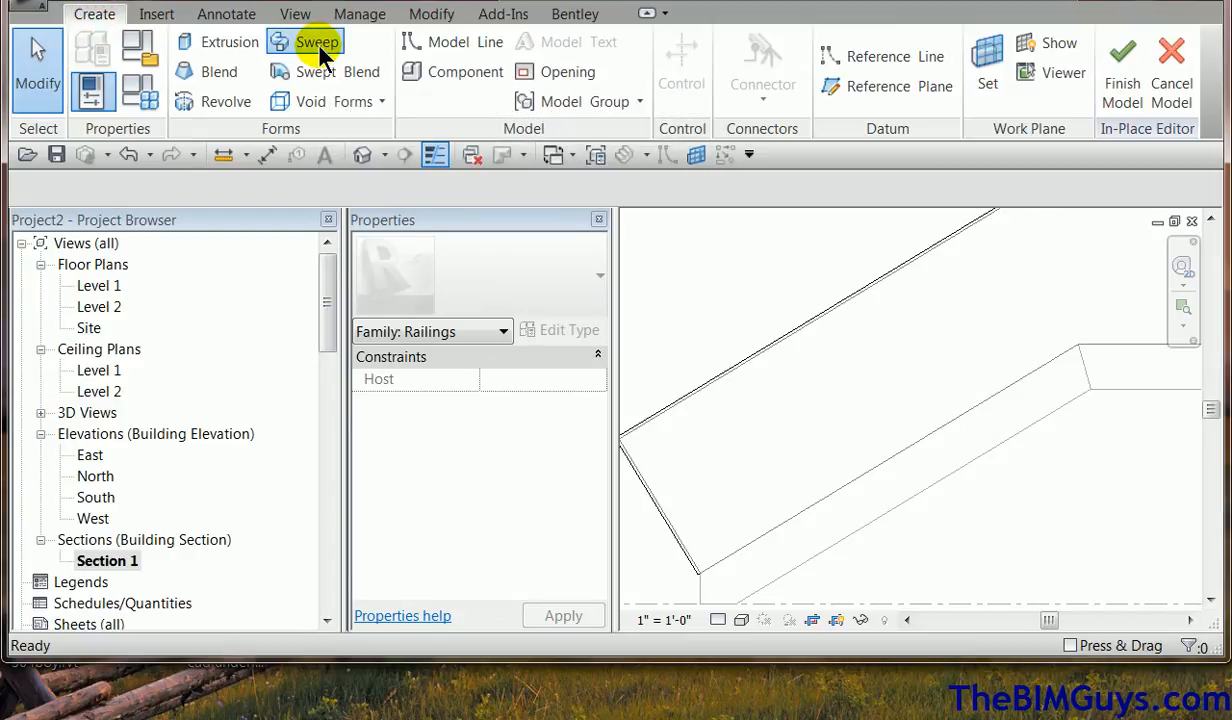
pyautogui.click(317, 41)
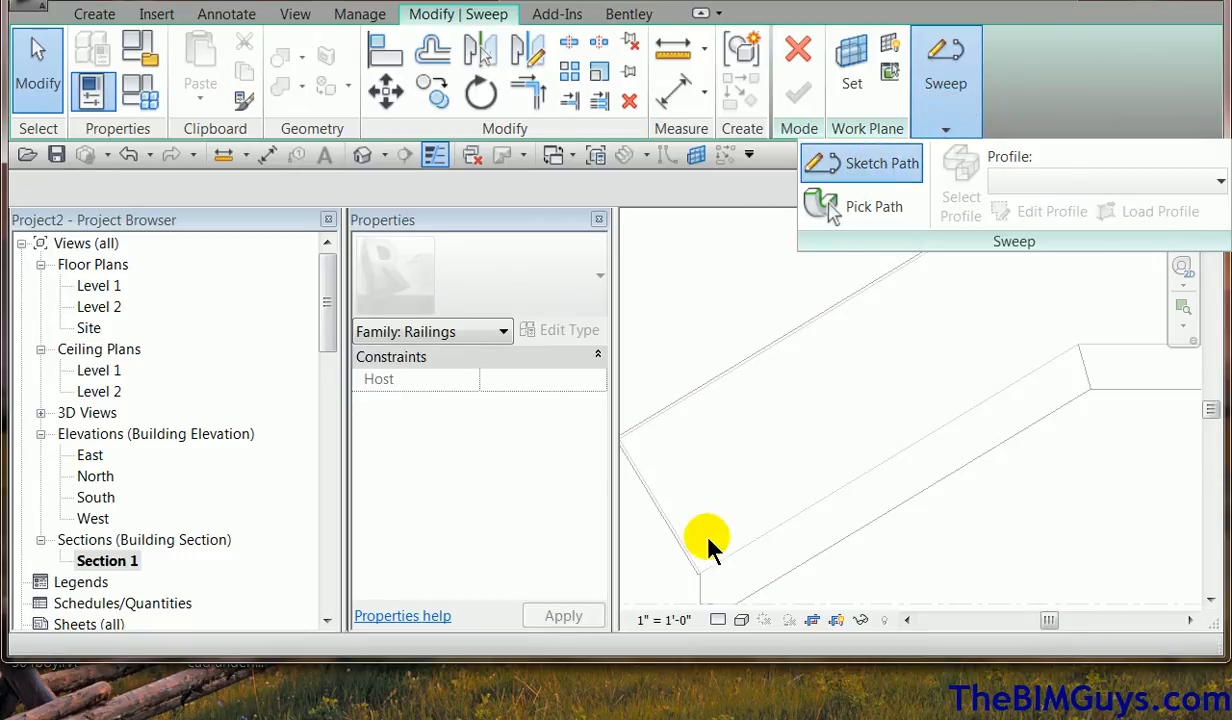
pyautogui.click(875, 163)
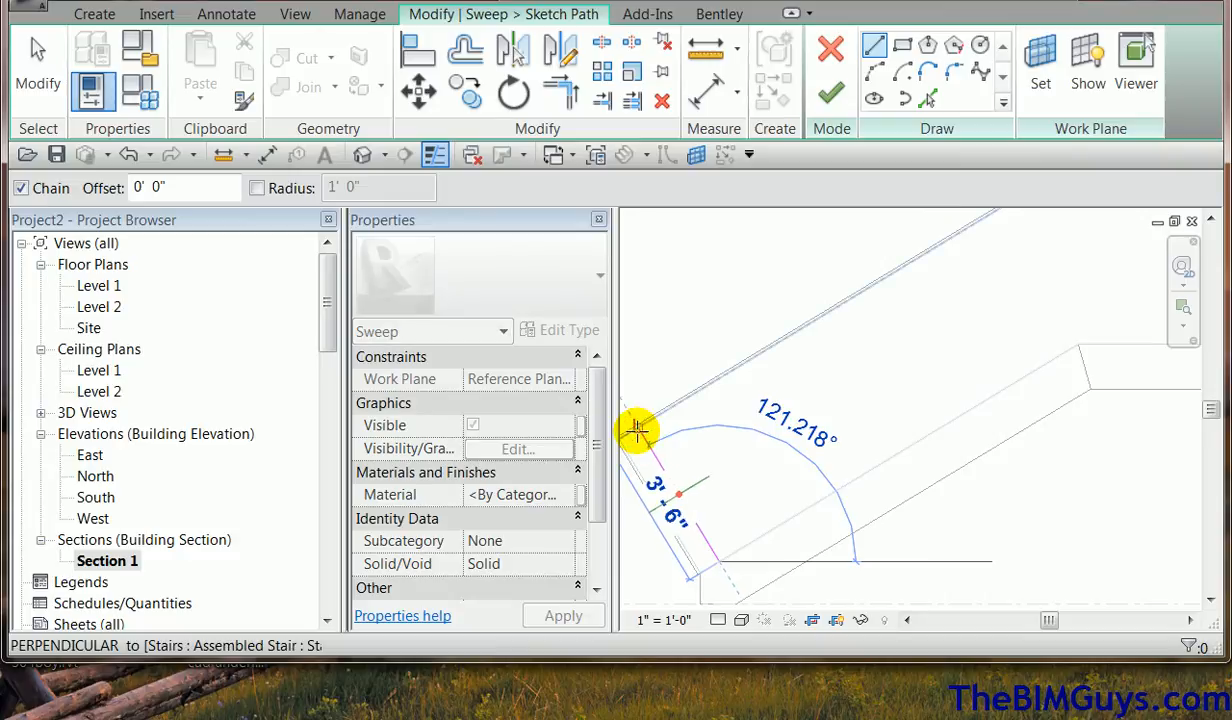
pyautogui.moveTo(637, 428); pyautogui.dragTo(832, 430)
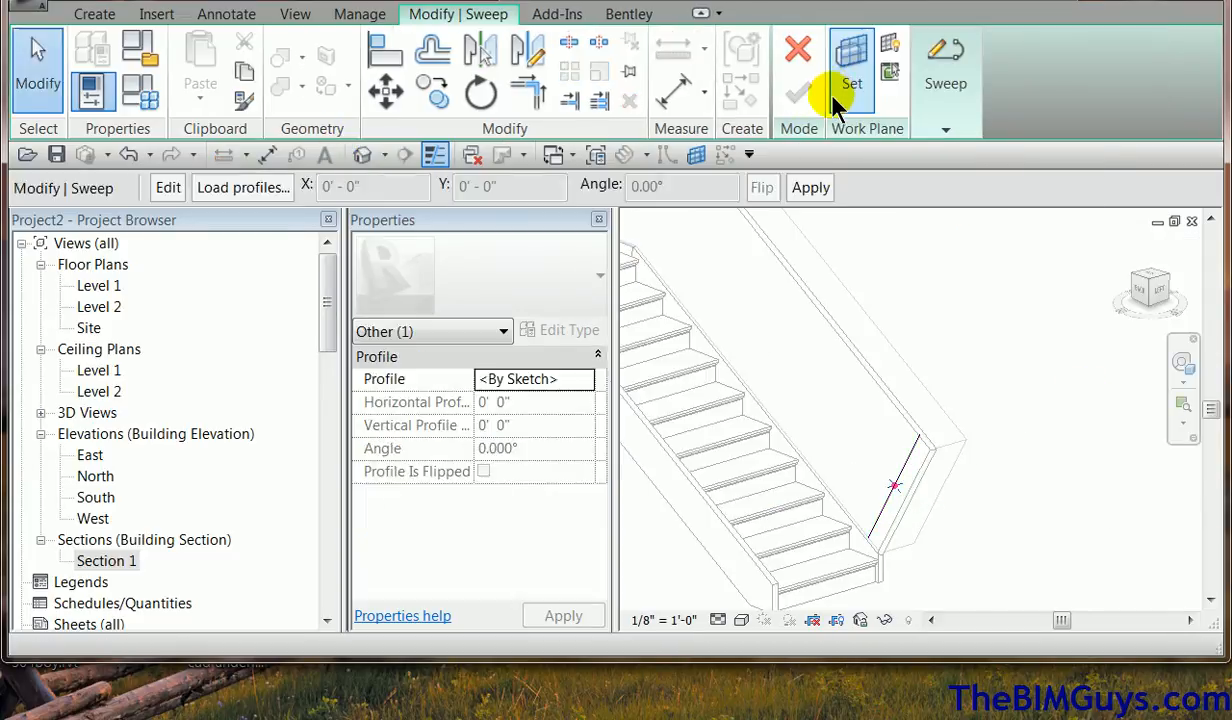
# - Sketch the rail's cross-section profile and finish the second sweep at the stair's lower end
pyautogui.click(943, 128)
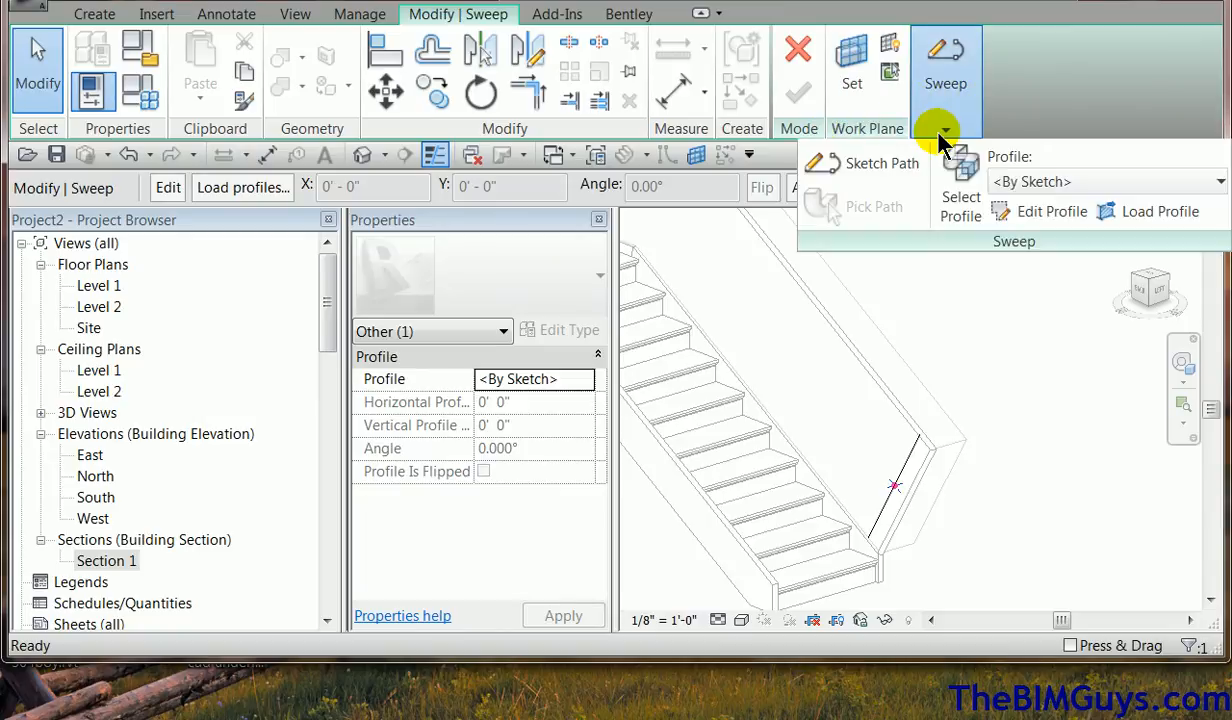
pyautogui.click(1050, 211)
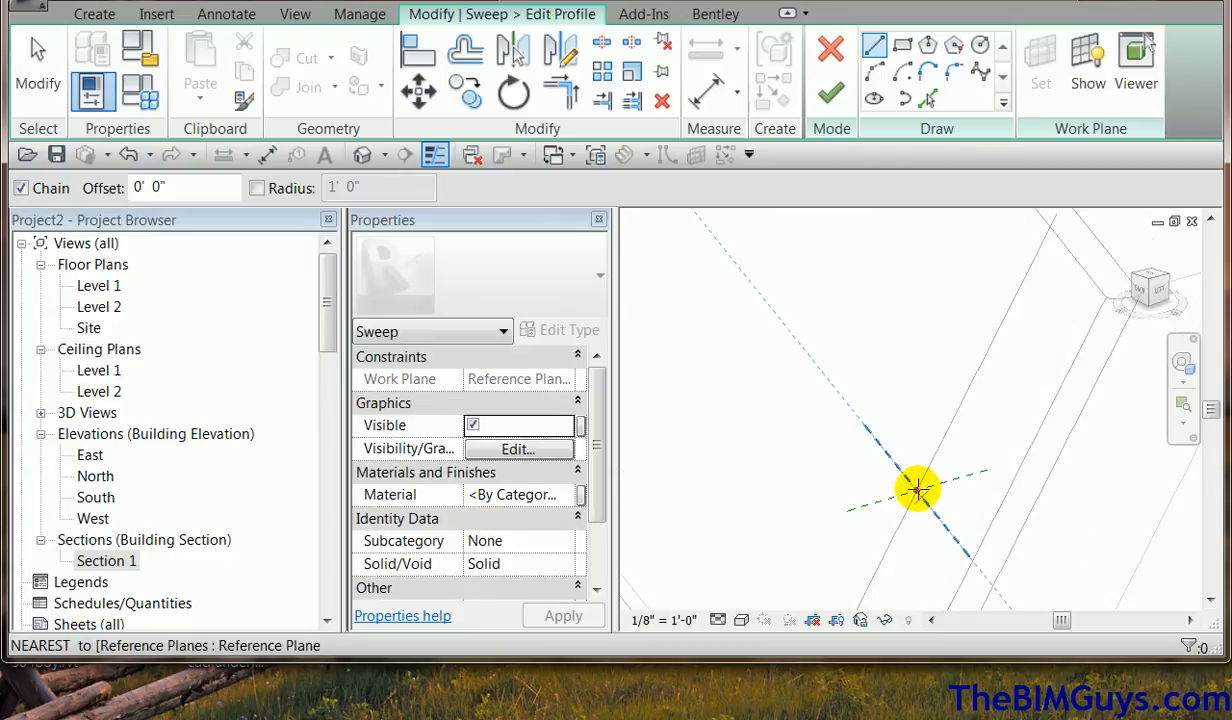
pyautogui.click(915, 488)
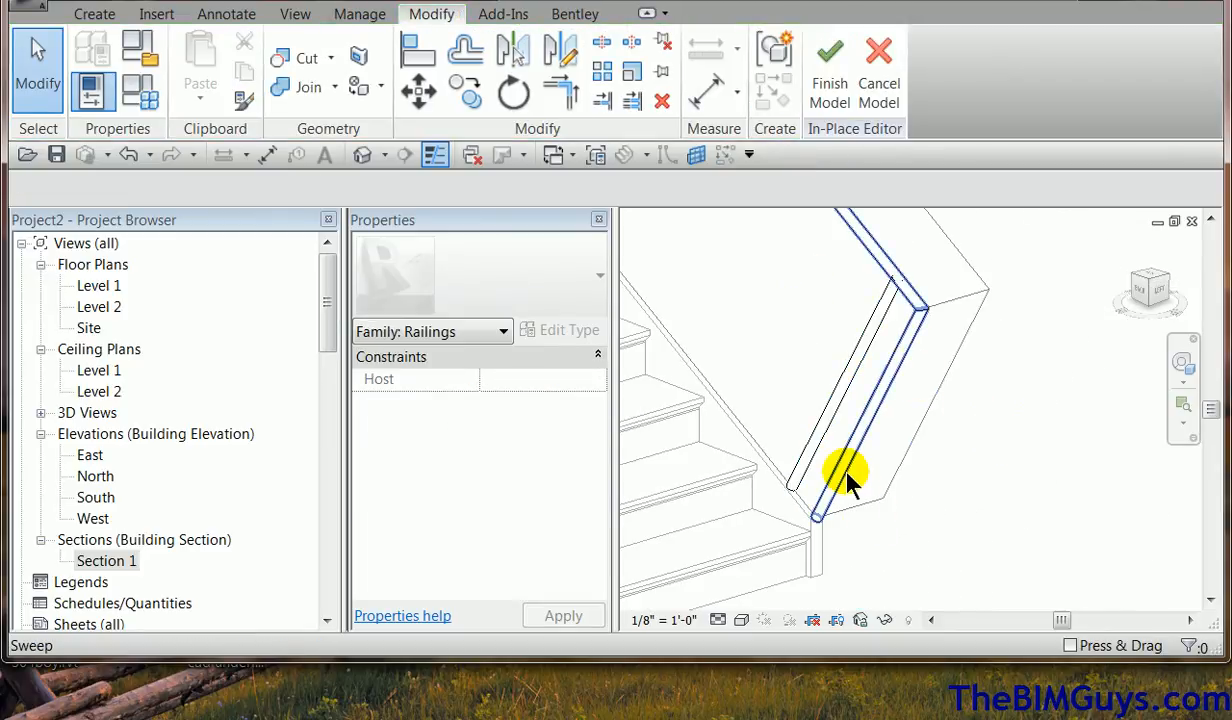
# - Select both swept rails and bring up the material browser for their Material property
pyautogui.click(845, 475)
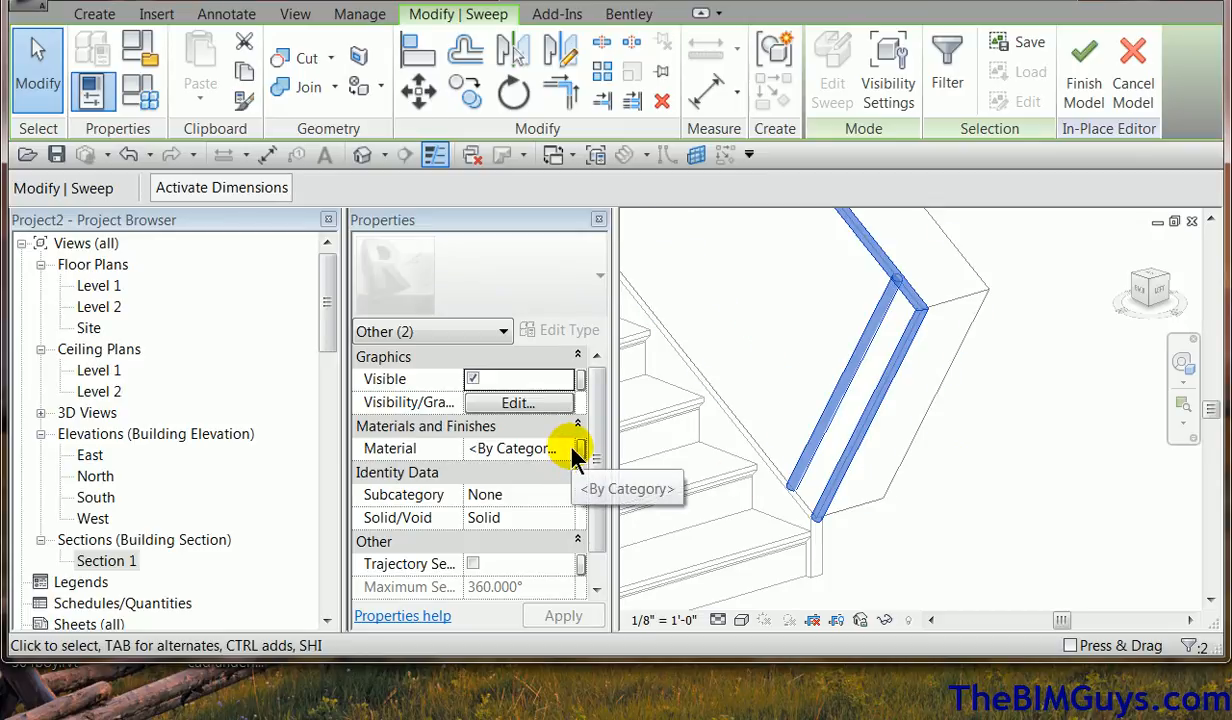
pyautogui.click(573, 448)
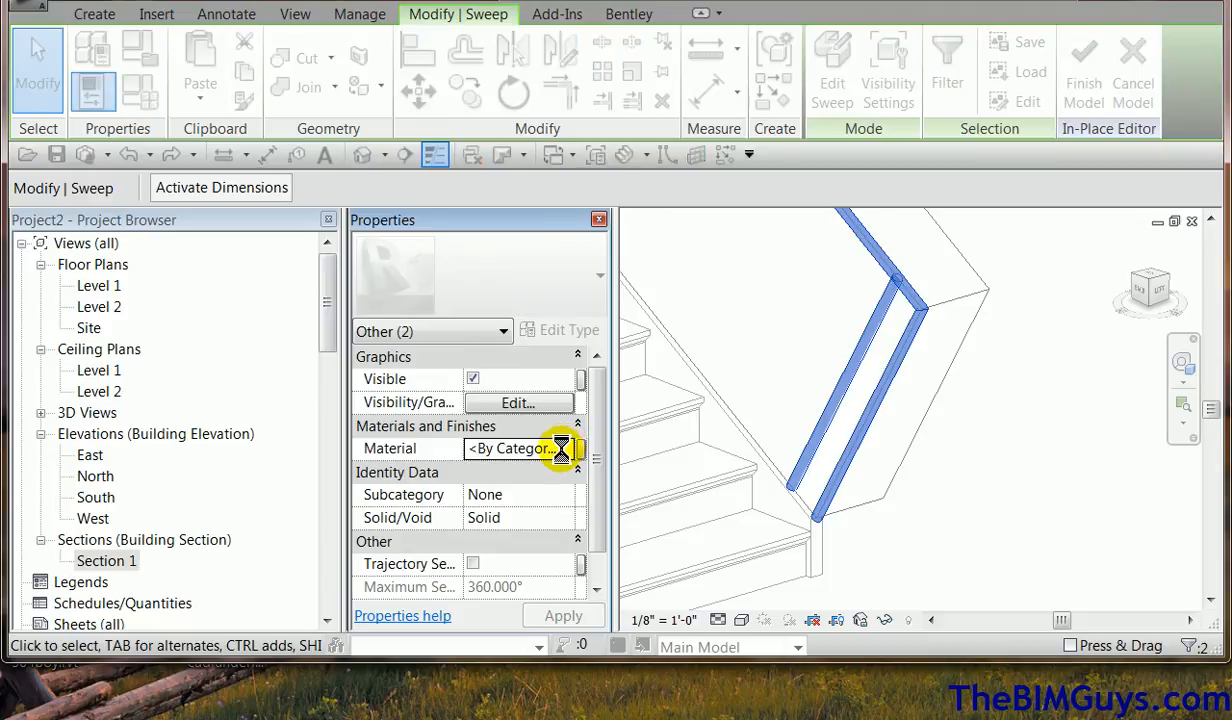
pyautogui.click(563, 448)
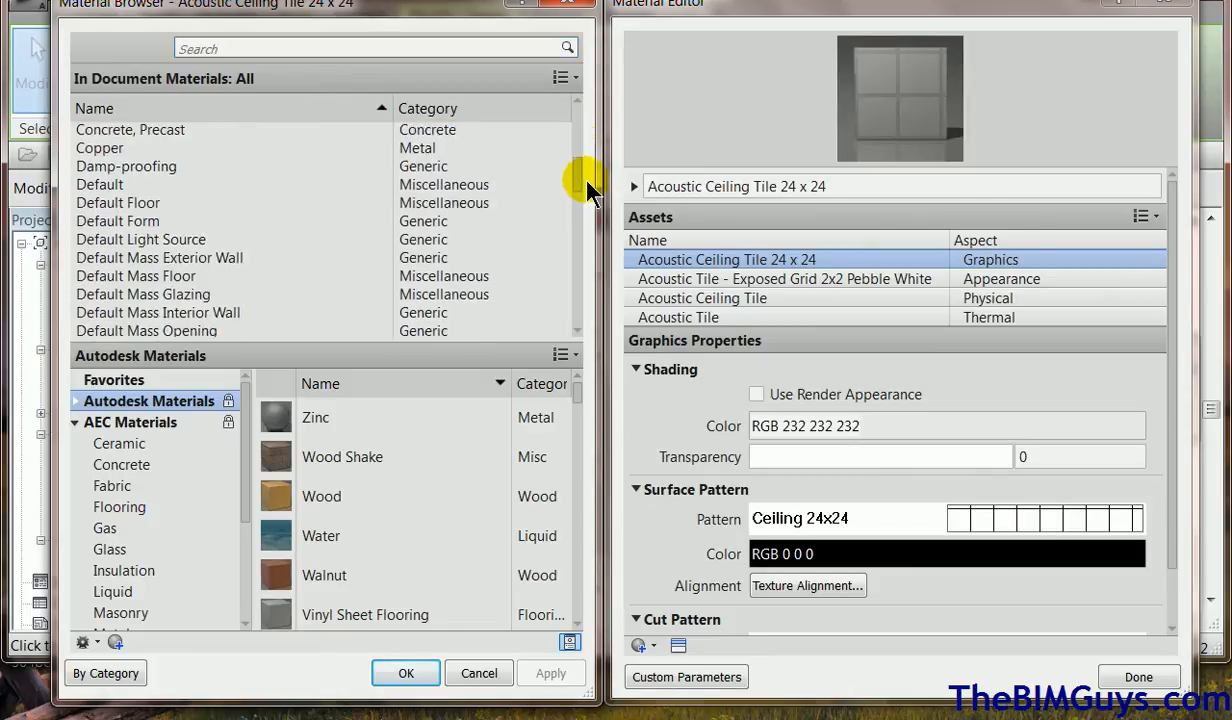
# - Assign the yellow Parking Stripe material to both swept rails
pyautogui.scroll(-3)
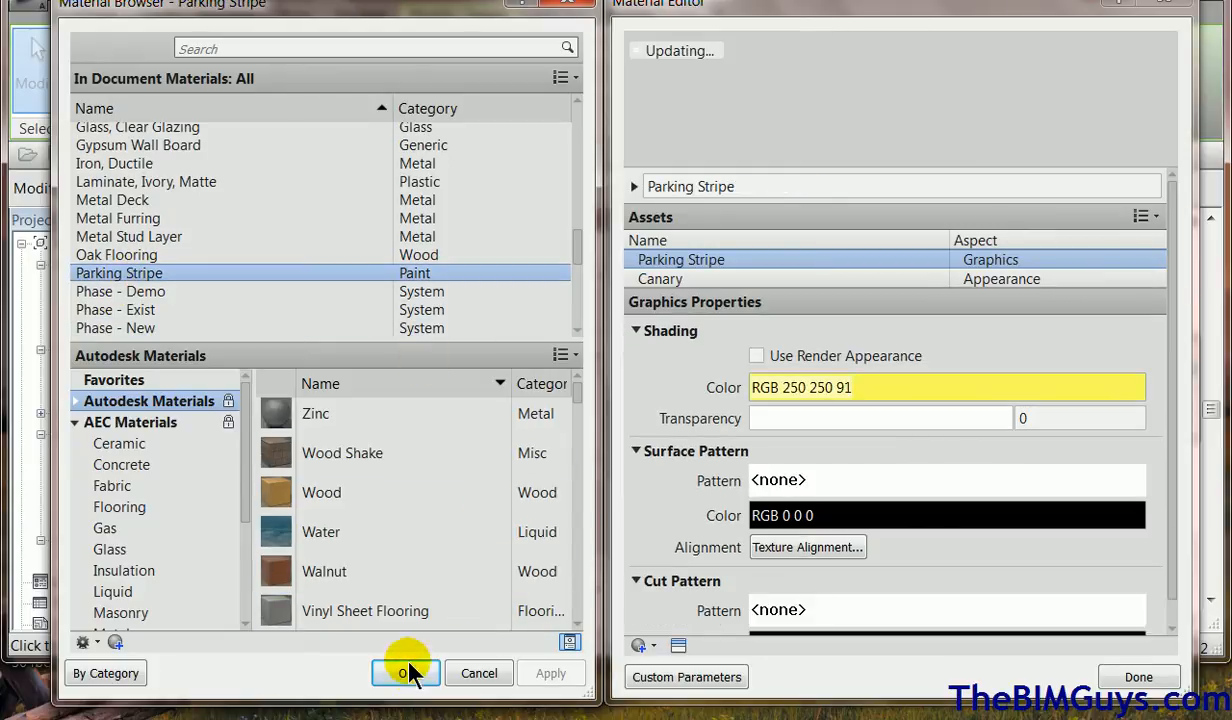
pyautogui.click(405, 672)
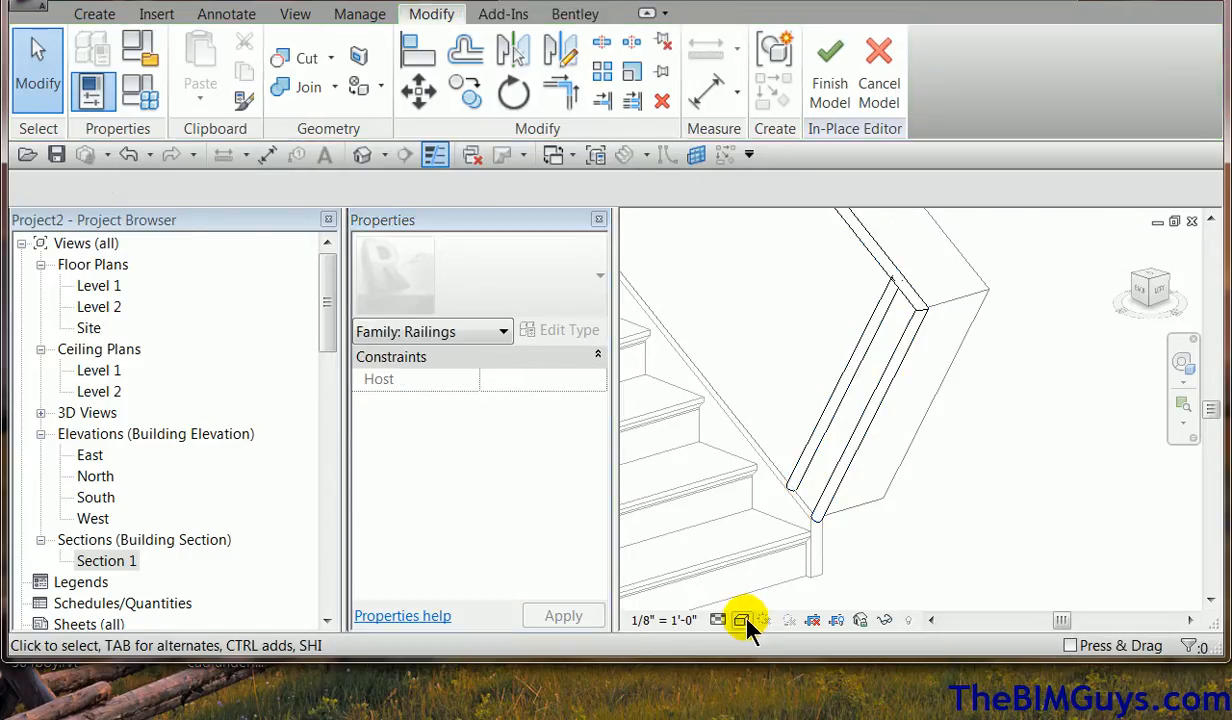
# - Switch the view to Shaded style so the Parking Stripe rails appear yellow
pyautogui.click(742, 620)
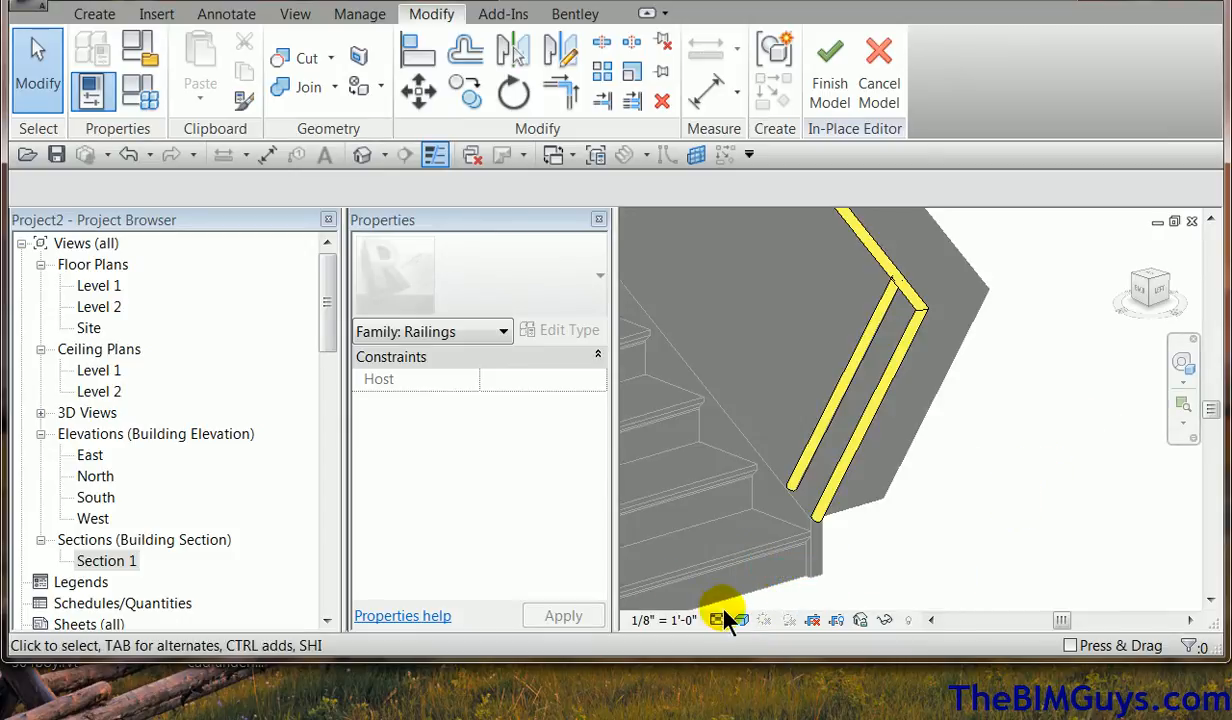
pyautogui.click(742, 620)
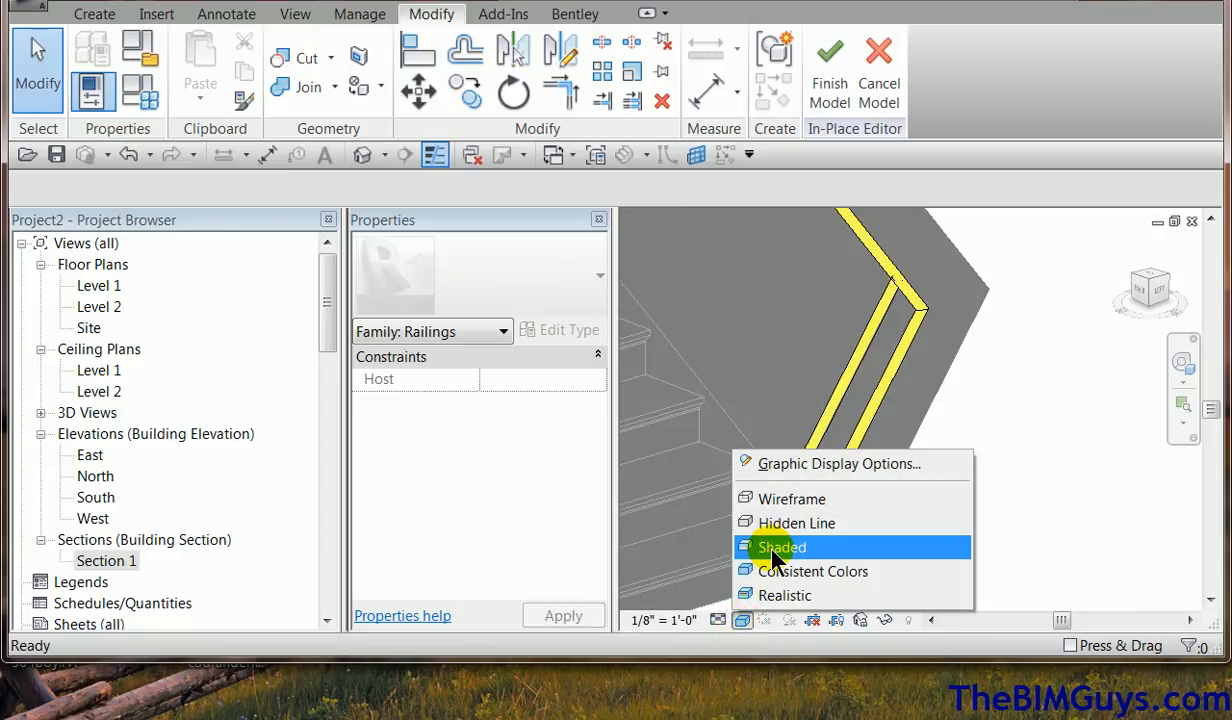
pyautogui.click(782, 547)
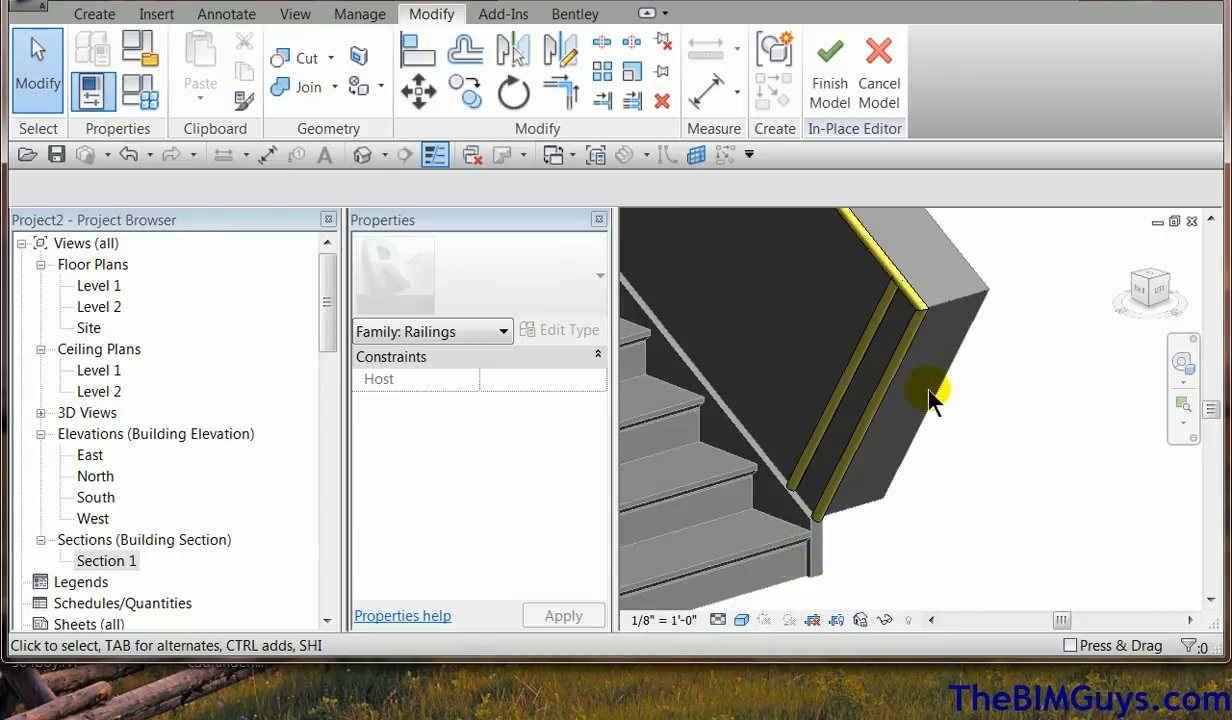
# - Return the view to Hidden Line display showing the uncoloured stair and rails
pyautogui.click(740, 620)
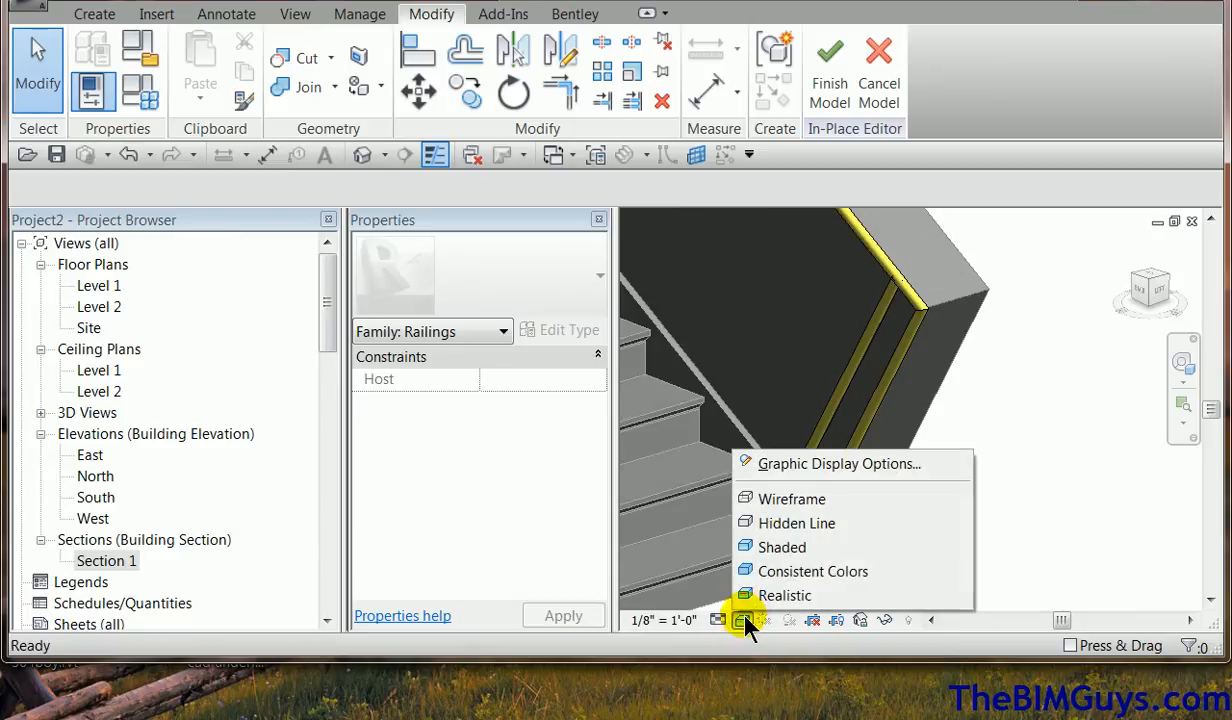
pyautogui.click(792, 498)
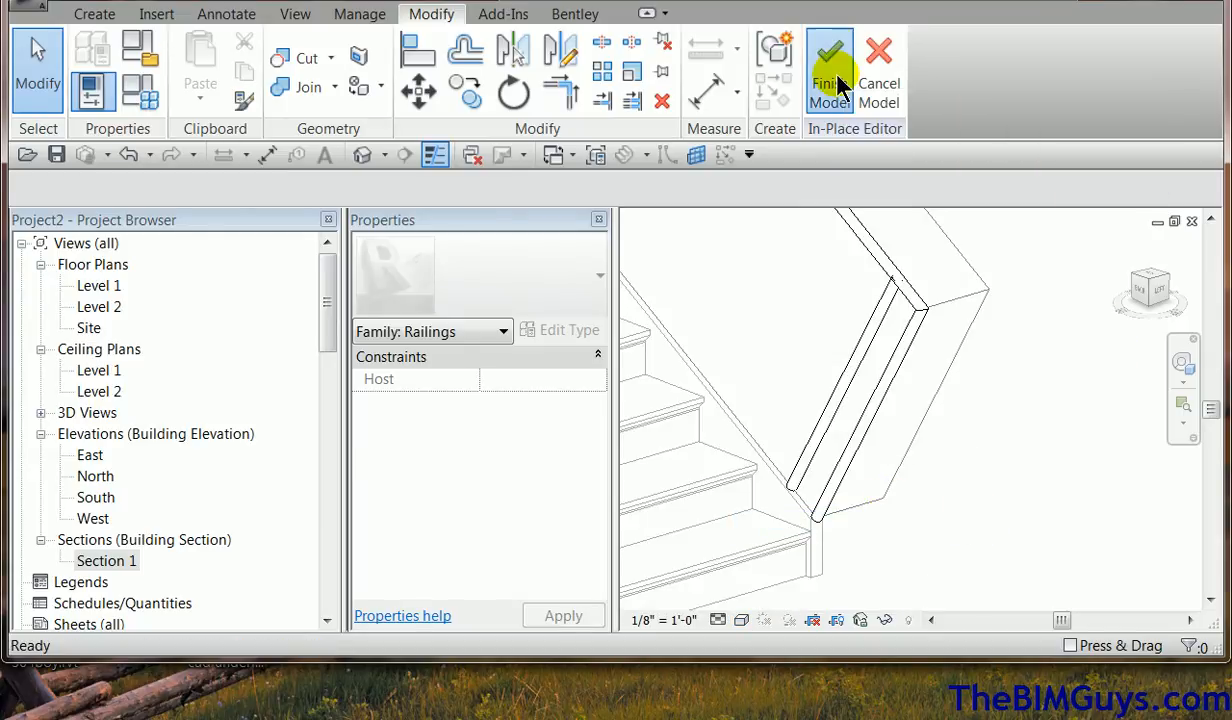
pyautogui.click(830, 70)
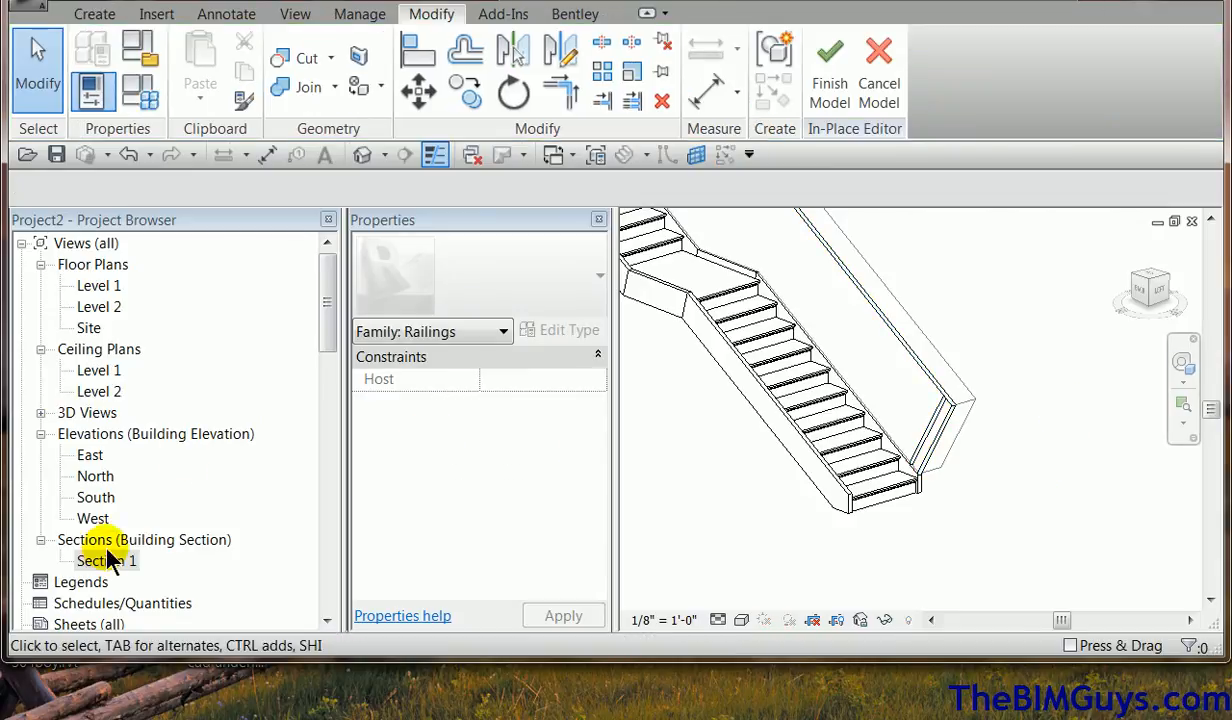
# - Reopen the Section 1 view and apply the Shaded visual style to it
pyautogui.doubleClick(107, 560)
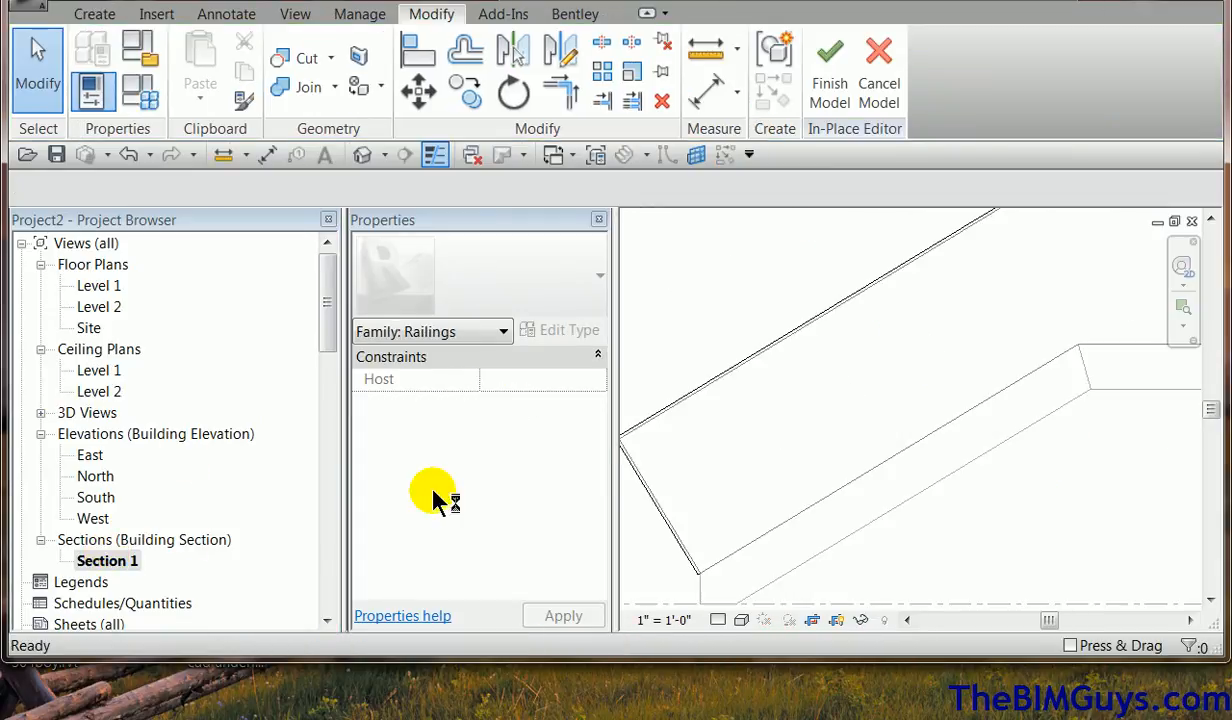
pyautogui.moveTo(757, 533)
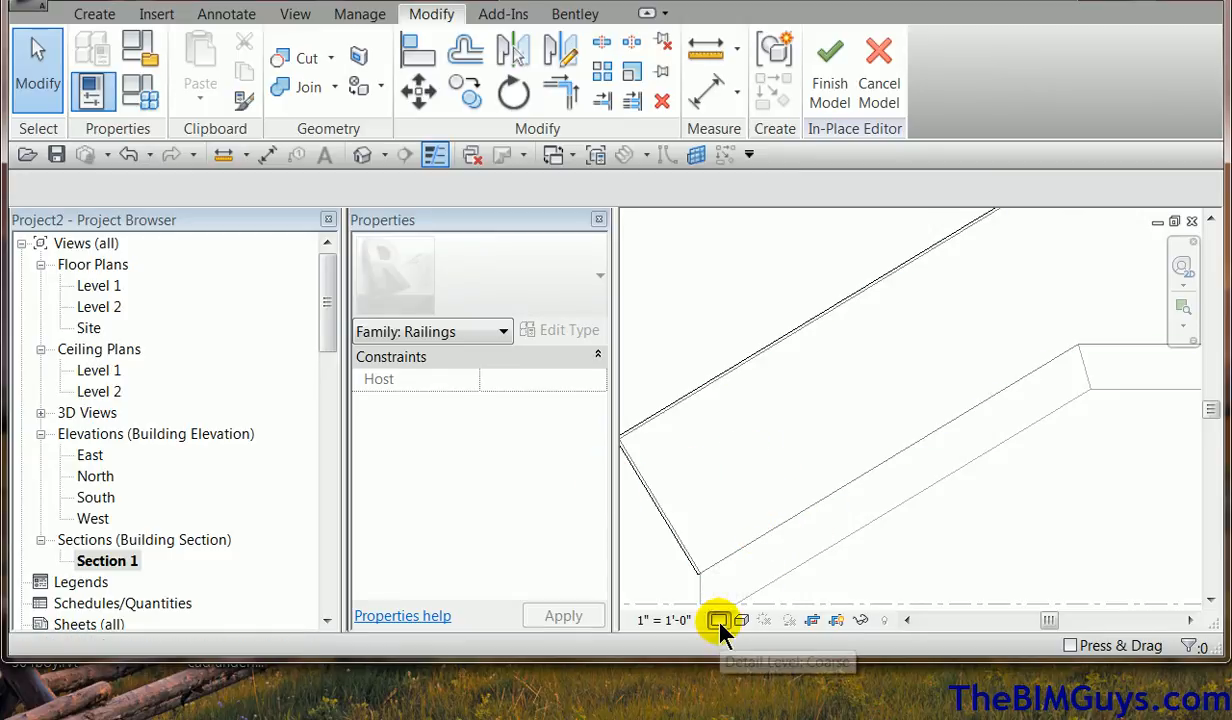
pyautogui.click(742, 620)
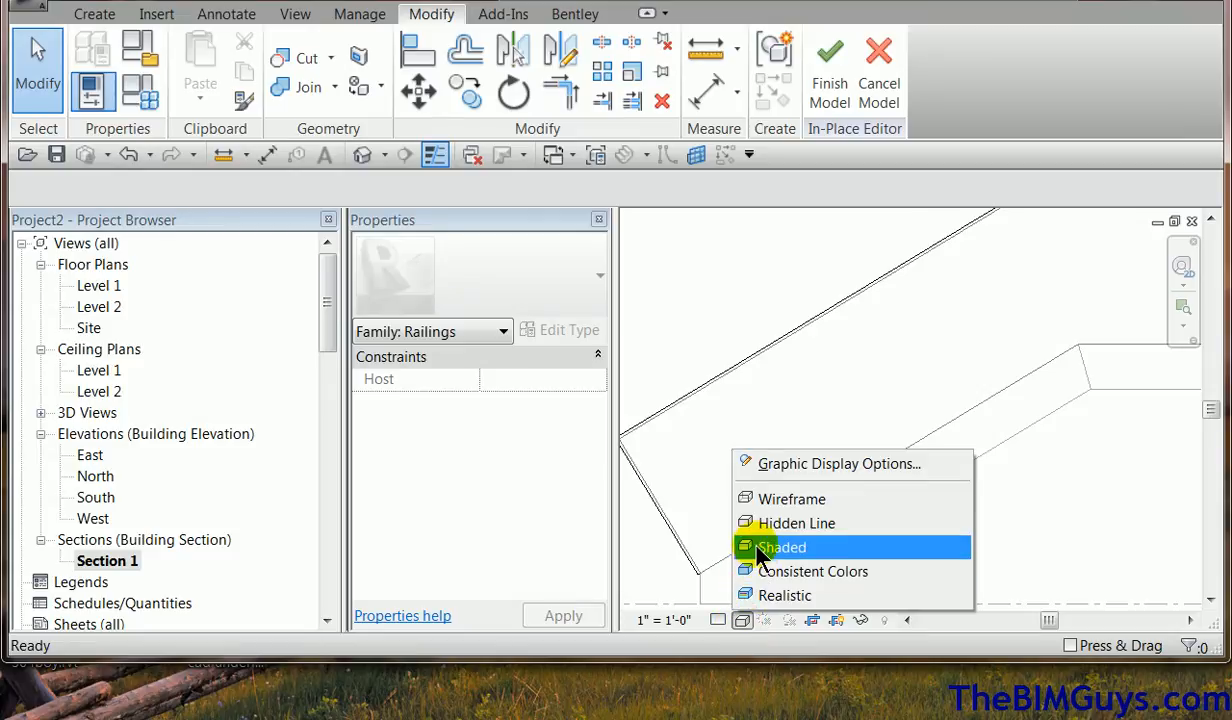
pyautogui.click(783, 547)
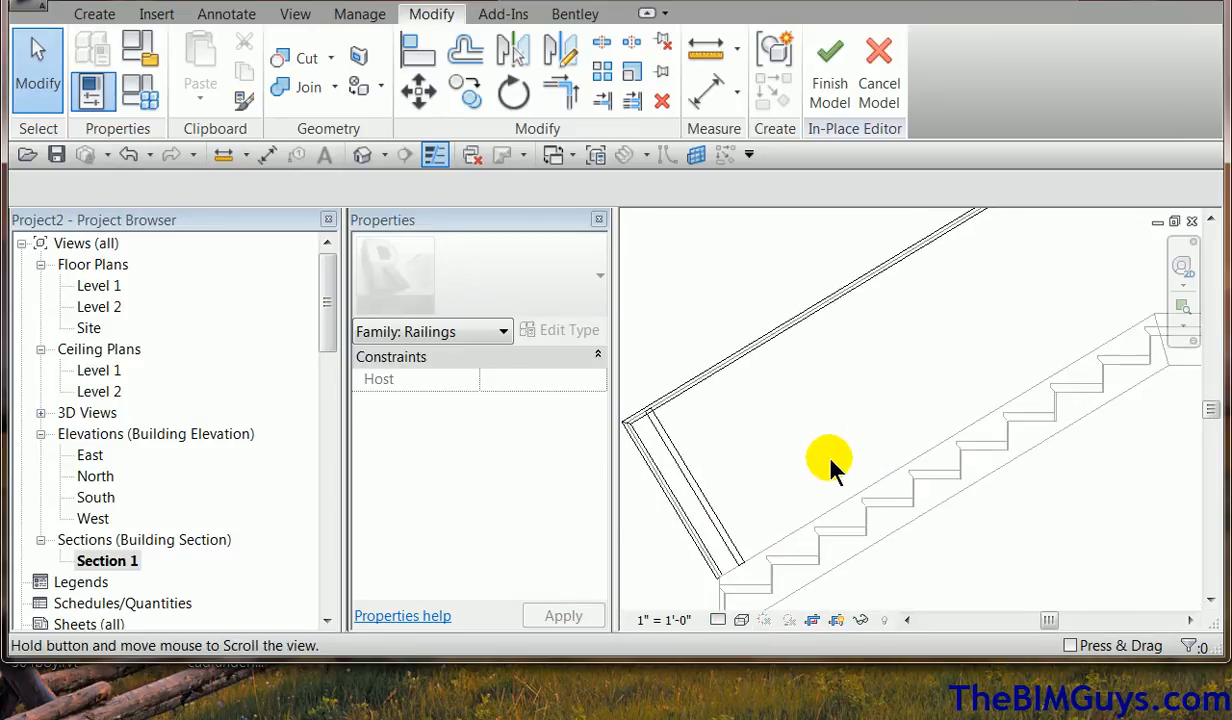
# - Move the selected rail sweep to the stair's end point
pyautogui.click(830, 460)
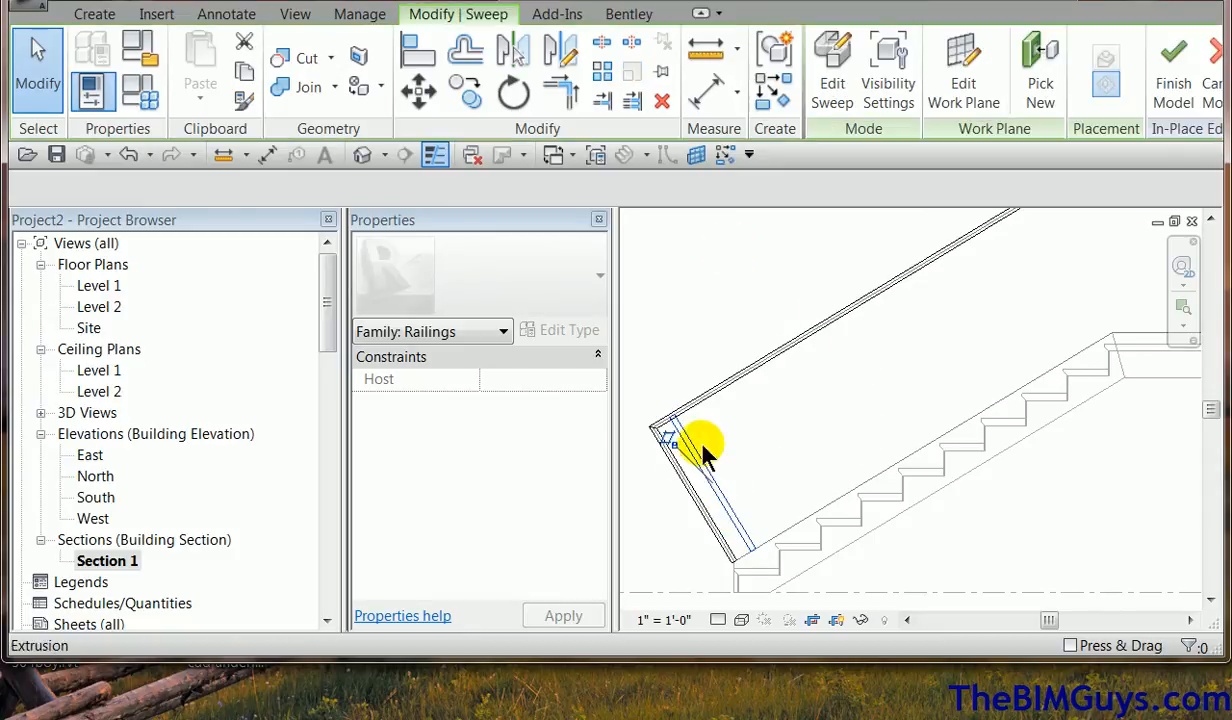
pyautogui.click(690, 445)
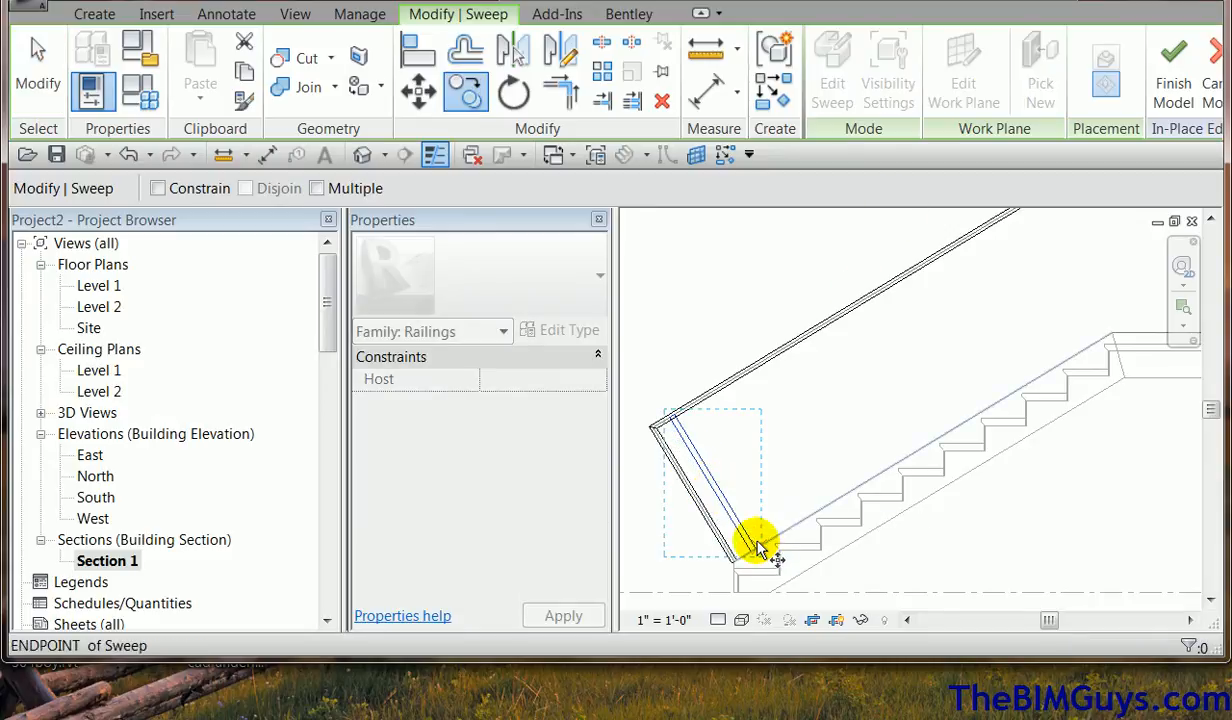
pyautogui.moveTo(760, 540); pyautogui.dragTo(1015, 390)
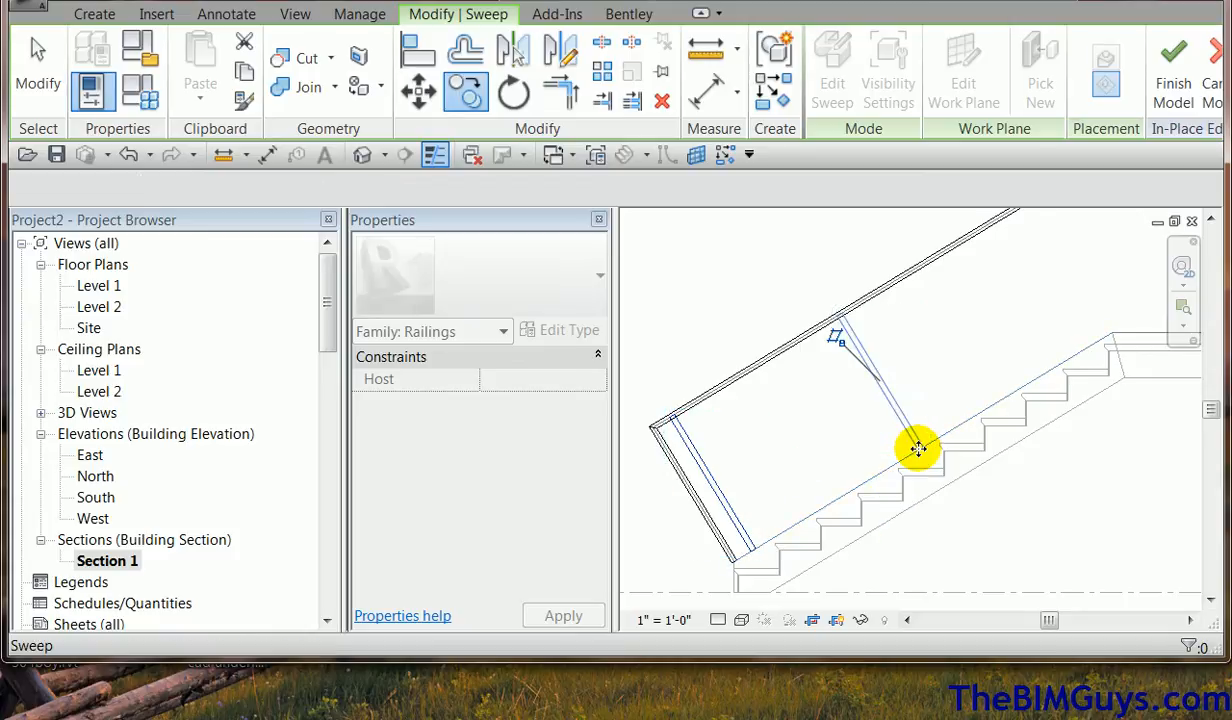
# - Copy the angled post to place several posts along both stair flights
pyautogui.click(918, 448)
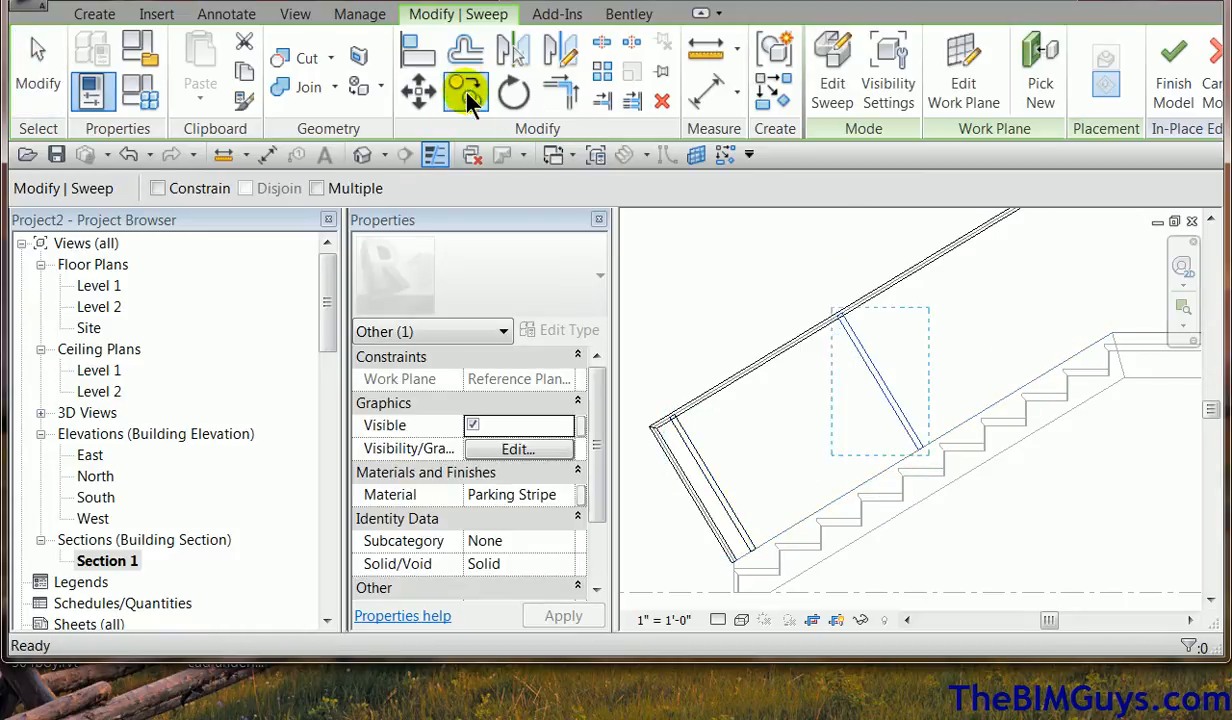
pyautogui.click(920, 450)
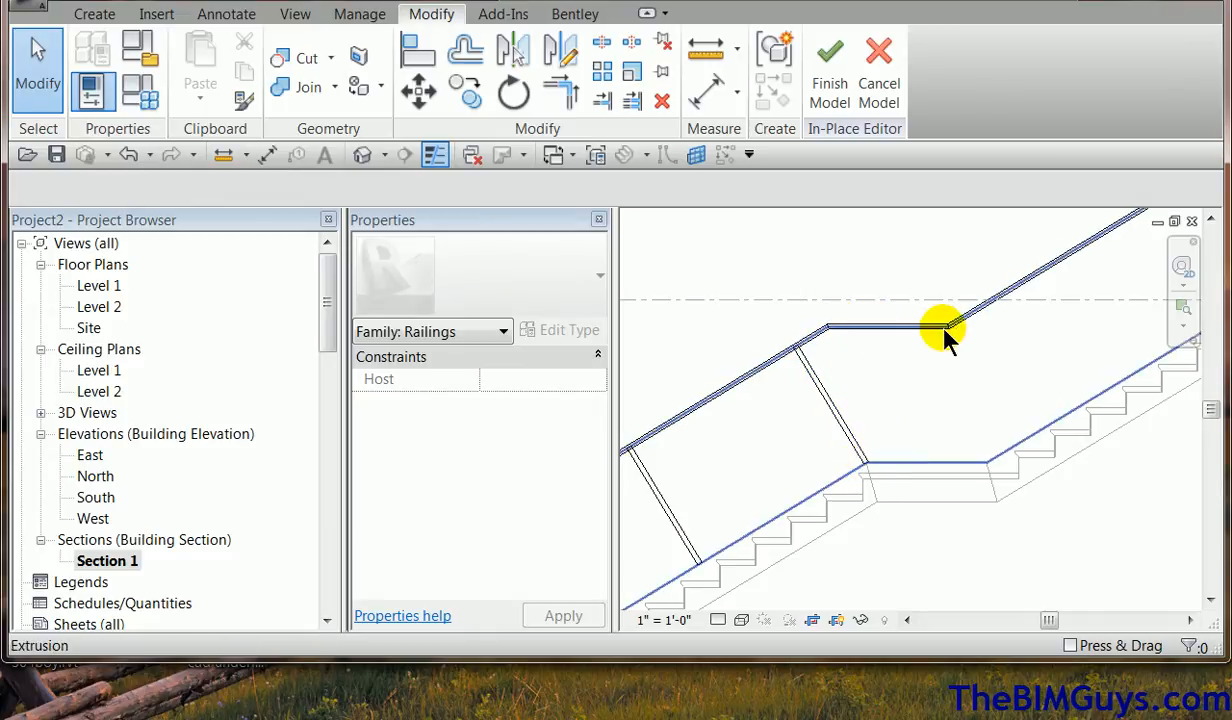
pyautogui.click(940, 328)
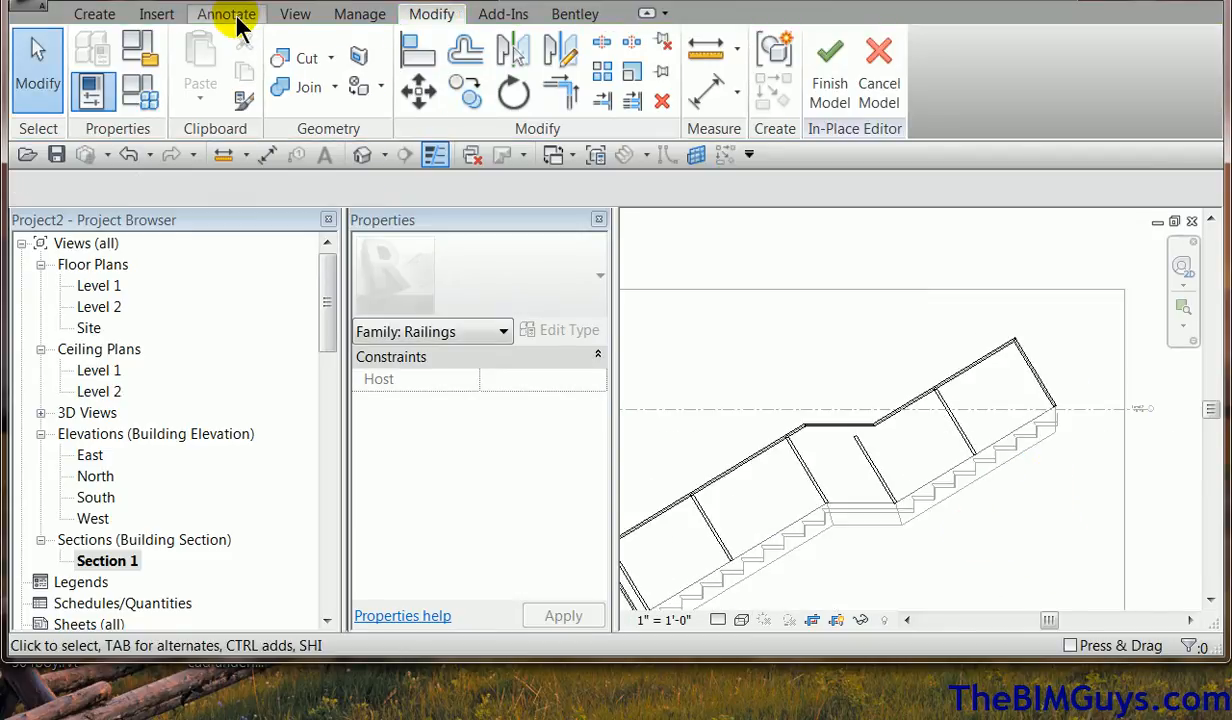
# - Add an EQ-spaced aligned dimension along the posts, dismissing the constraint error
pyautogui.click(267, 154)
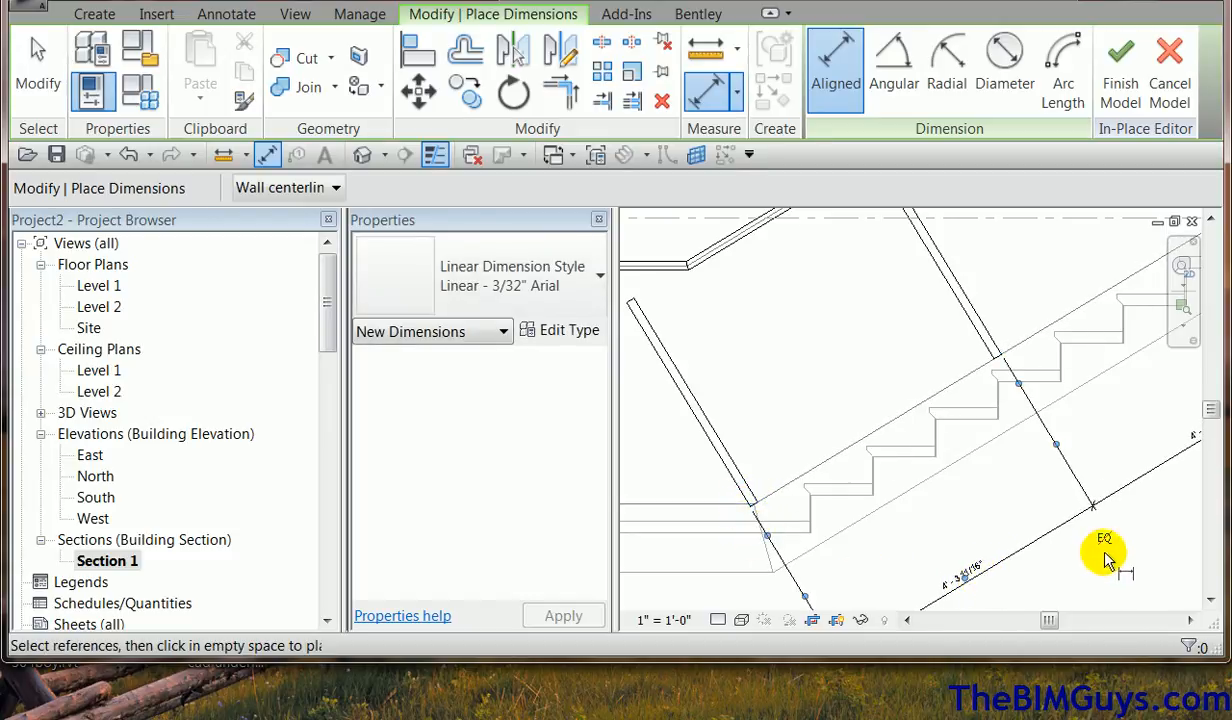
pyautogui.click(1104, 540)
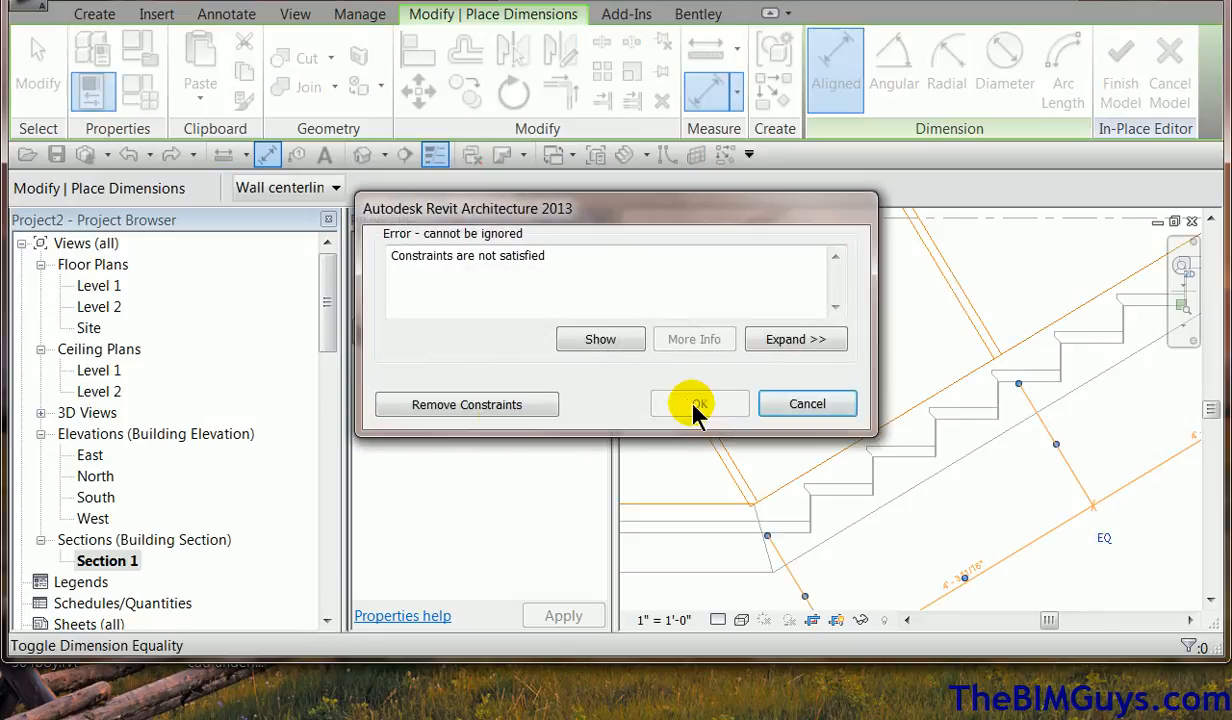
pyautogui.click(699, 403)
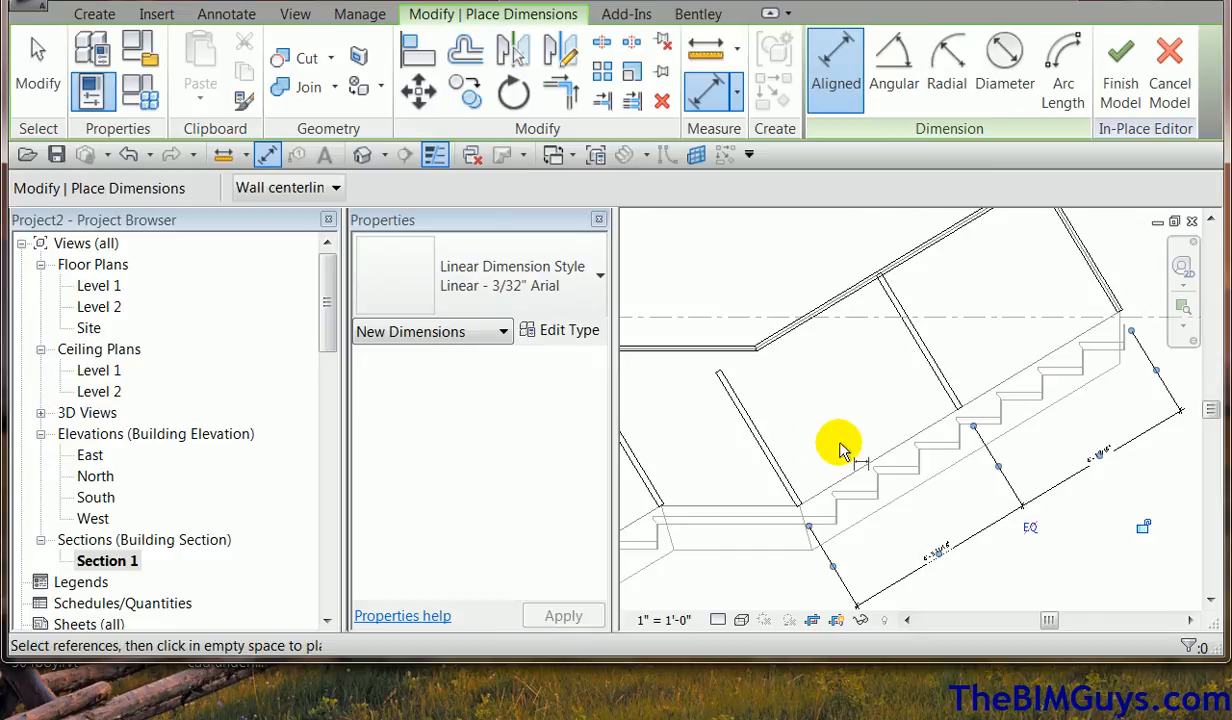
pyautogui.click(760, 430)
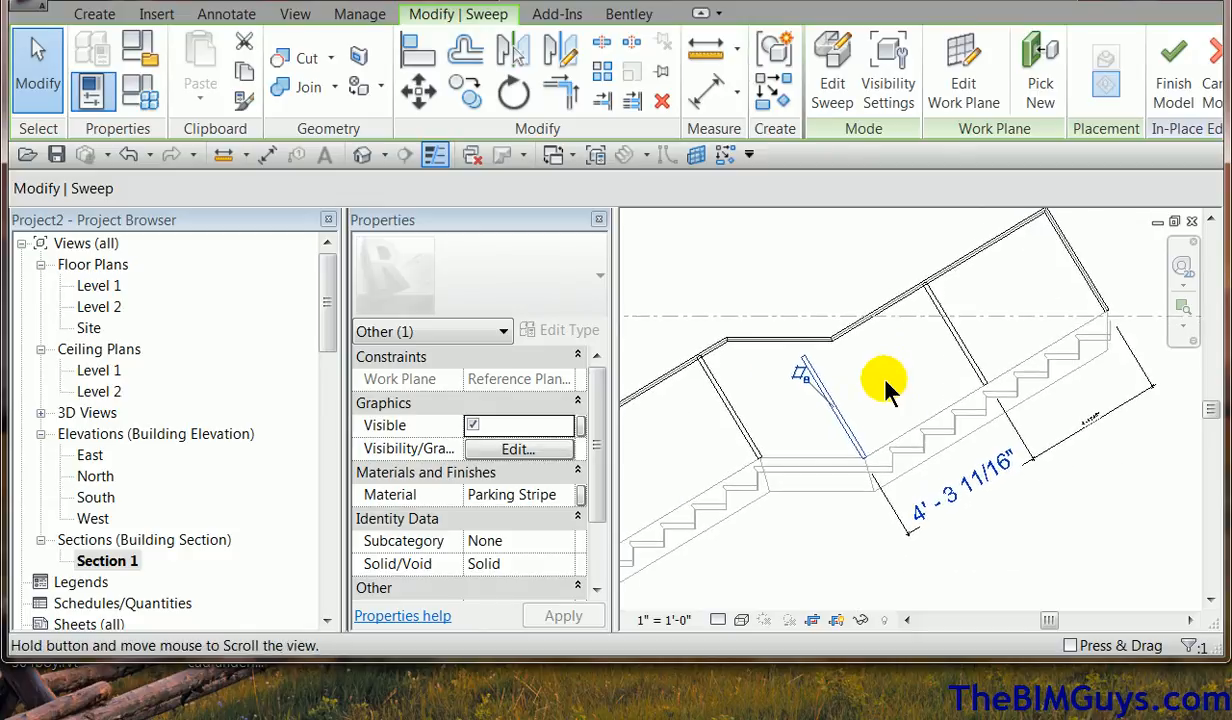
# - Make the angled post sweep vertical and copy it to the stair landing
pyautogui.click(514, 92)
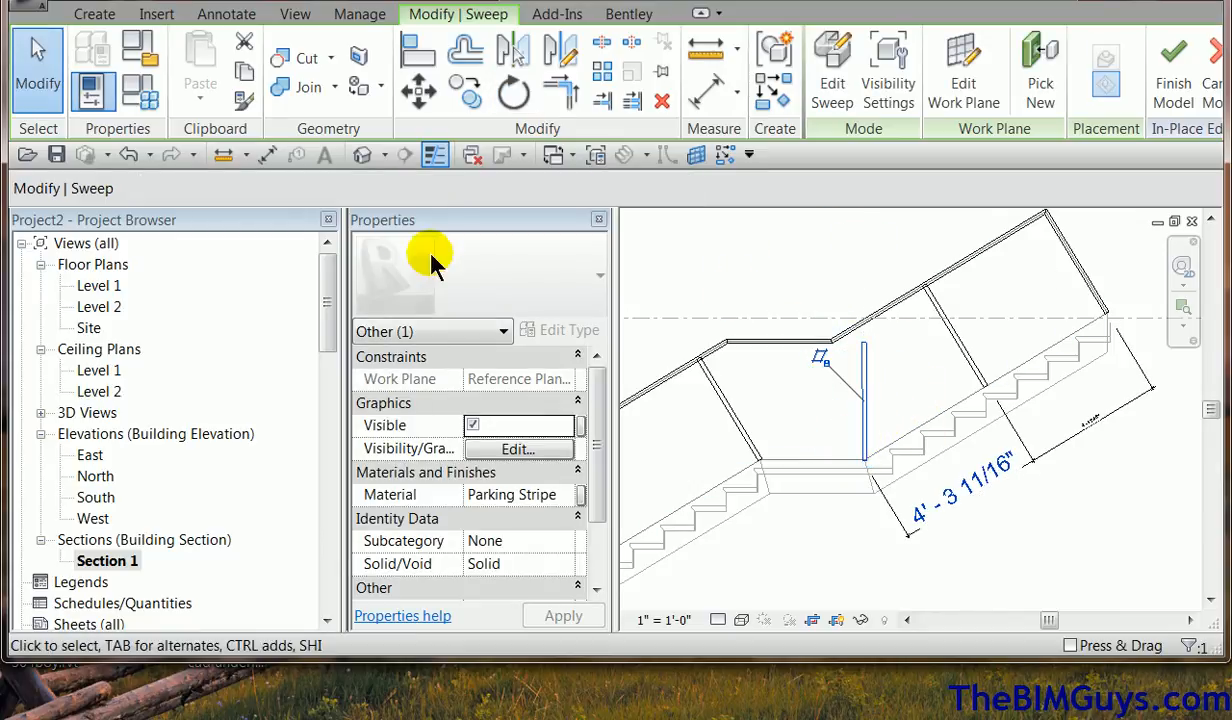
pyautogui.click(755, 445)
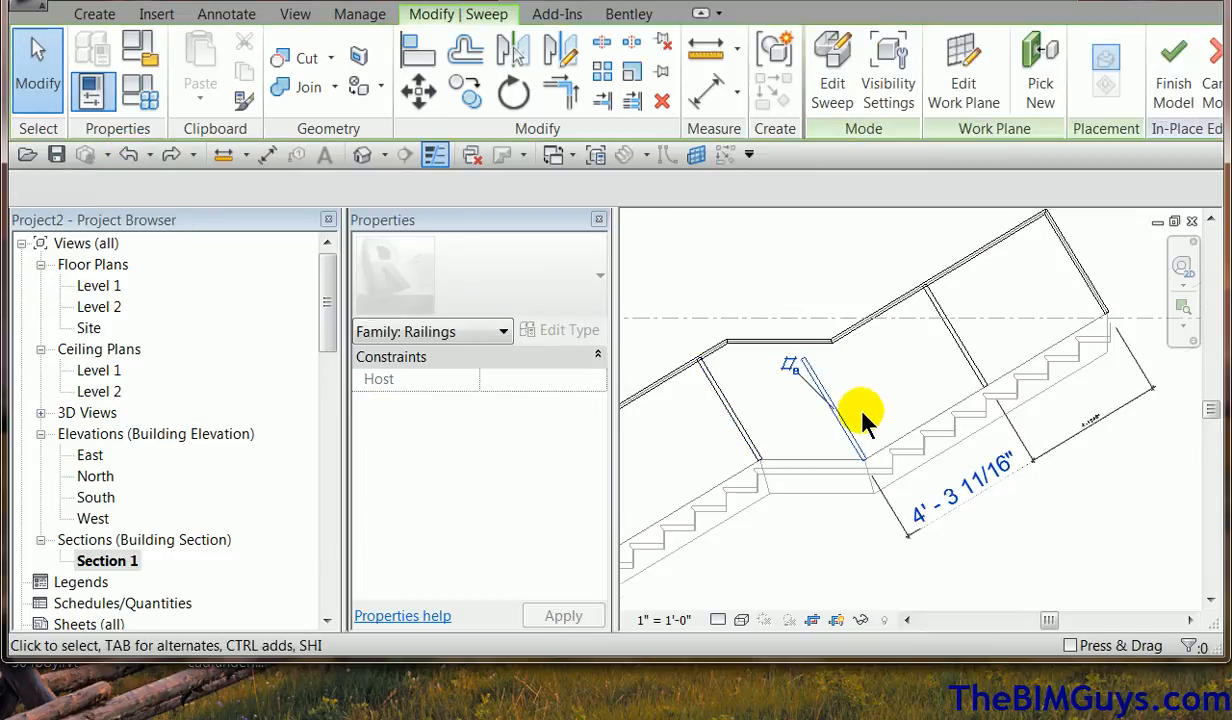
pyautogui.moveTo(467, 90)
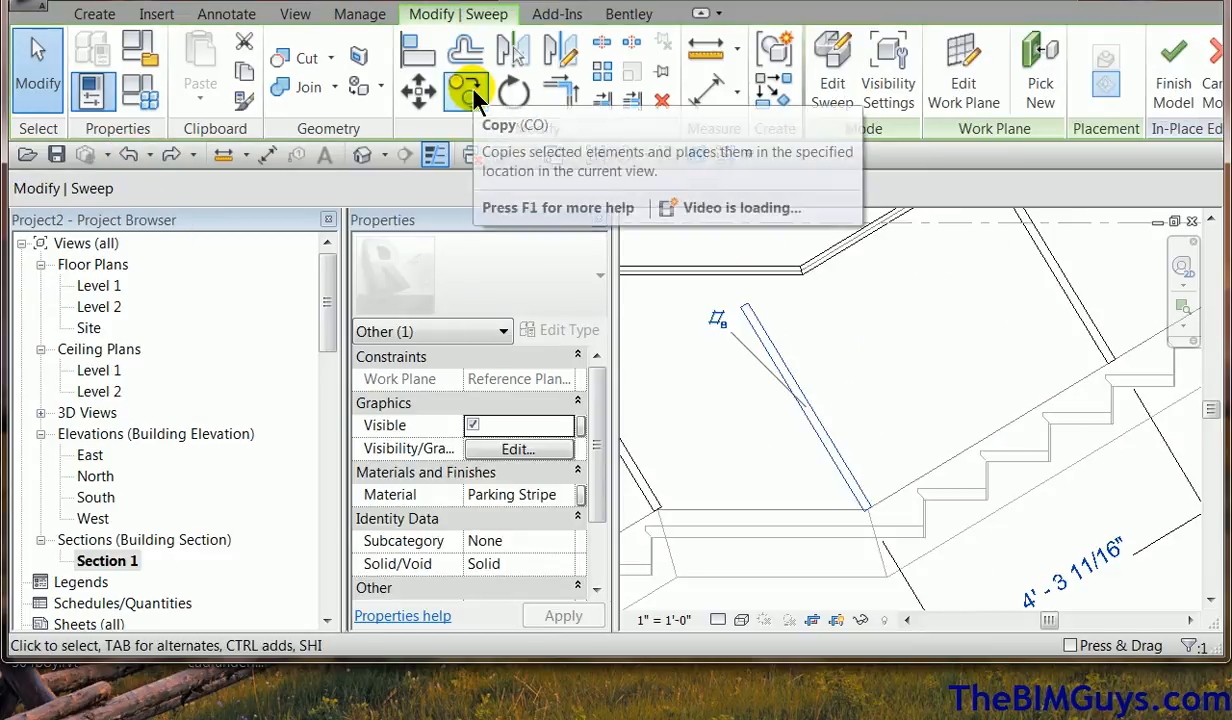
pyautogui.click(513, 91)
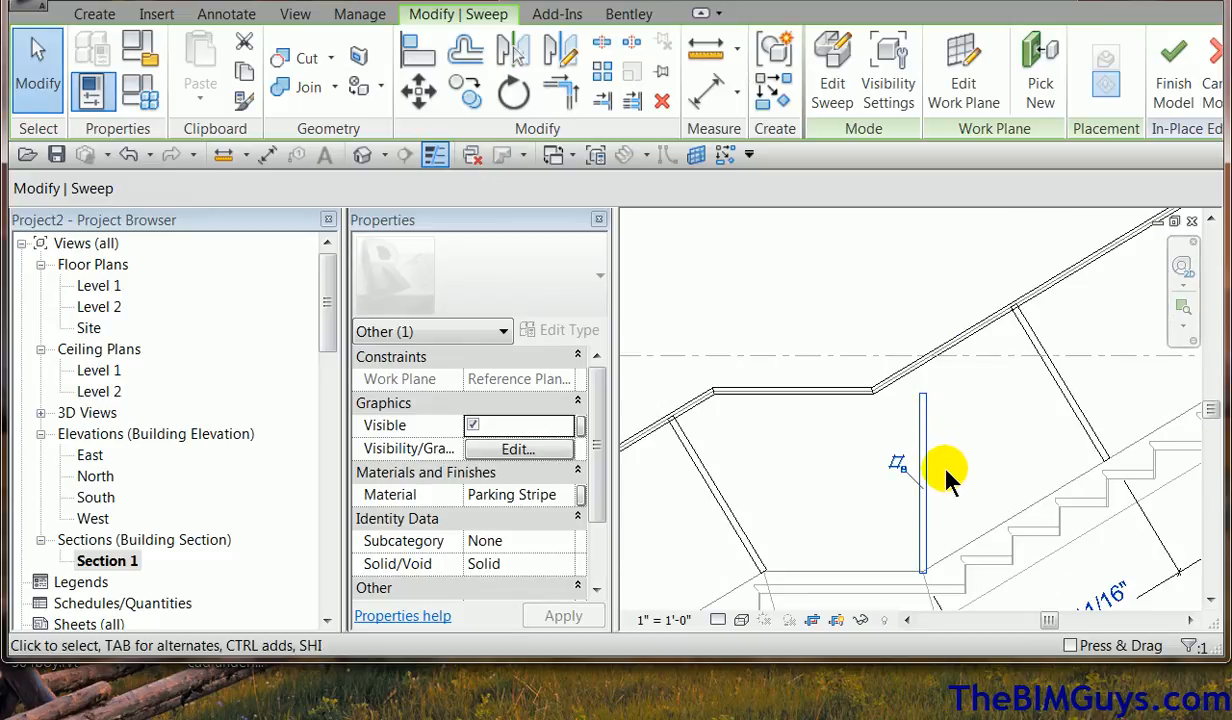
pyautogui.moveTo(835, 210)
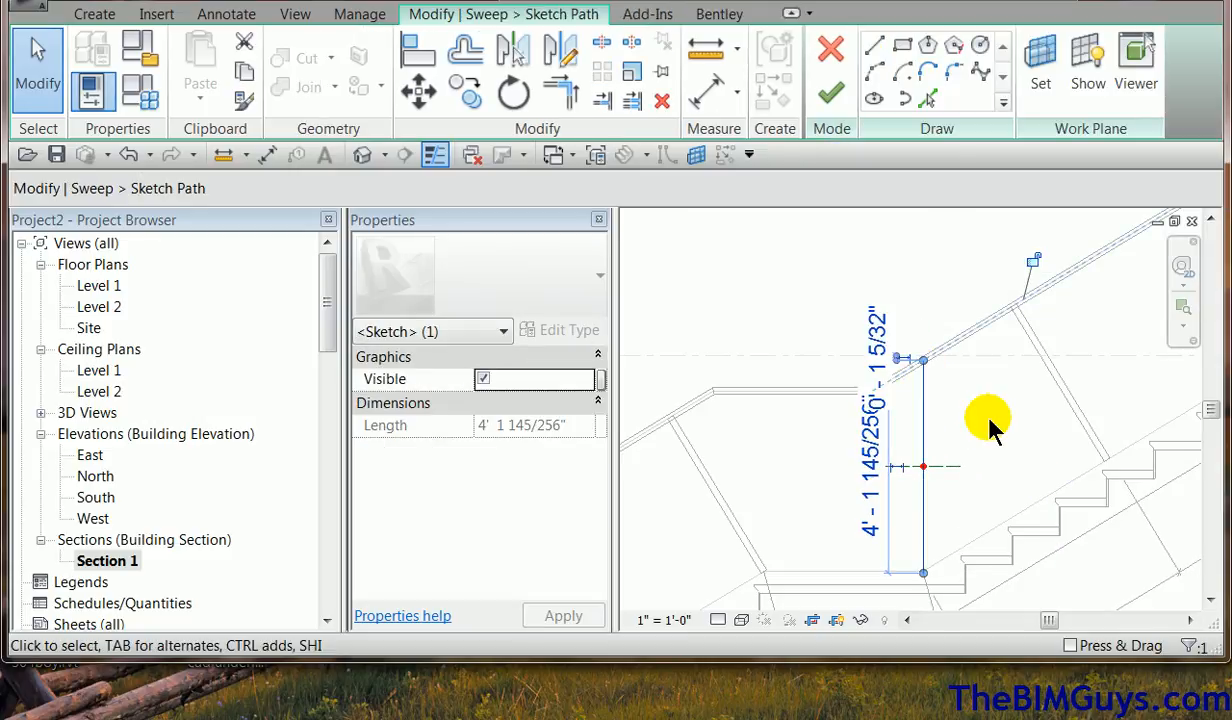
pyautogui.moveTo(835, 210)
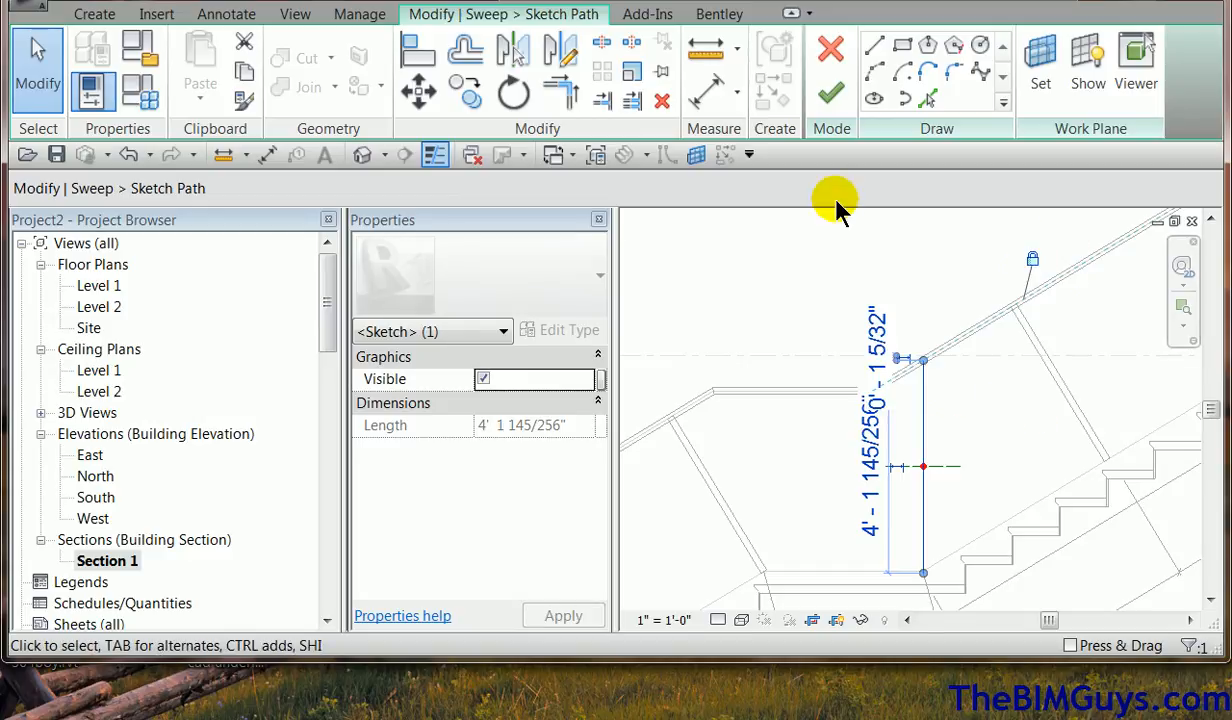
# - Stretch the post's sweep path to about 4 feet so it reaches the top rail
pyautogui.click(830, 90)
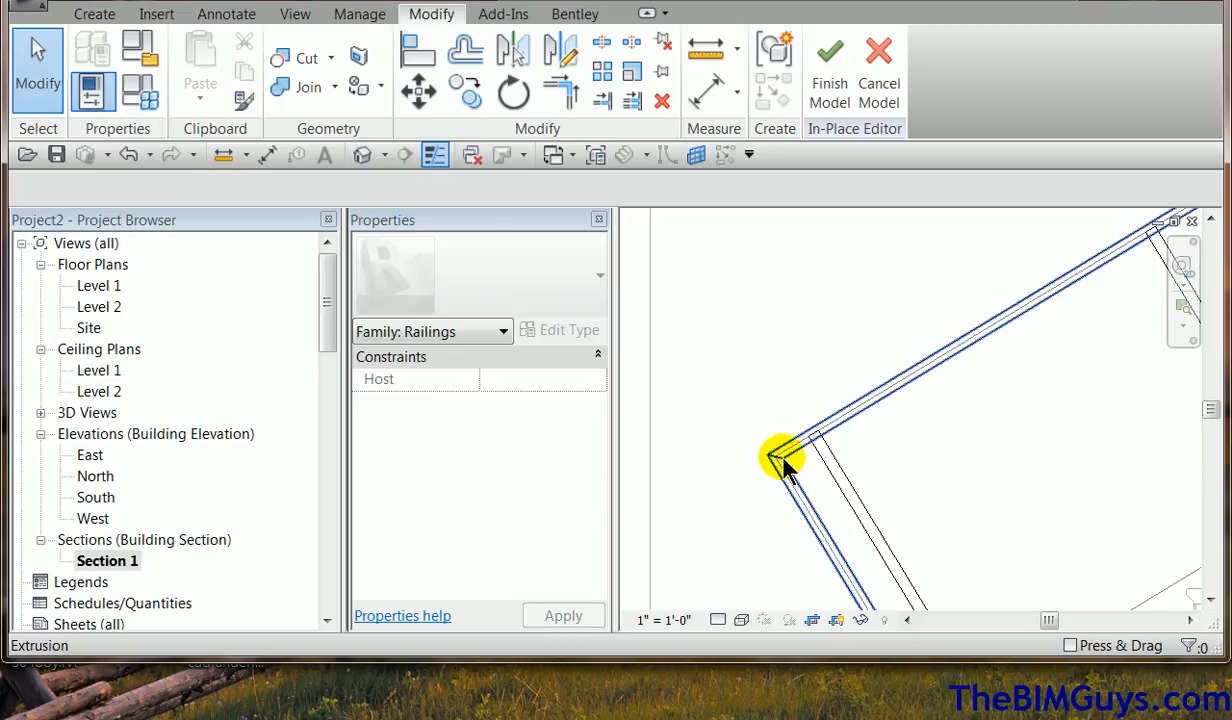
# - Join the top rail geometry with each post and finish the in-place model
pyautogui.click(304, 87)
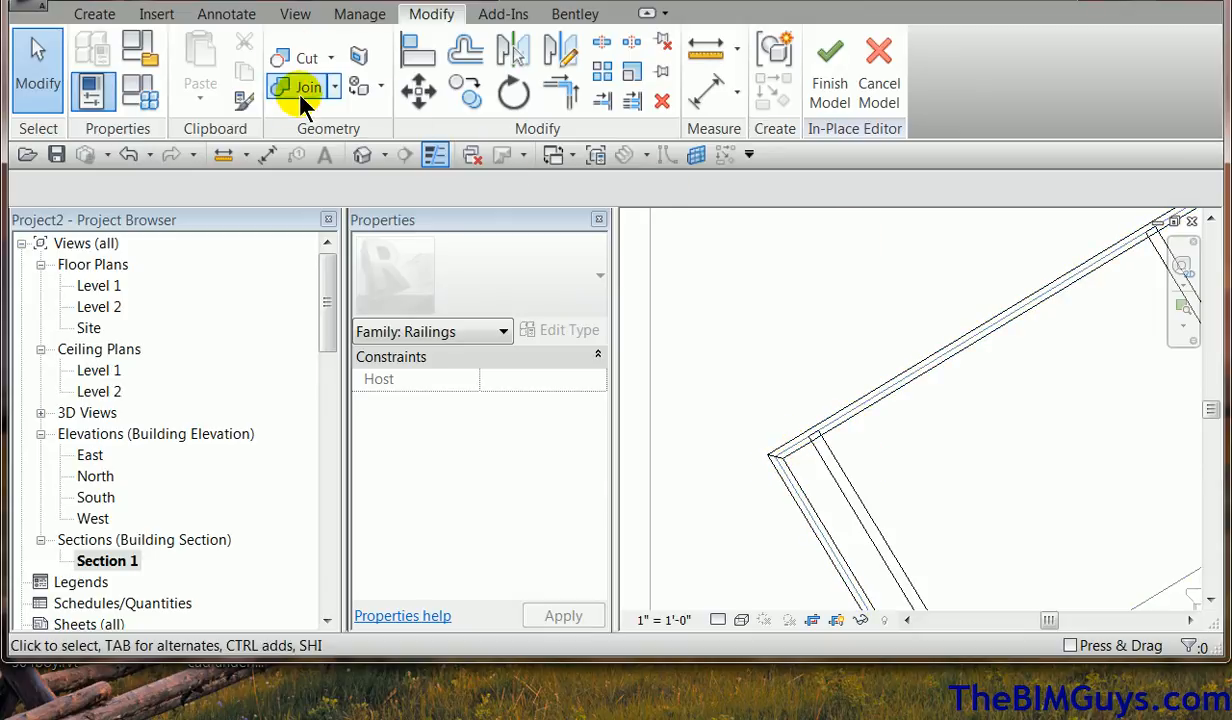
pyautogui.click(308, 87)
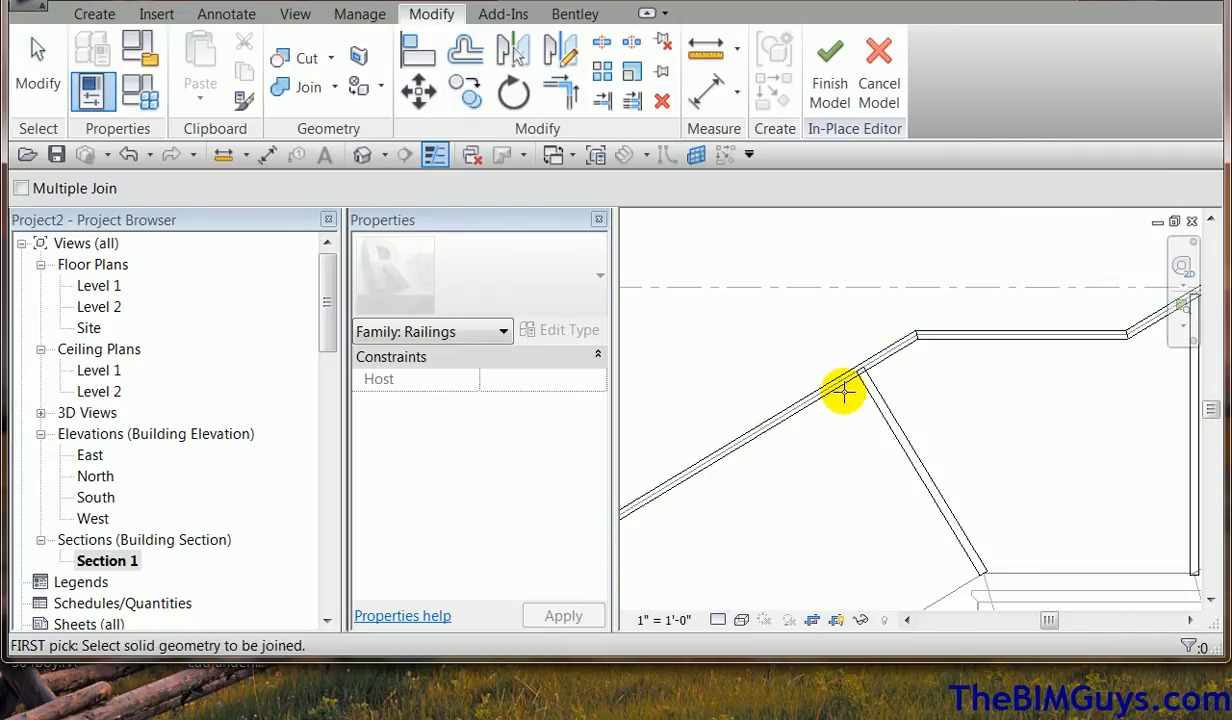
pyautogui.moveTo(1030, 387)
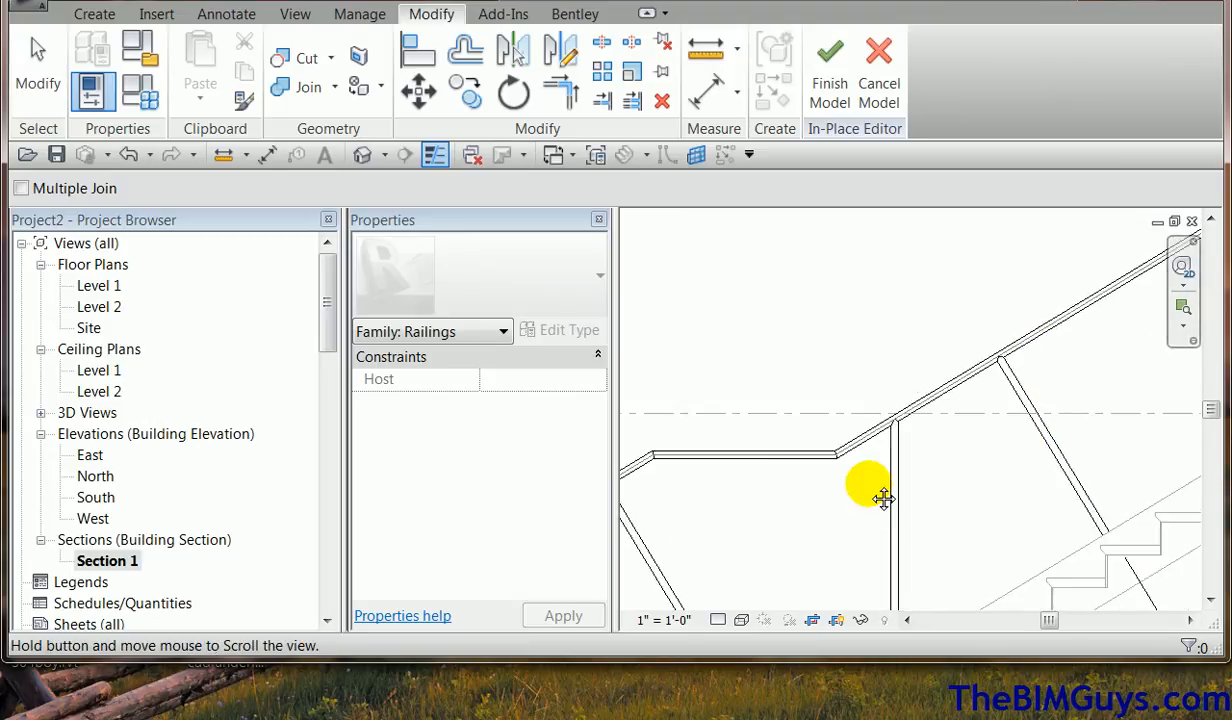
pyautogui.moveTo(883, 498); pyautogui.dragTo(1055, 430)
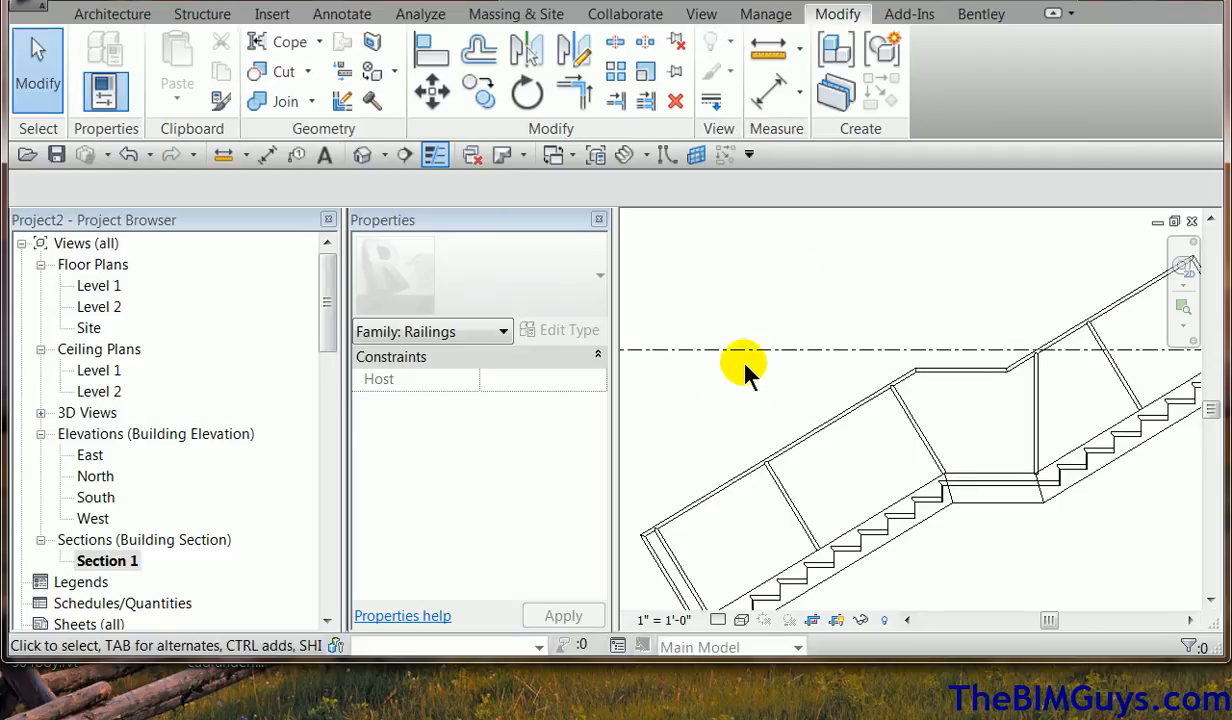
# - Open the default 3D view with Consistent Colors visual style
pyautogui.click(365, 155)
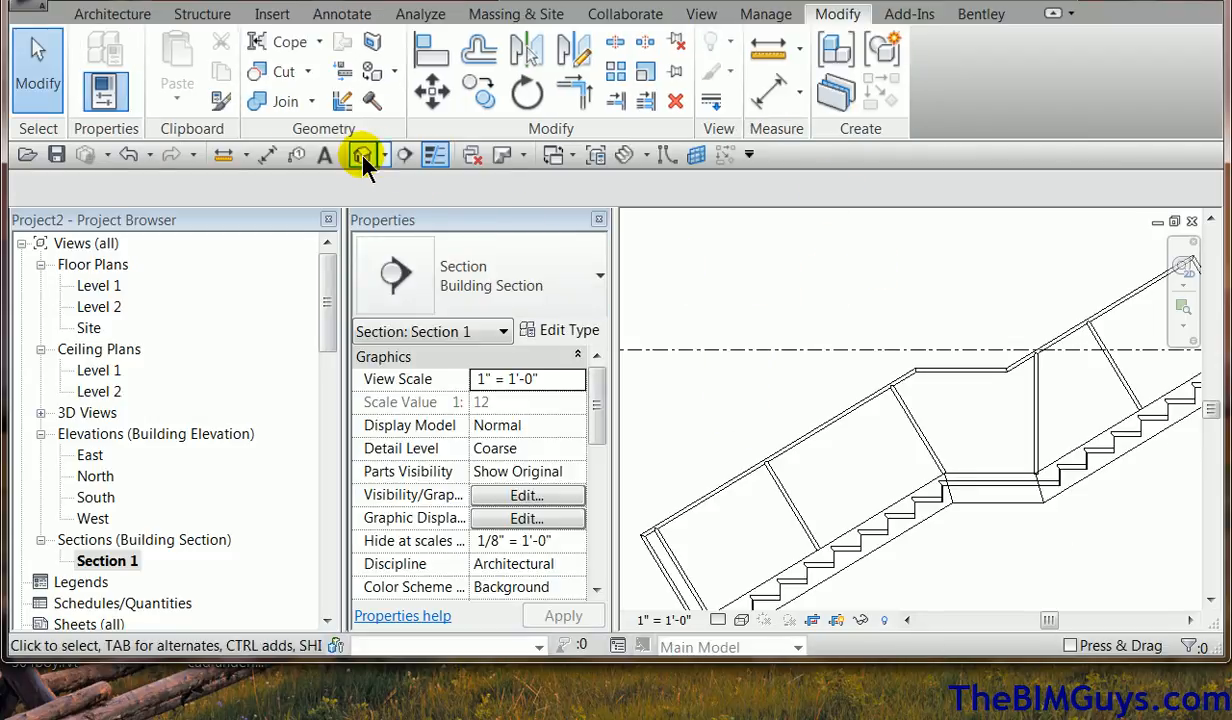
pyautogui.click(744, 620)
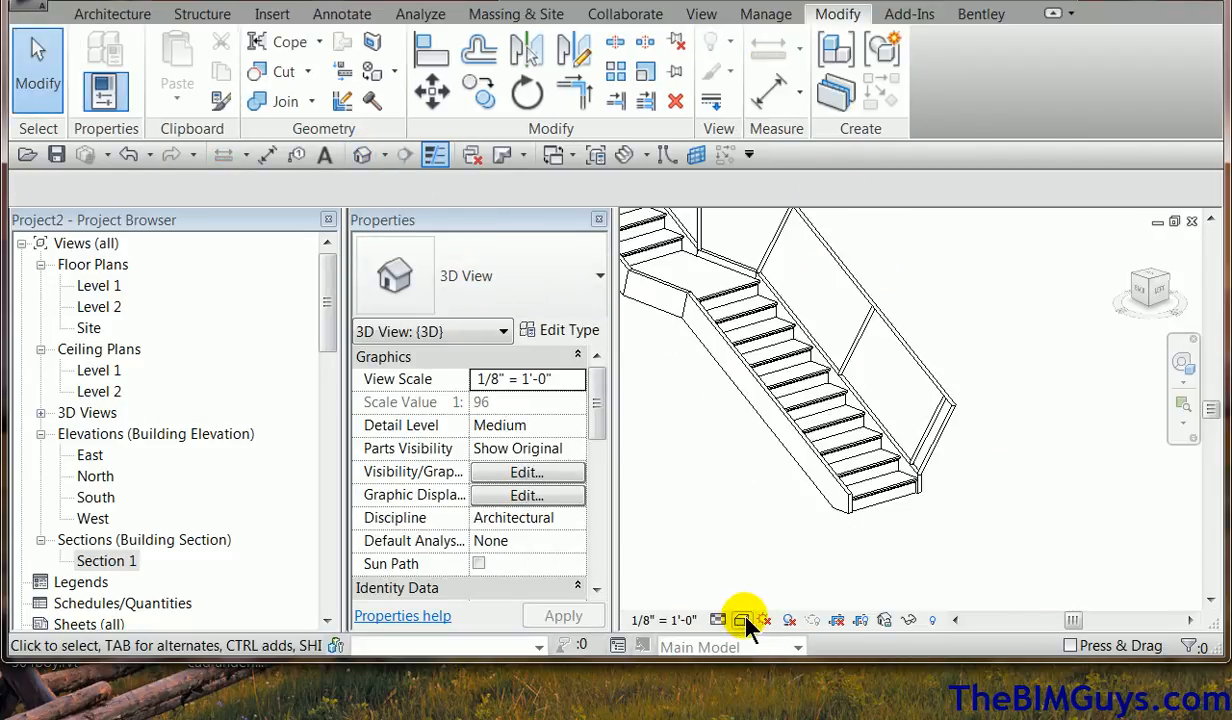
pyautogui.click(743, 620)
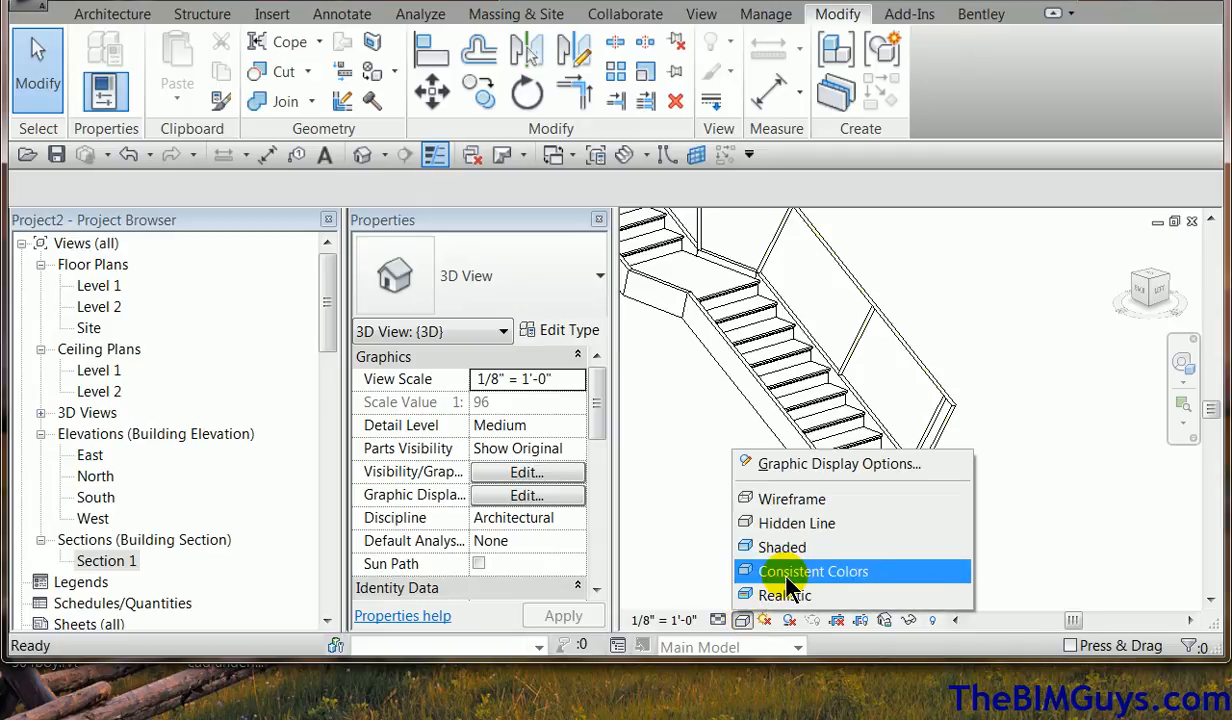
pyautogui.click(814, 571)
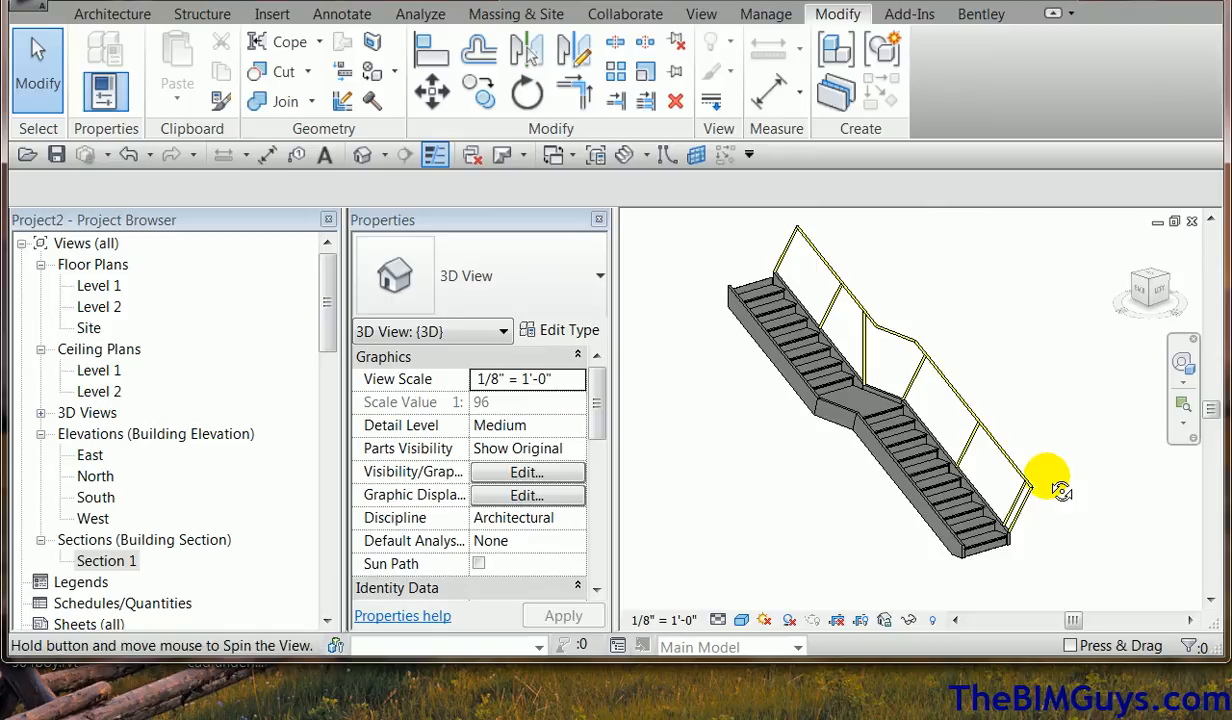
# - Orbit the model to view the stair's back, then return to the front
pyautogui.moveTo(1045, 480); pyautogui.dragTo(975, 485)
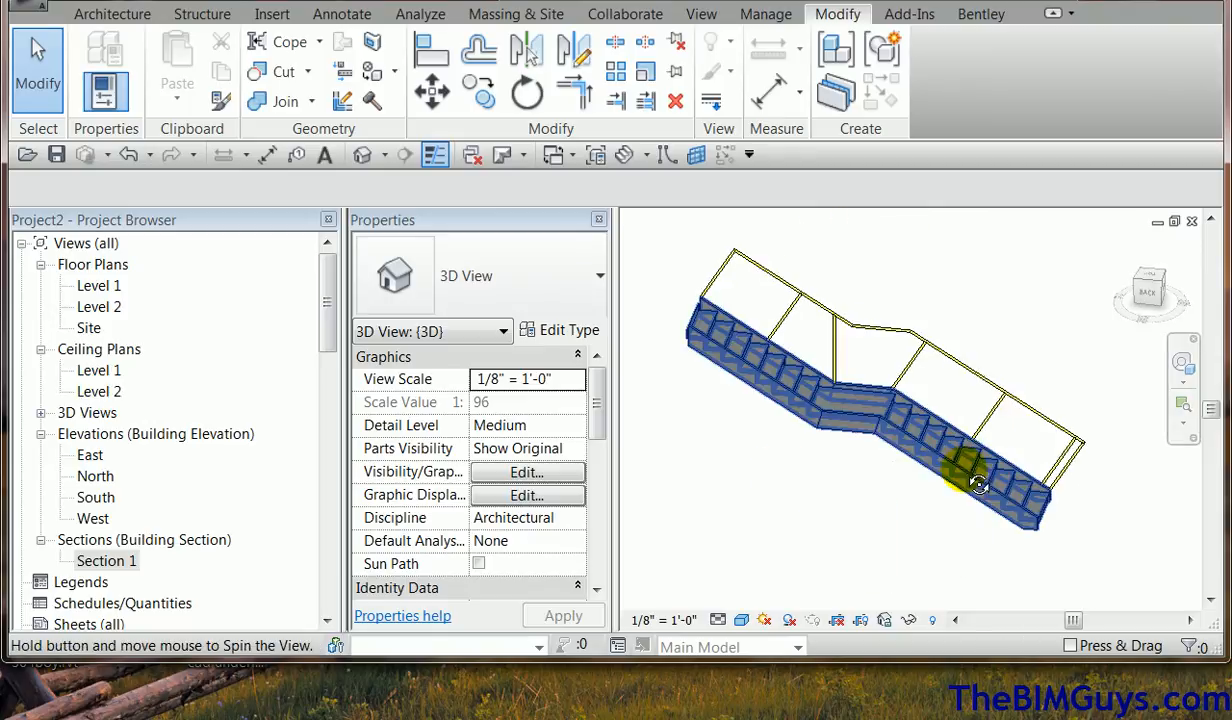
pyautogui.moveTo(980, 485); pyautogui.dragTo(1050, 505)
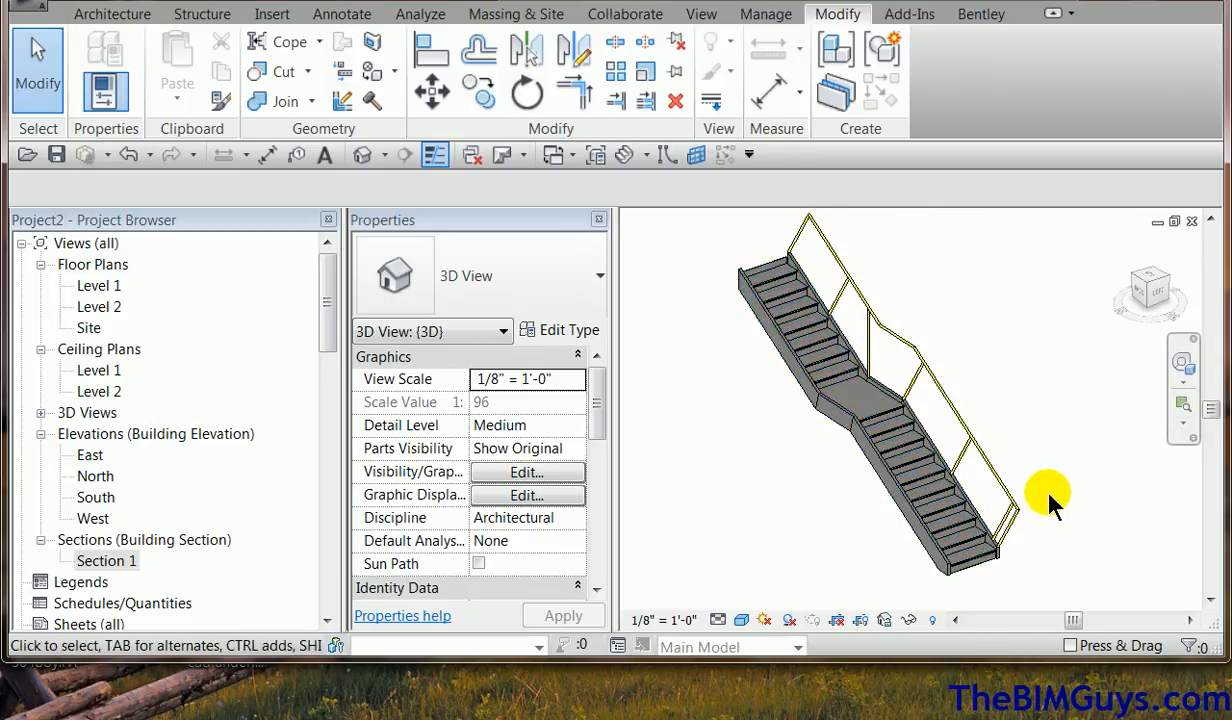